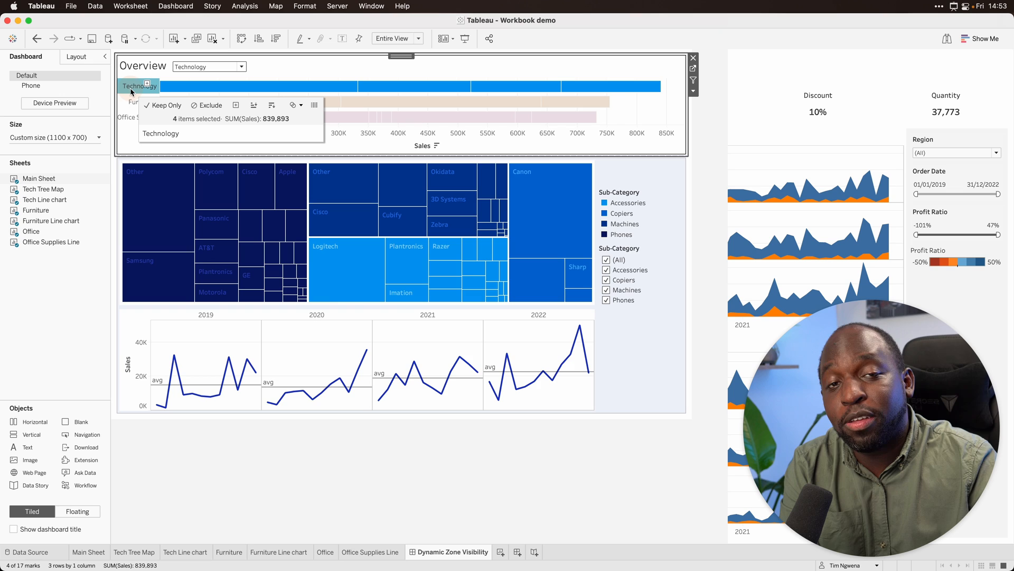
- Browse the worksheet and return to the start page with recent workbooks
click(208, 65)
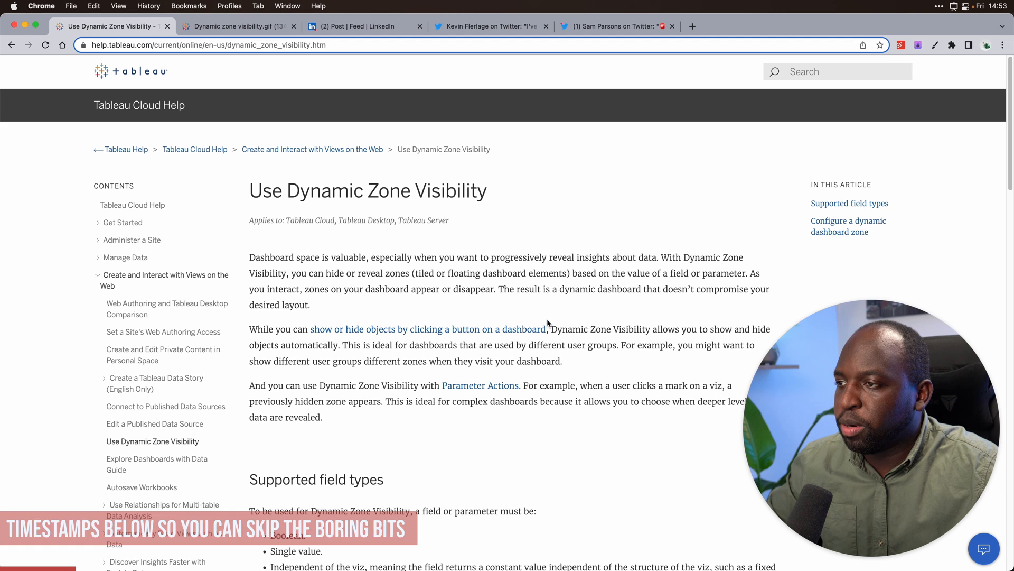
scroll(down, 3)
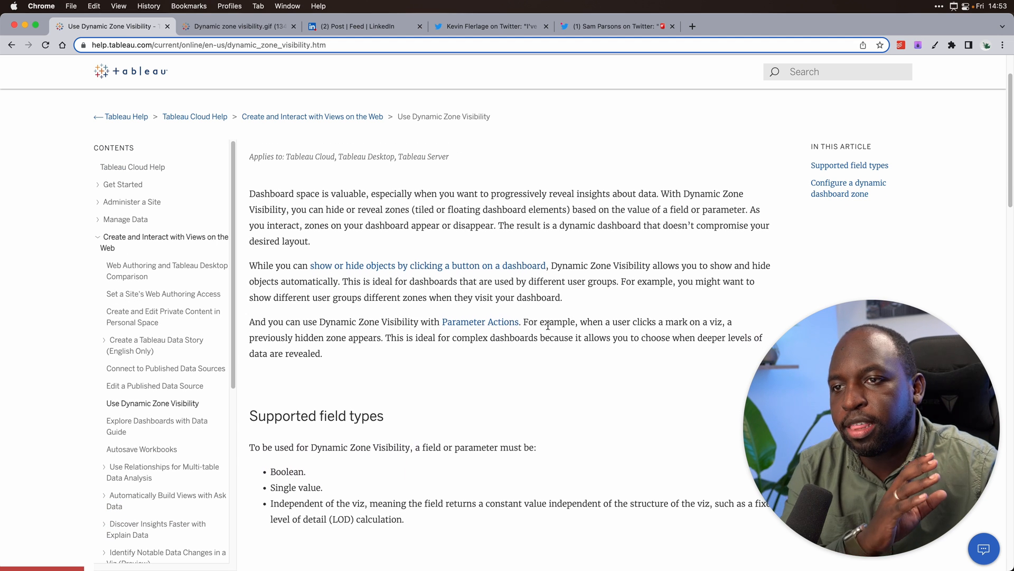
scroll(down, 3)
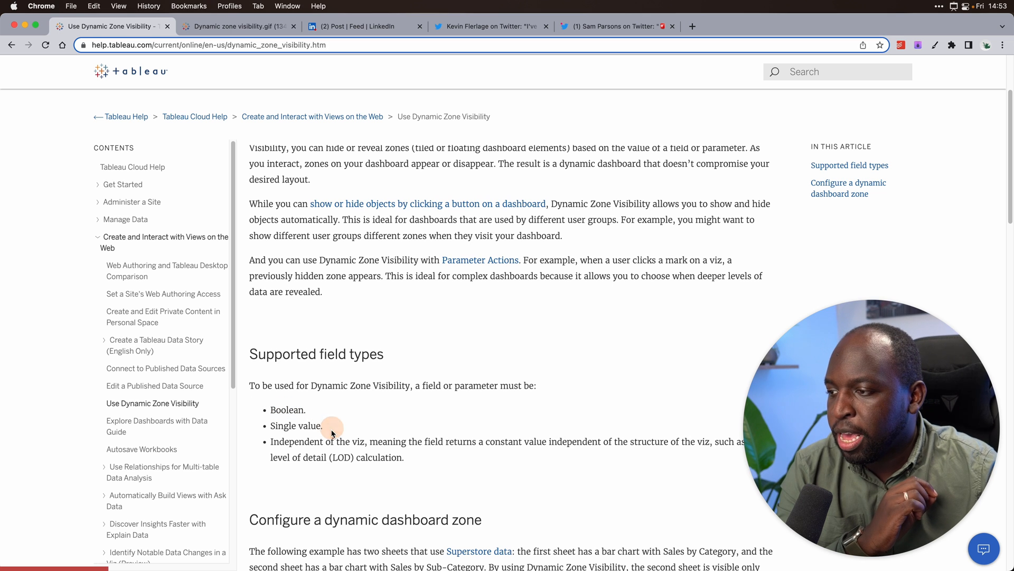
mouse_move(332, 462)
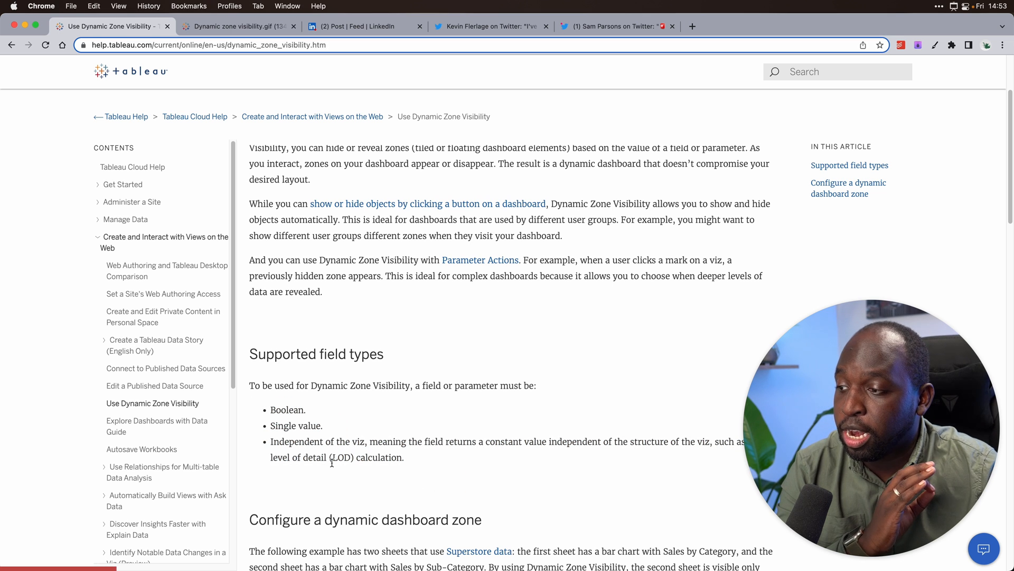
mouse_move(399, 399)
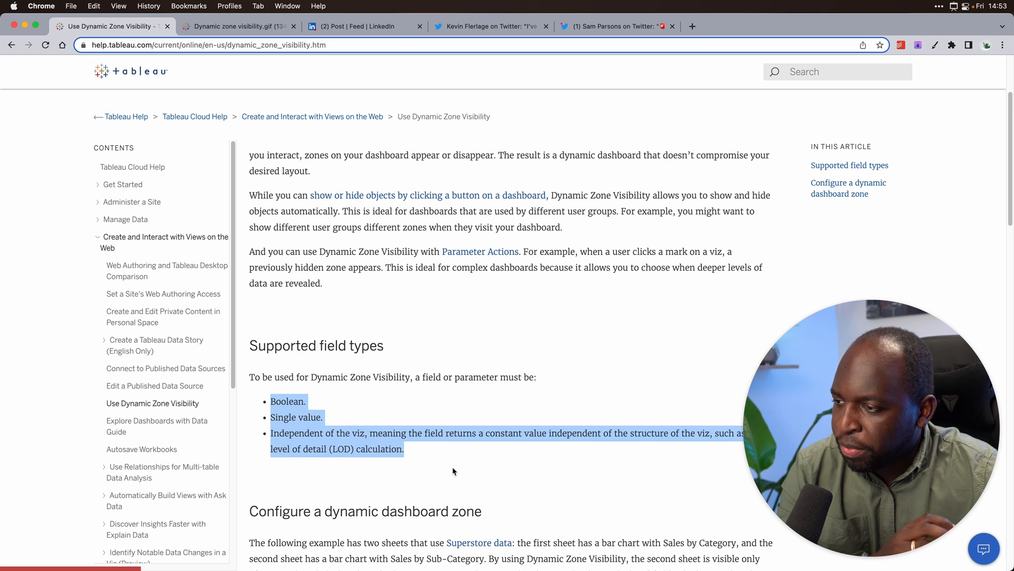
scroll(down, 3)
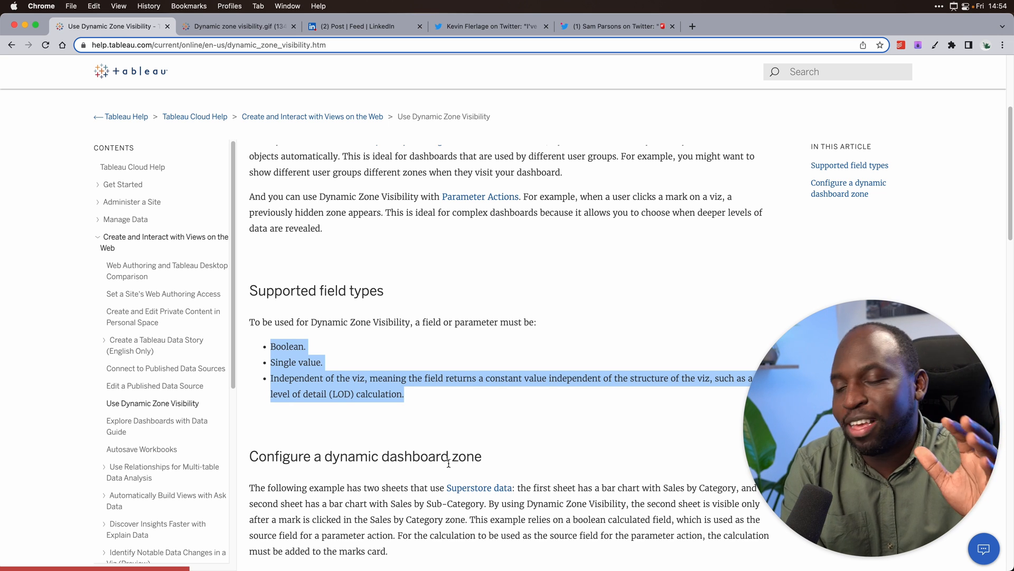
mouse_move(379, 418)
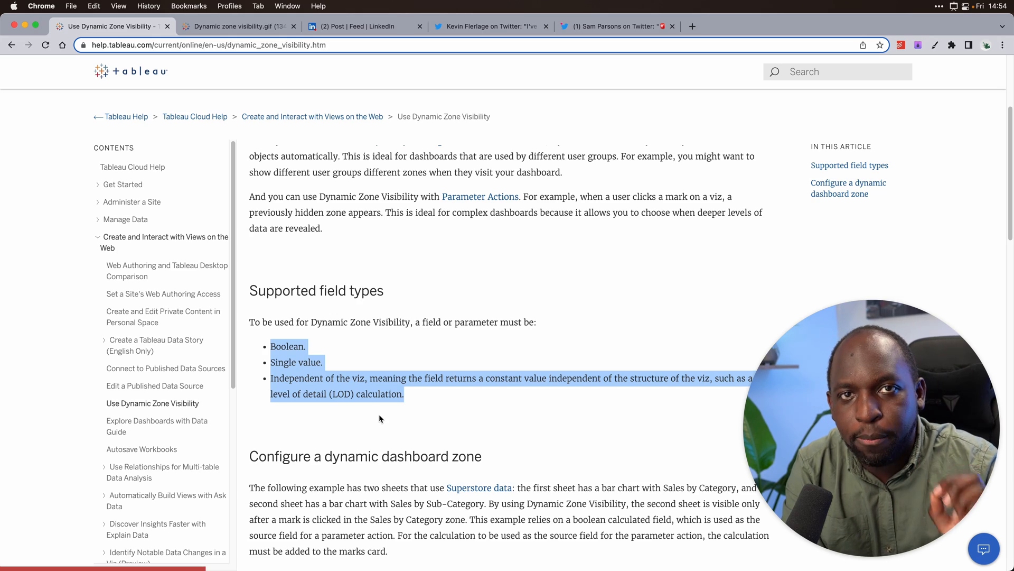
mouse_move(361, 366)
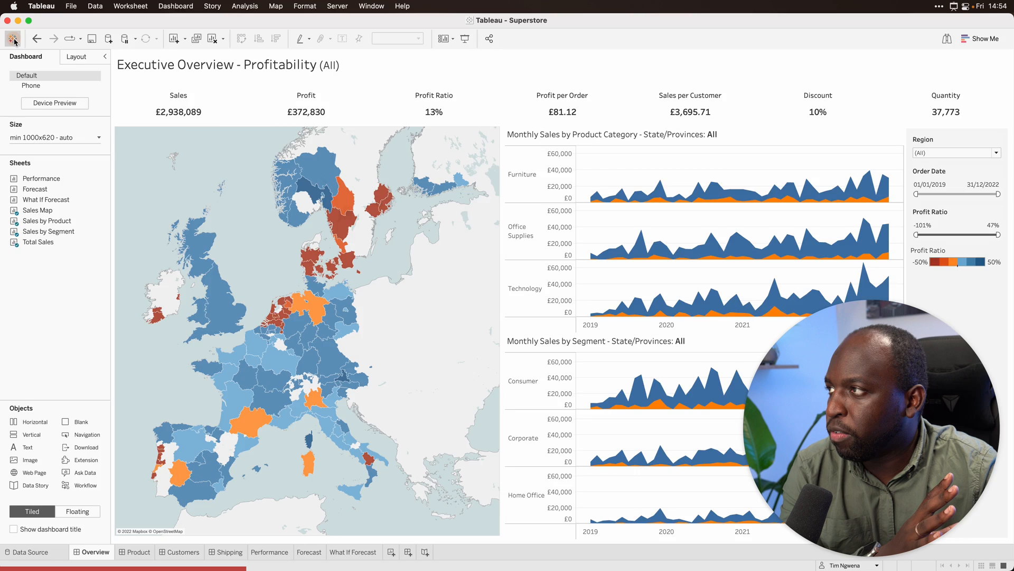
click(12, 39)
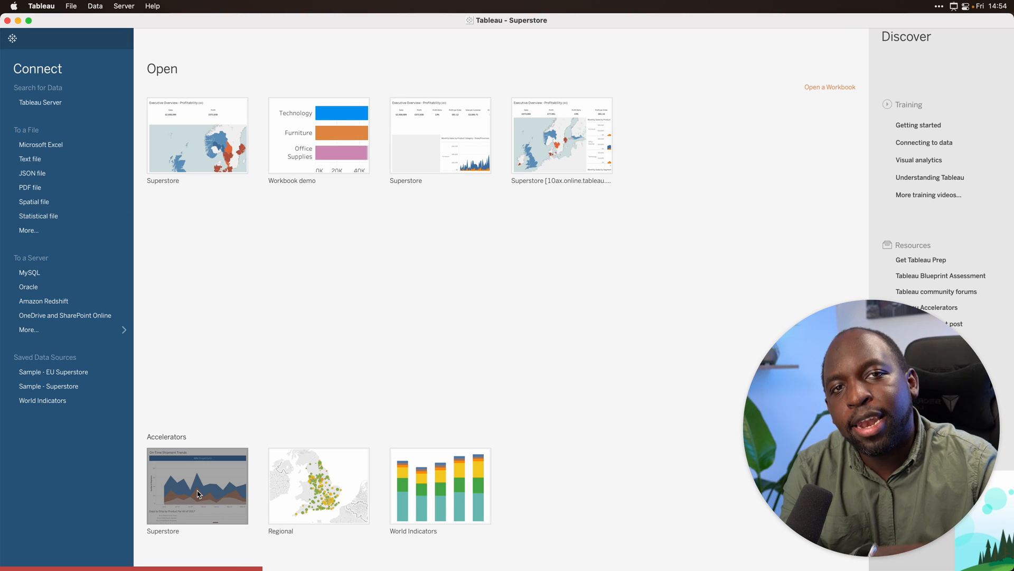
mouse_move(198, 493)
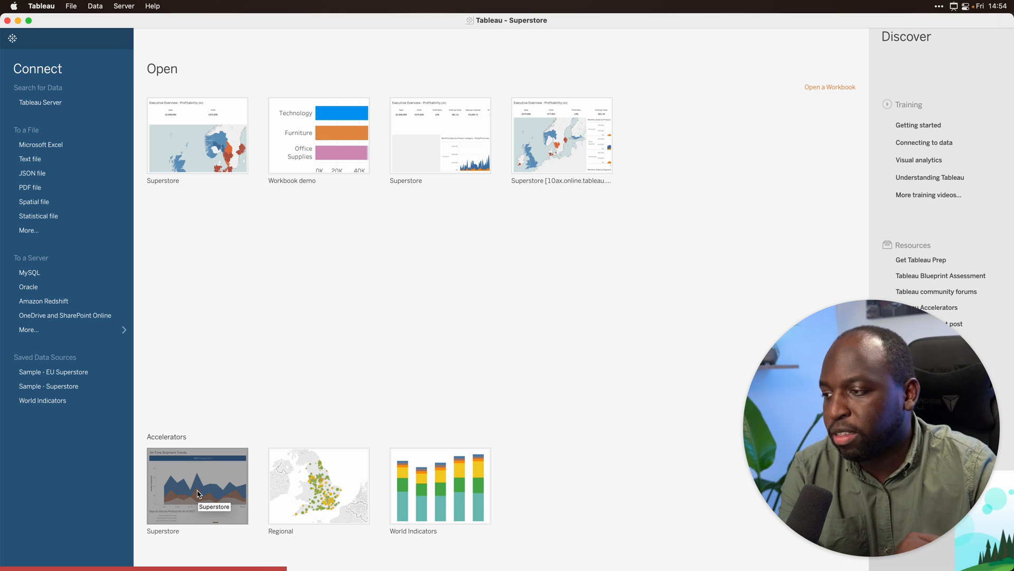
mouse_move(281, 362)
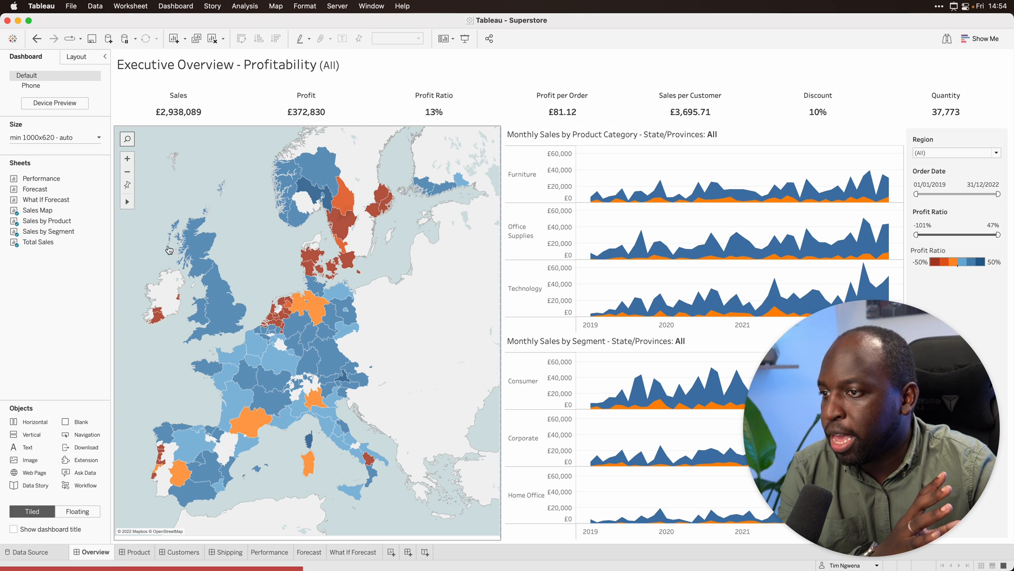
mouse_move(195, 274)
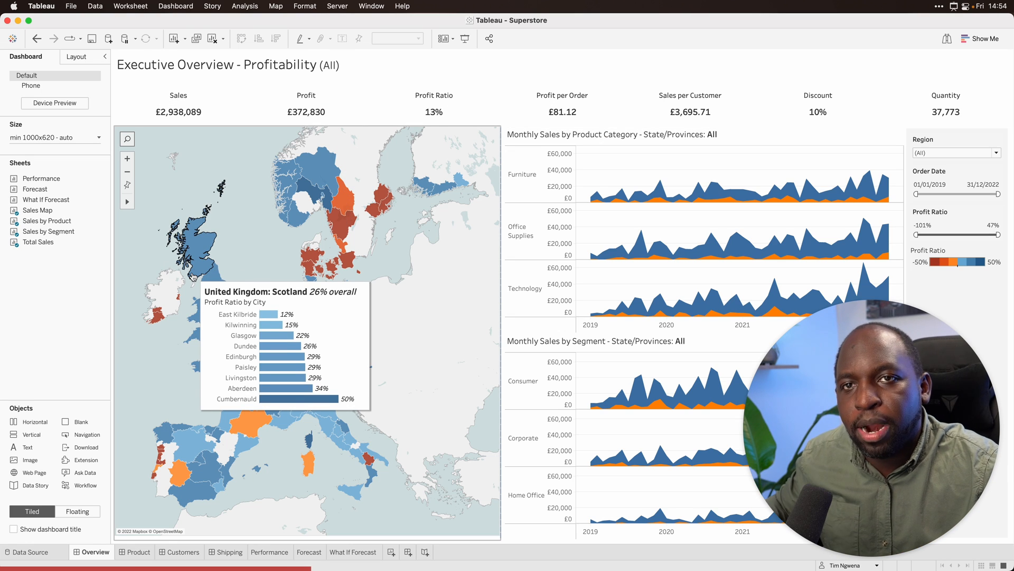
mouse_move(219, 161)
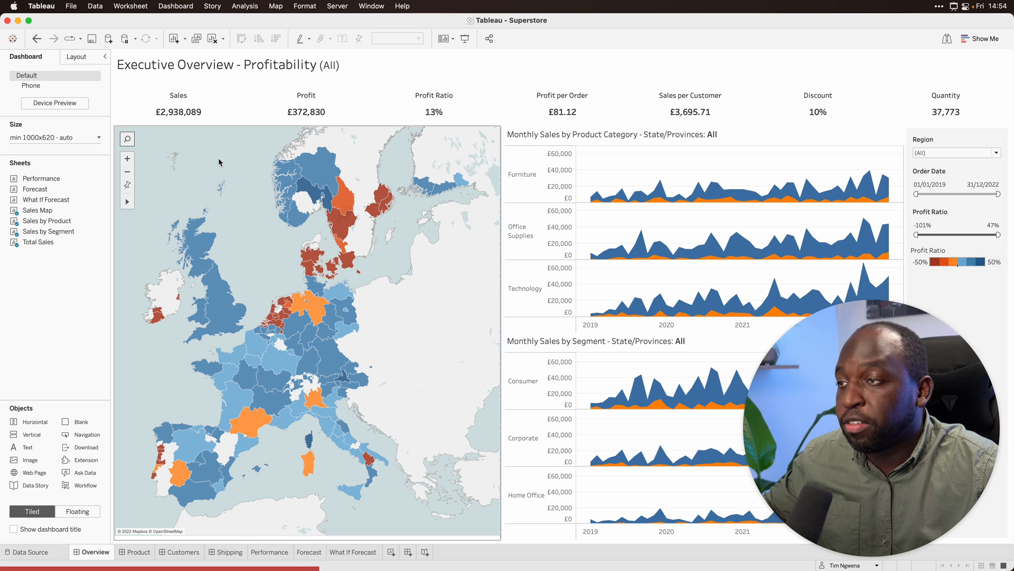
mouse_move(402, 149)
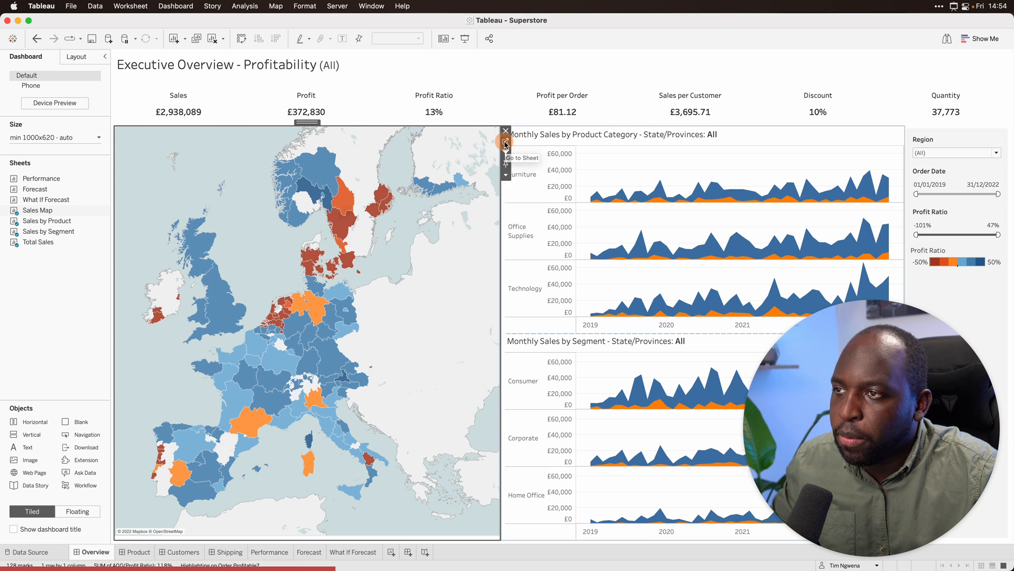
mouse_move(328, 229)
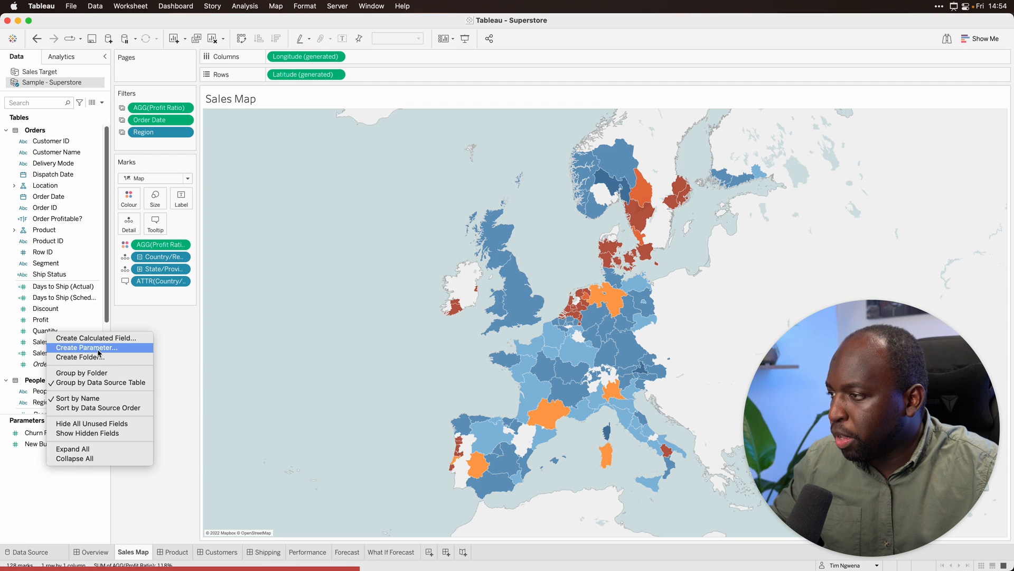
- Create a Boolean parameter named 'Show map' in the Superstore workbook
click(86, 348)
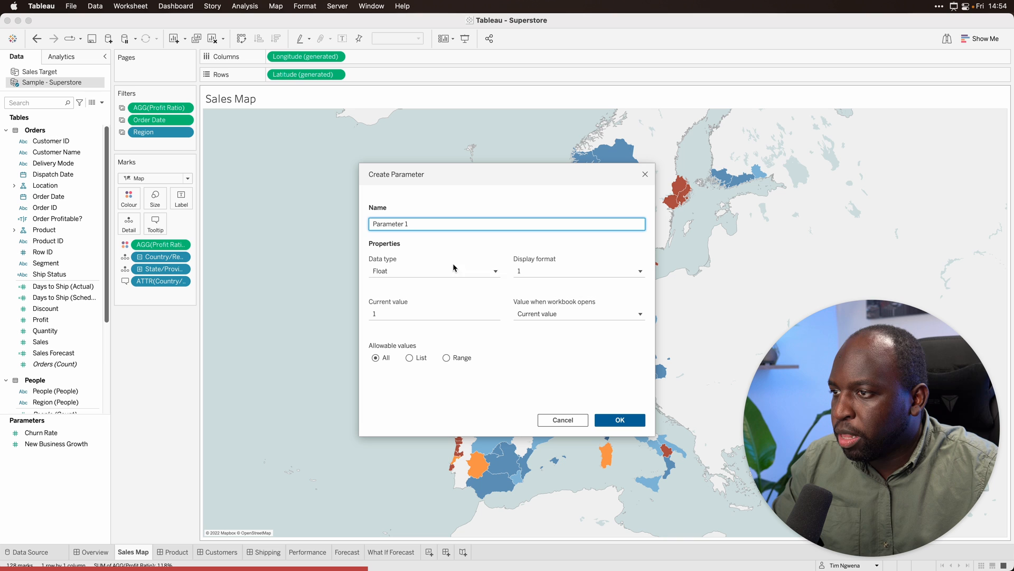
click(433, 271)
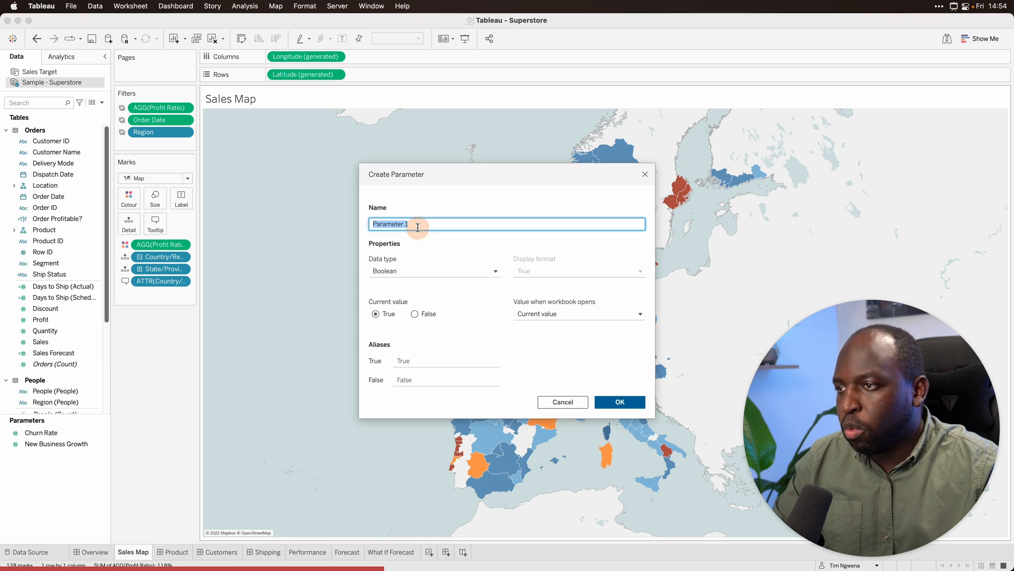
text(Show map)
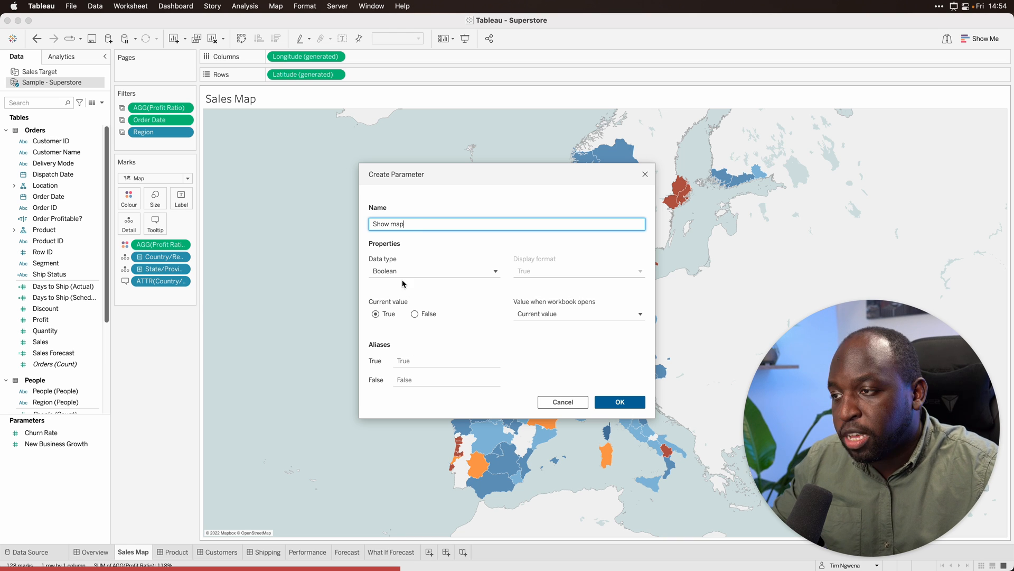
mouse_move(564, 329)
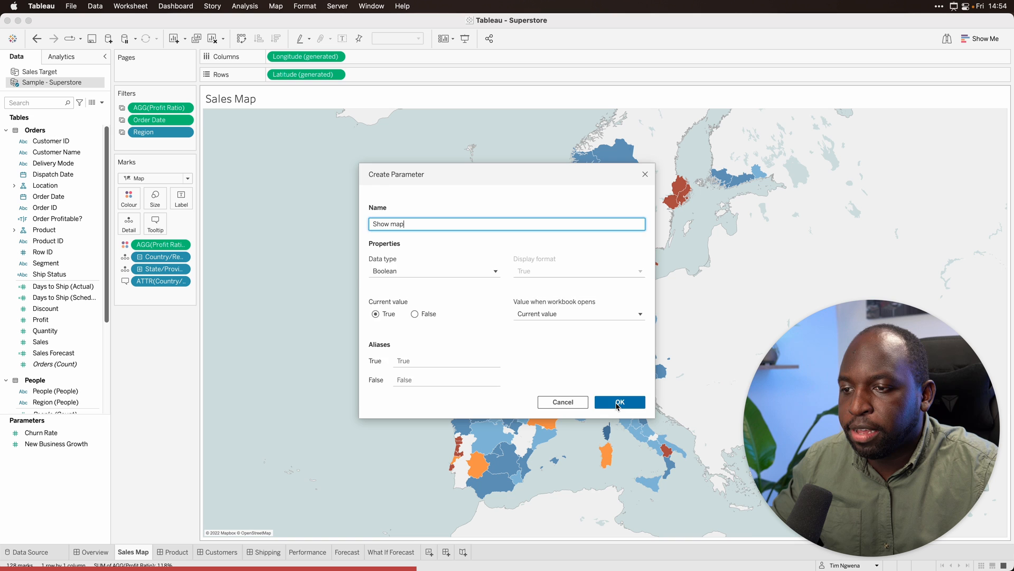
click(618, 402)
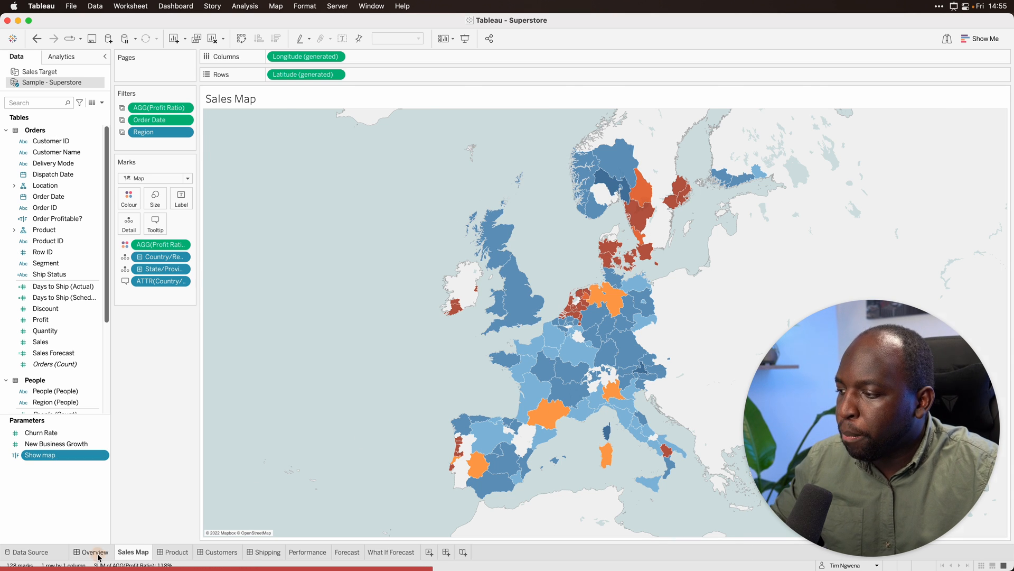
- On the Overview dashboard, tie the Sales Map zone's visibility to the Show map parameter
click(95, 551)
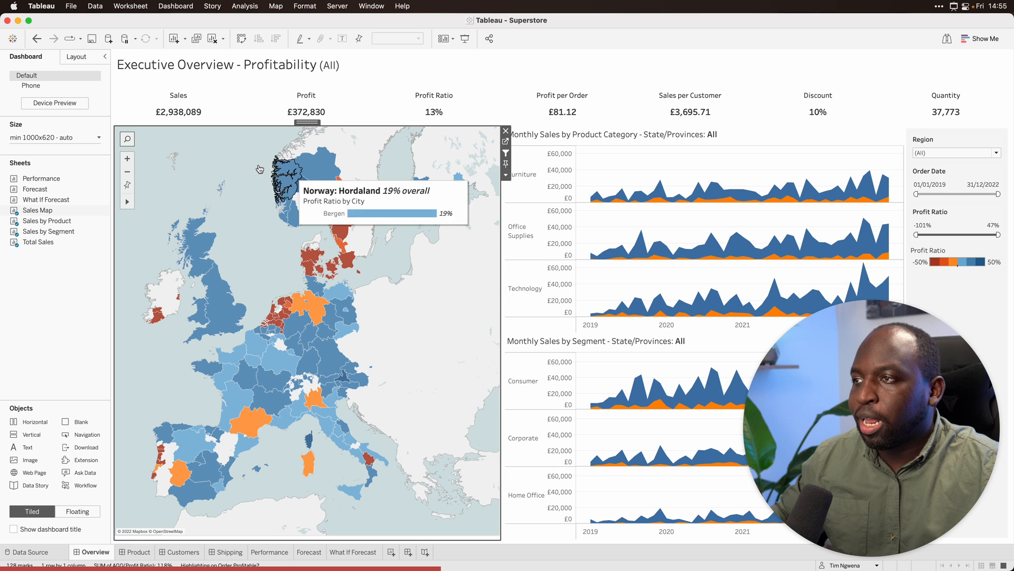
mouse_move(195, 167)
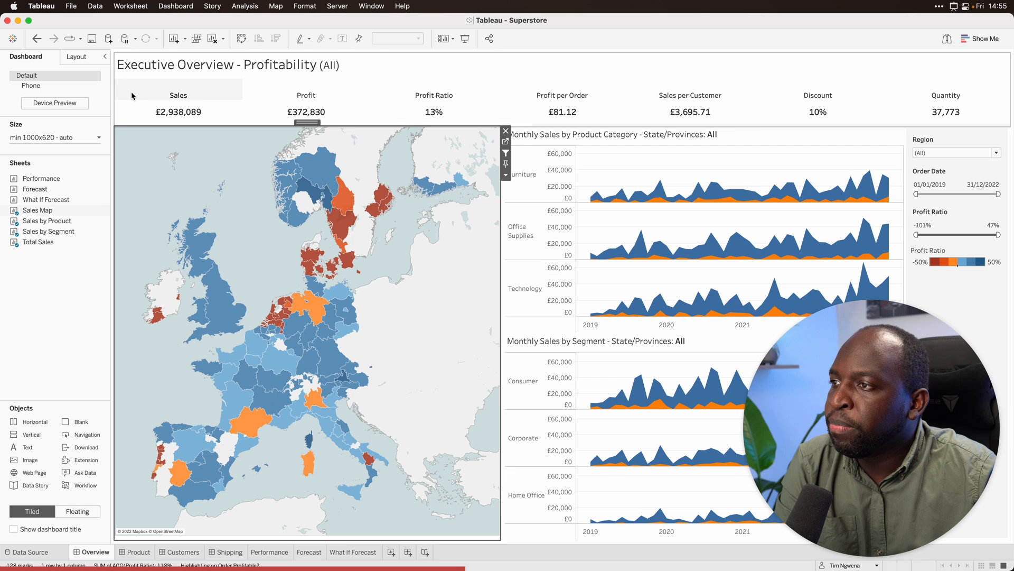
click(76, 57)
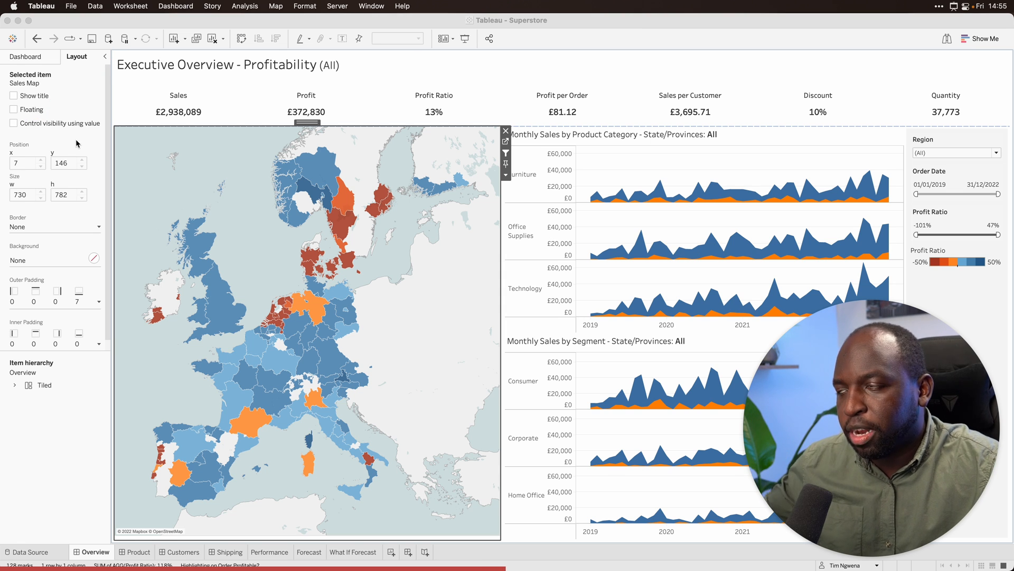
click(12, 123)
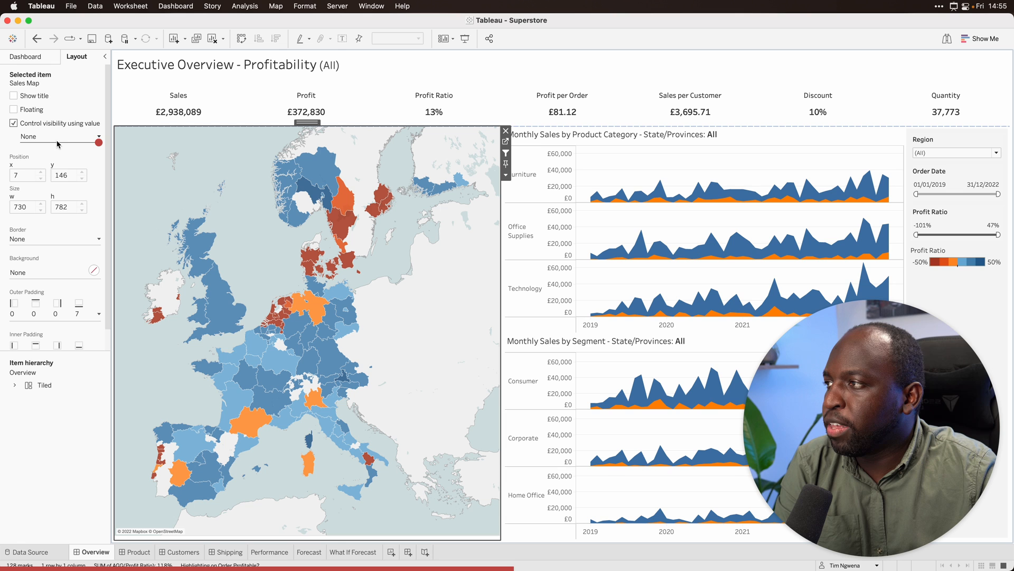
click(55, 136)
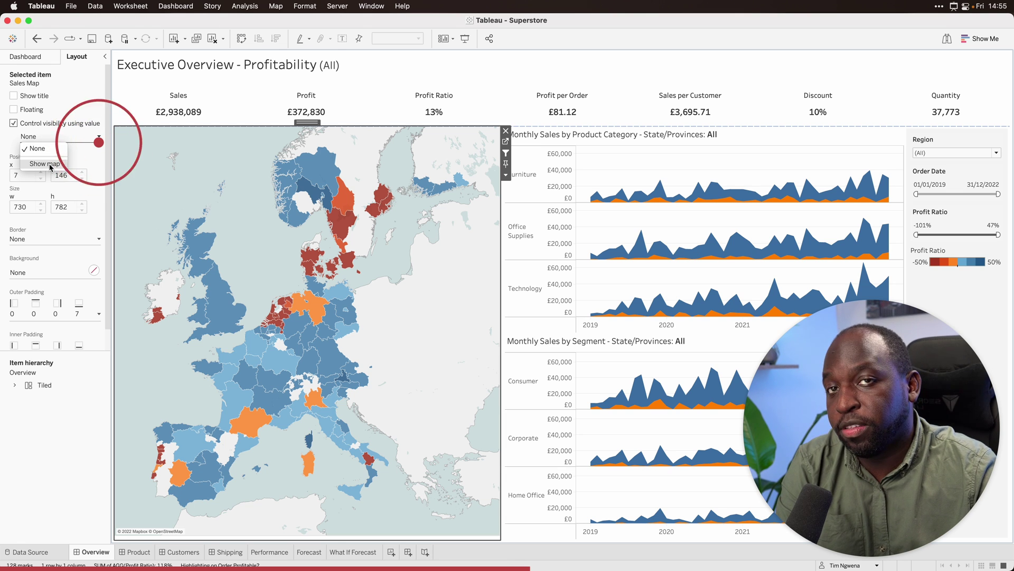
click(44, 162)
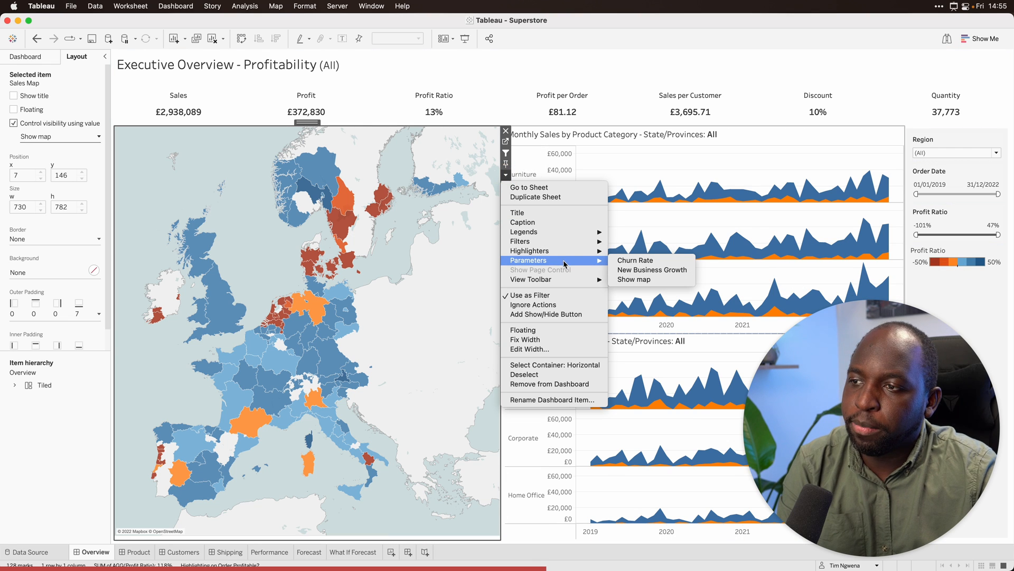
- Add the Show map control as a floating object and drag it over the map's top-left
click(635, 279)
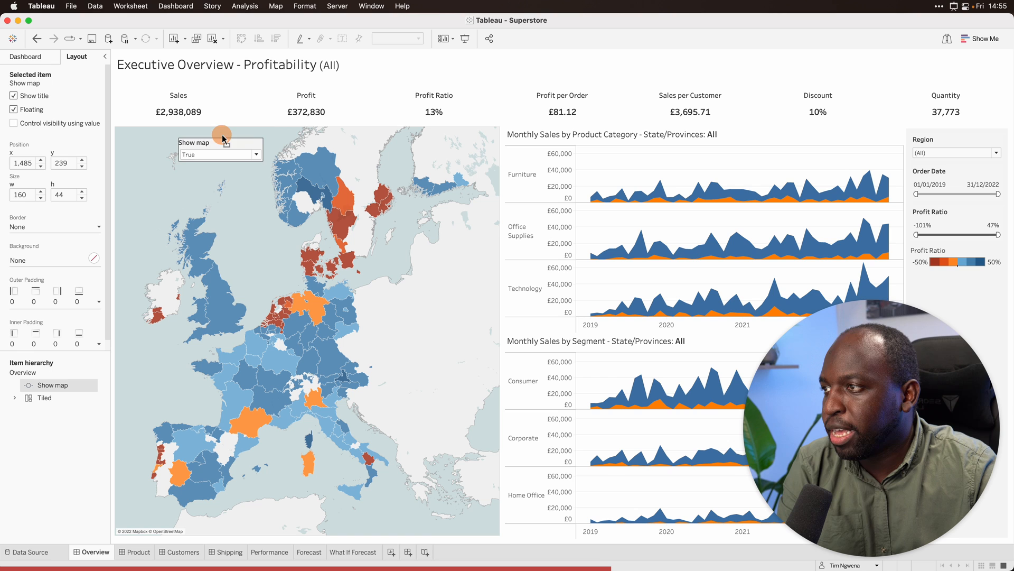
drag(222, 135, 247, 97)
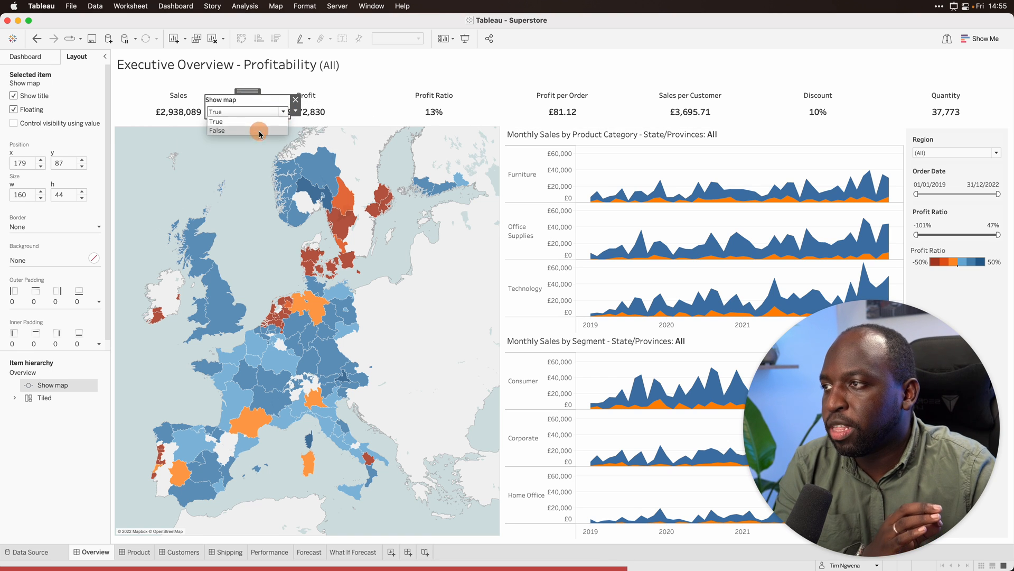
click(218, 130)
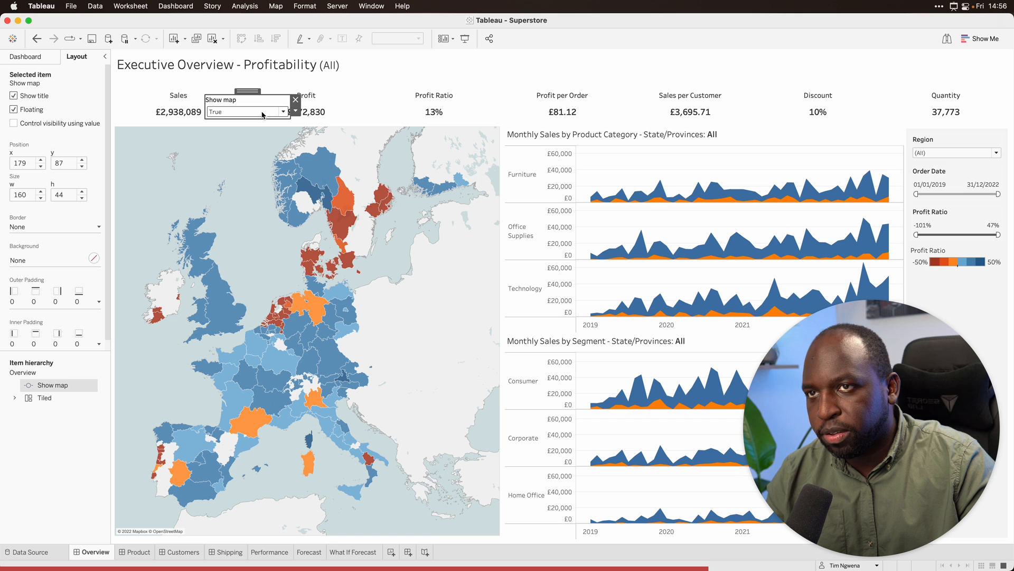
mouse_move(261, 116)
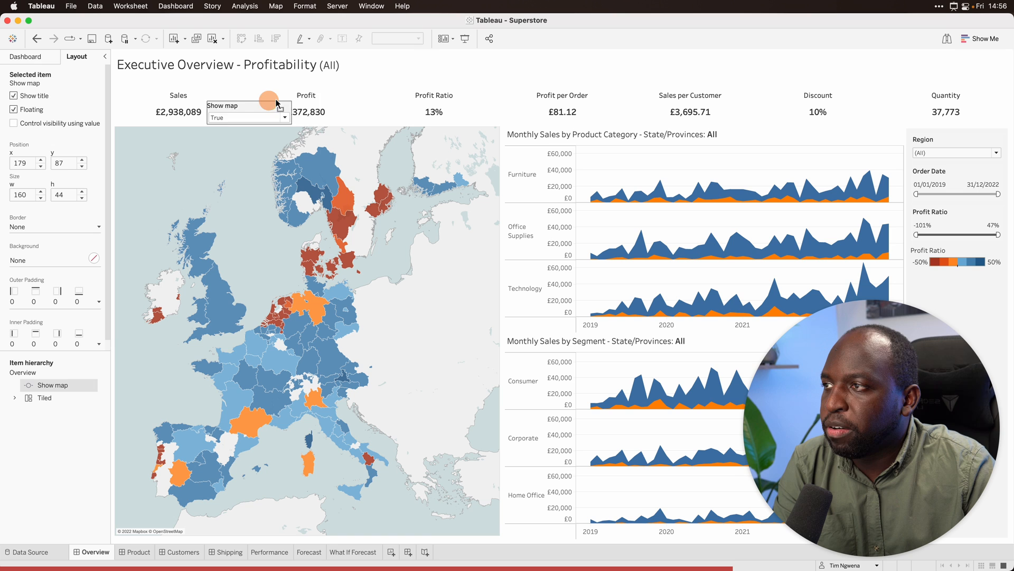
- Toggle the Show map selector and set it to False, hiding the map
click(283, 109)
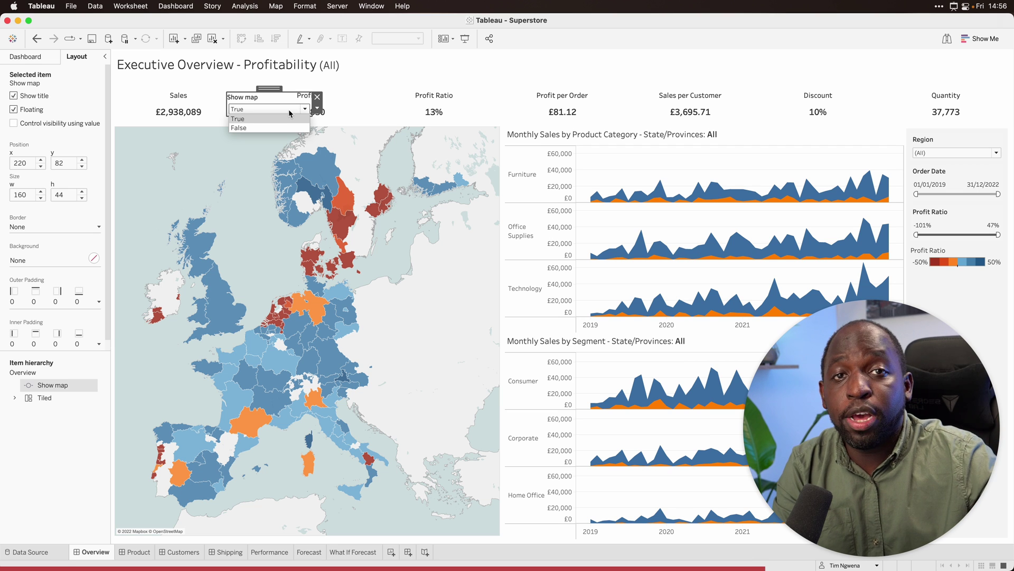
click(238, 118)
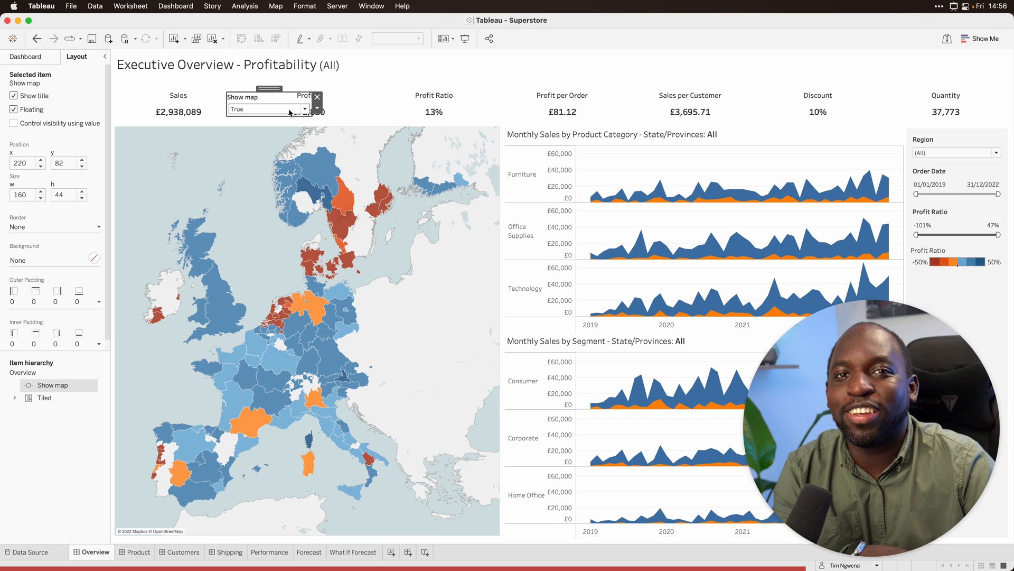
mouse_move(282, 110)
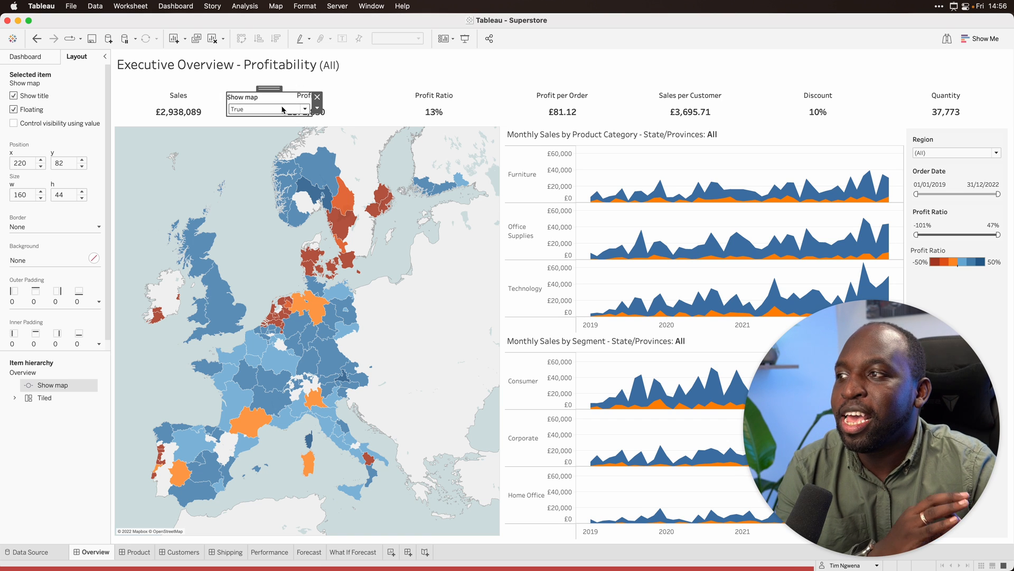
click(305, 108)
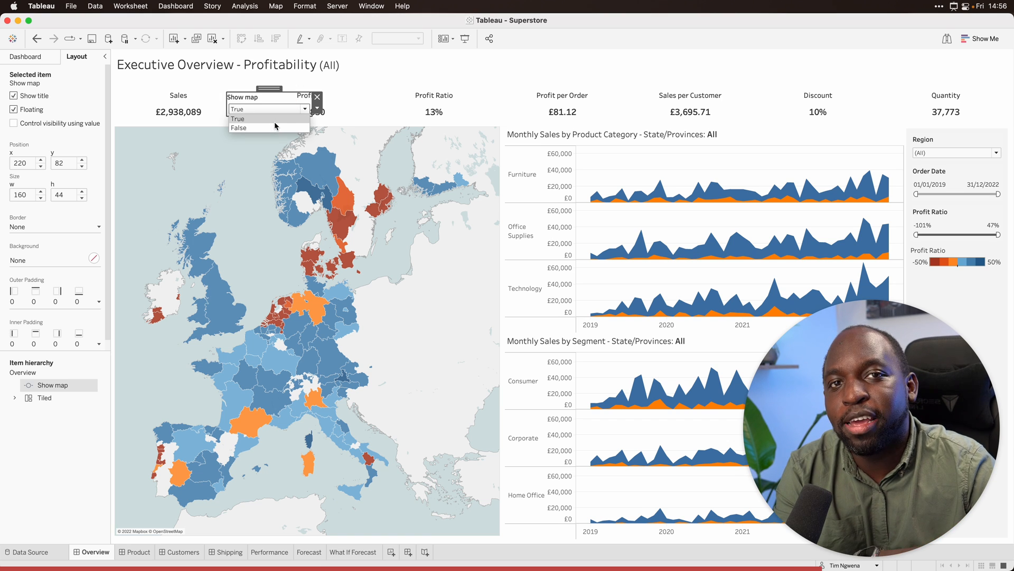
mouse_move(285, 97)
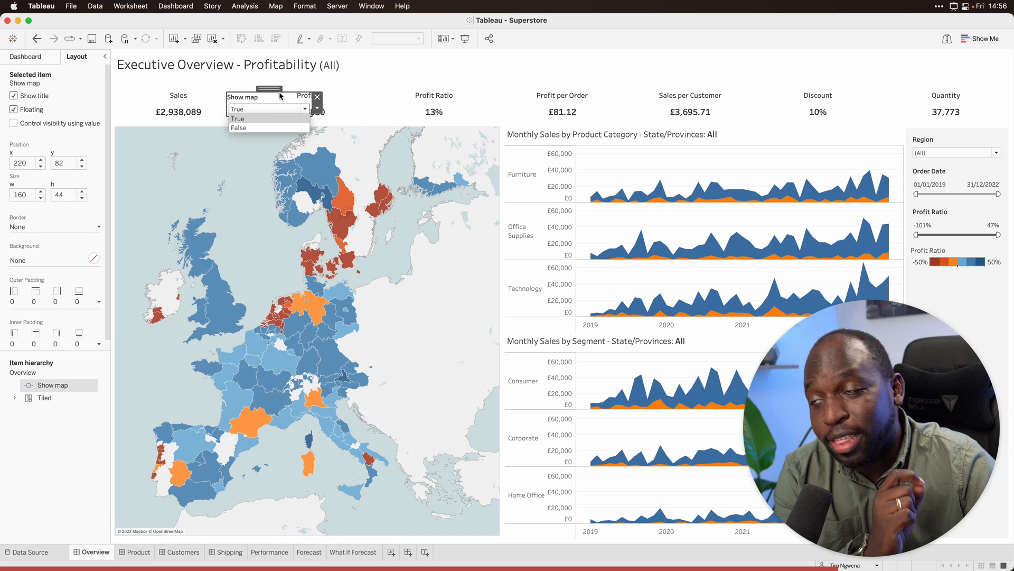
click(238, 118)
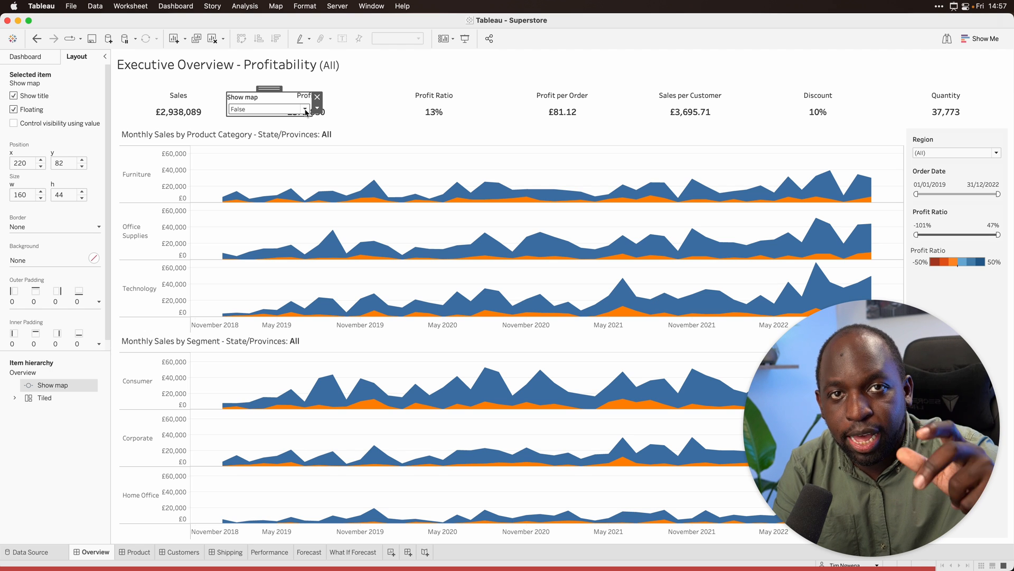
- Switch Show map back to True, then to False again to hide the map
click(305, 109)
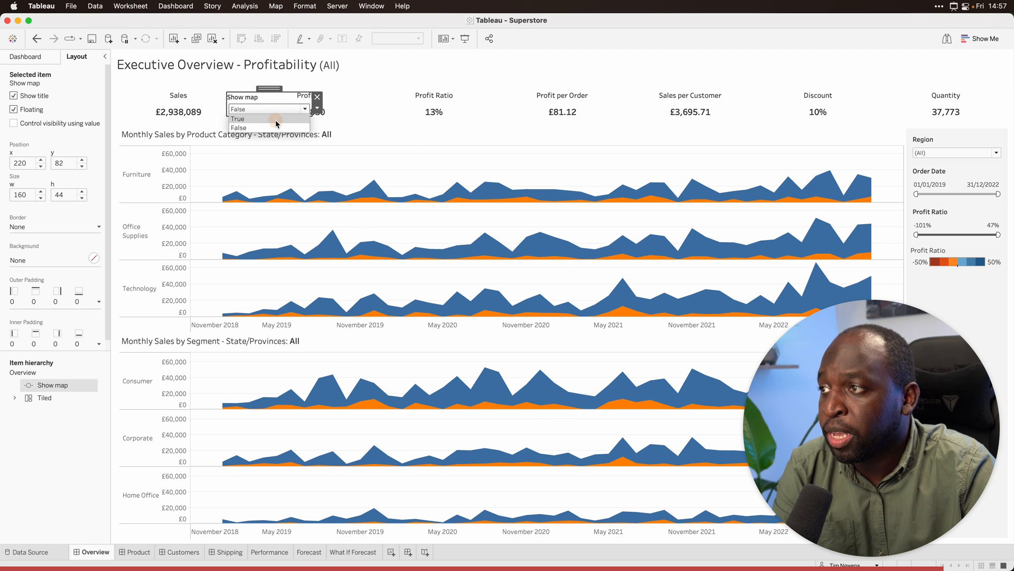
click(238, 118)
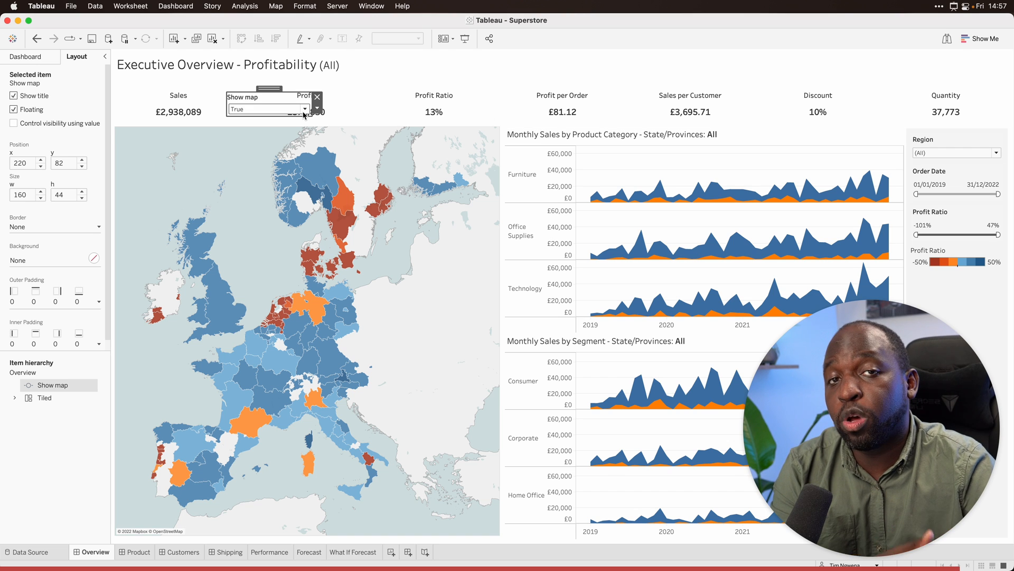
click(304, 109)
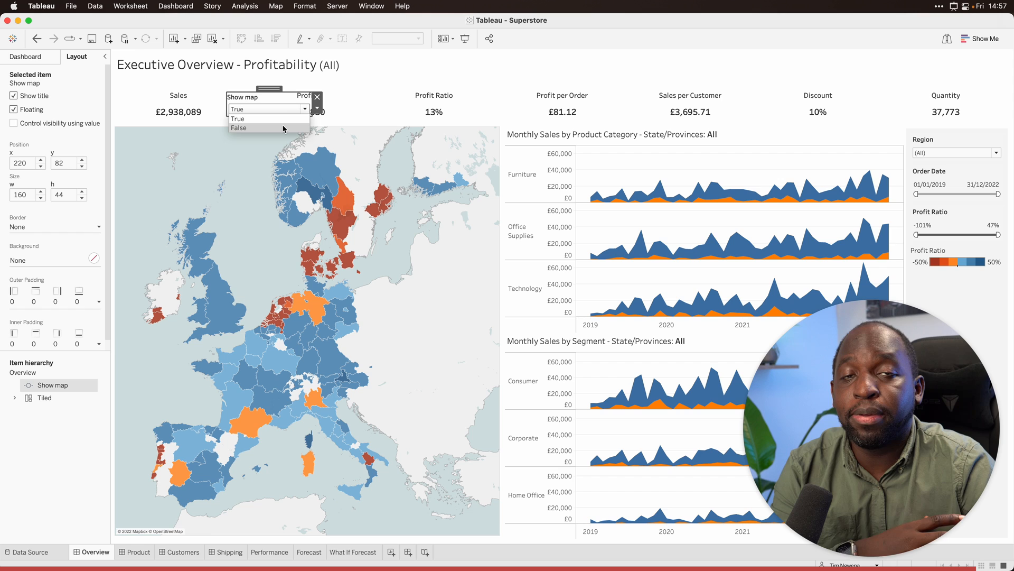
click(239, 128)
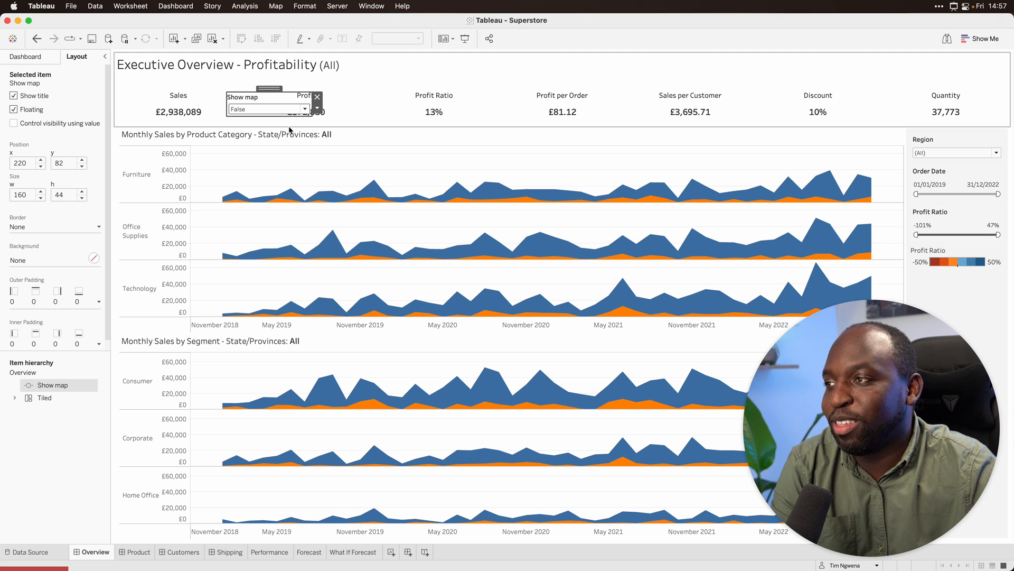
mouse_move(292, 127)
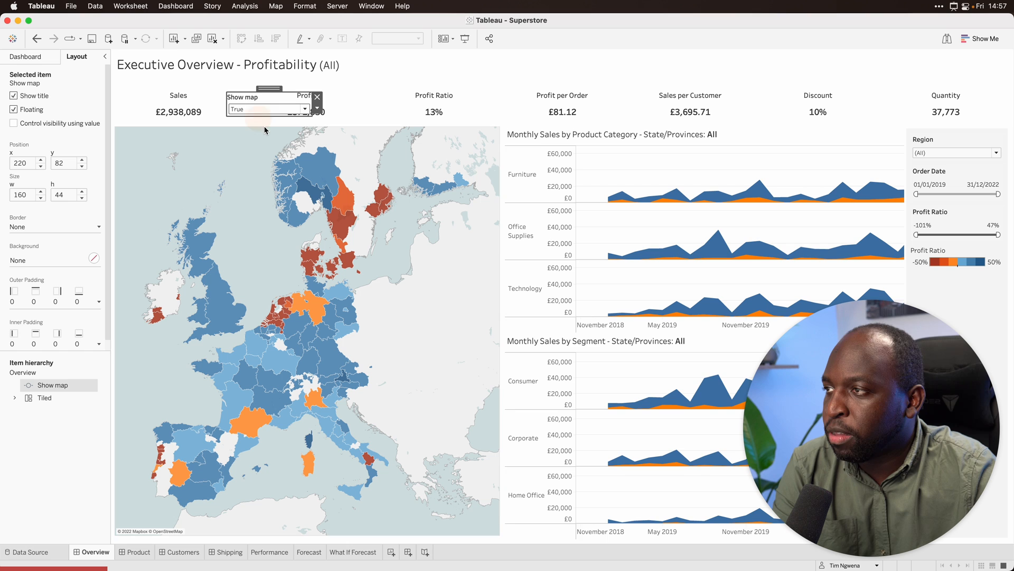
- Set the Sales Map's visibility control to None and toggle Show map, leaving the map visible
click(308, 323)
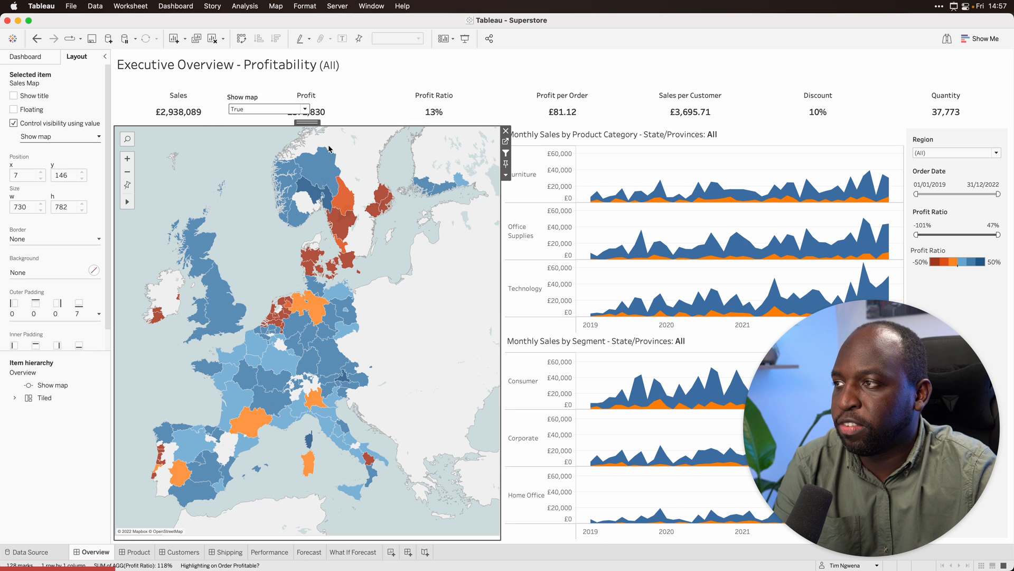
click(55, 136)
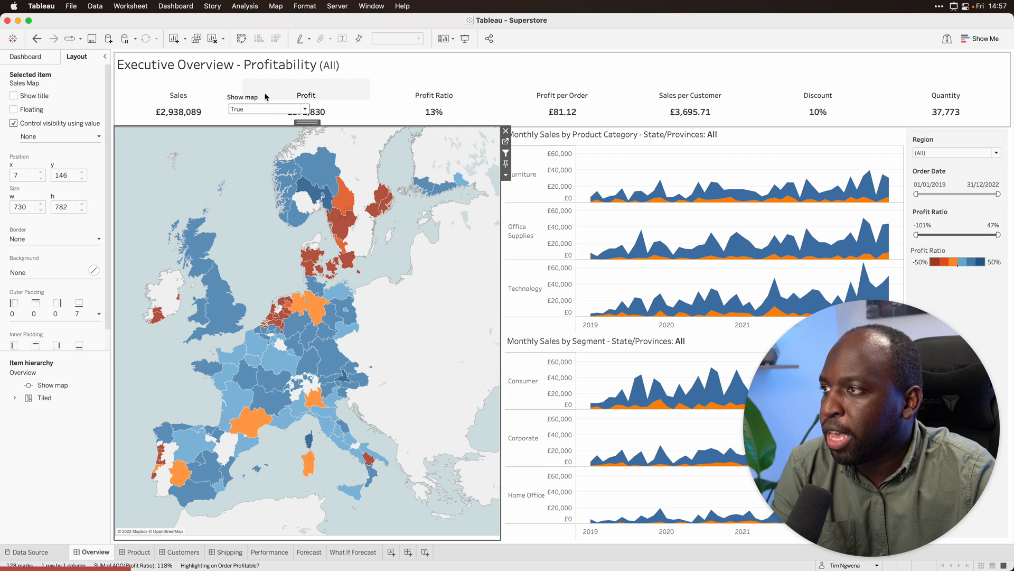
click(304, 109)
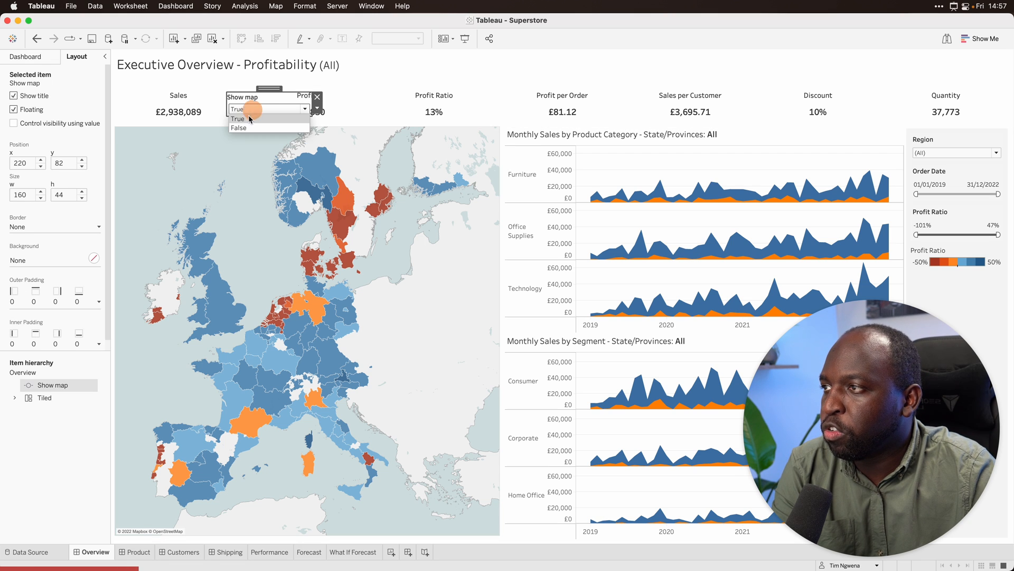
click(237, 127)
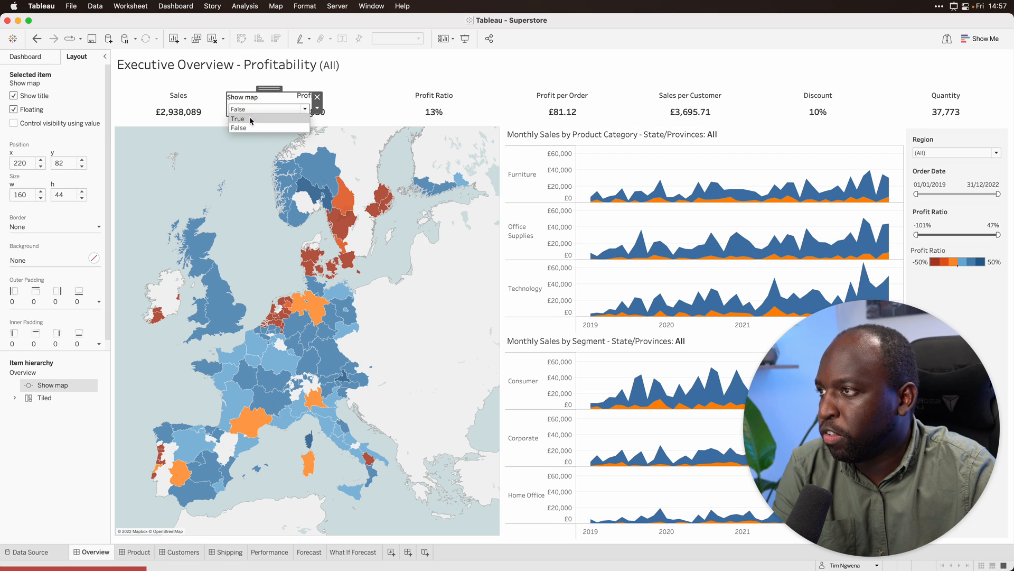
click(240, 119)
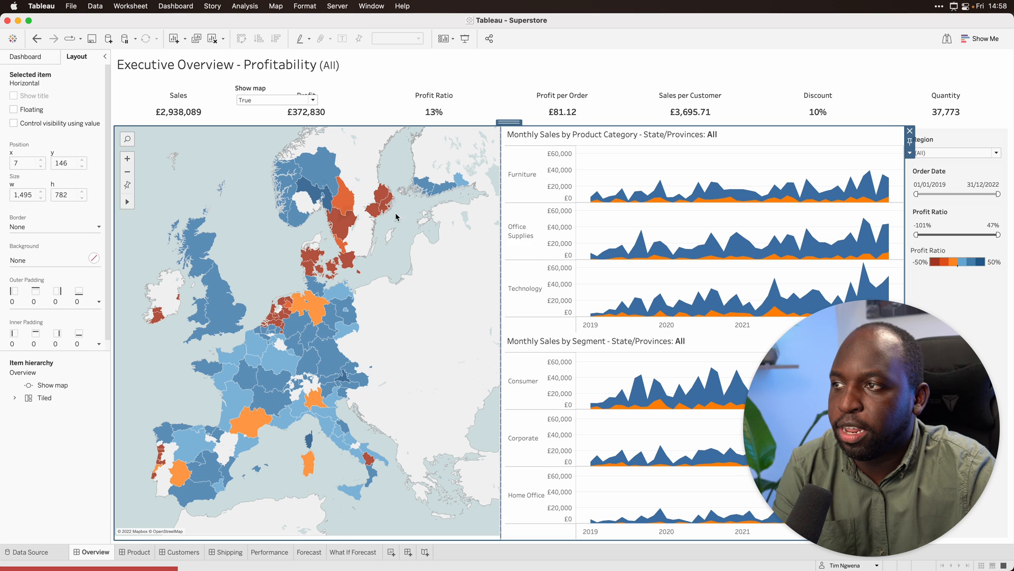
mouse_move(258, 192)
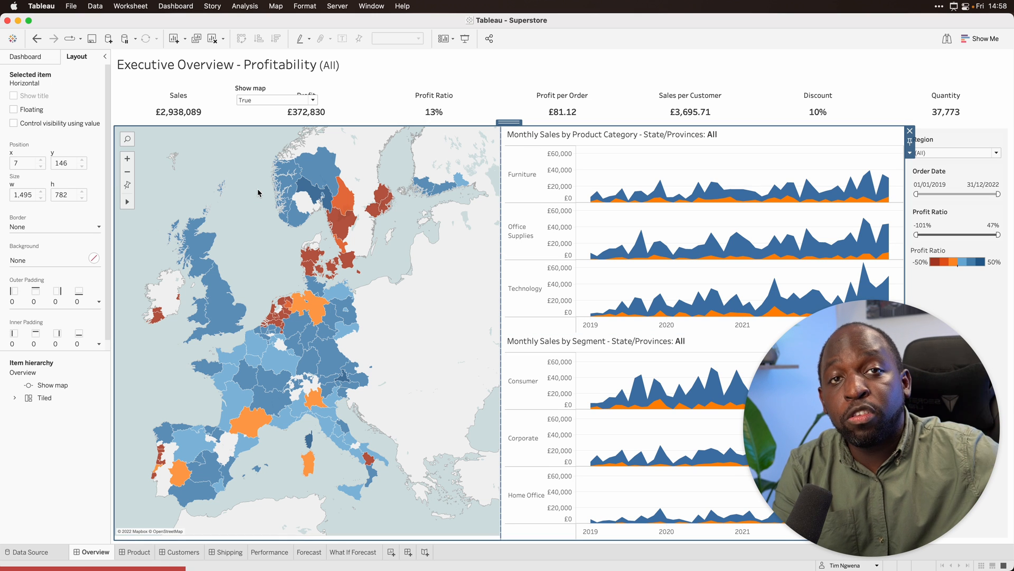
mouse_move(265, 171)
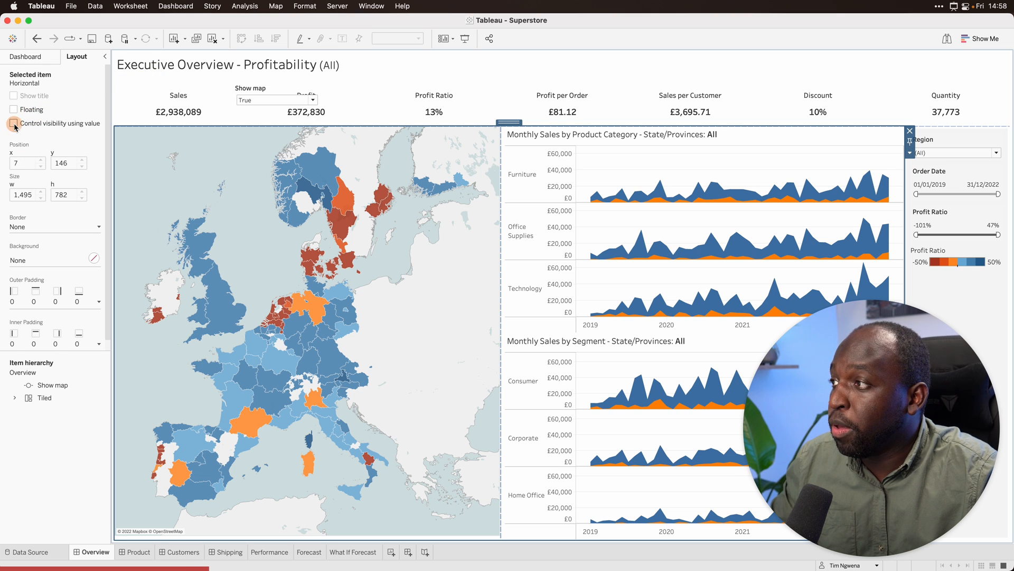
- Tie the horizontal container holding map and charts to the Show map parameter
click(14, 122)
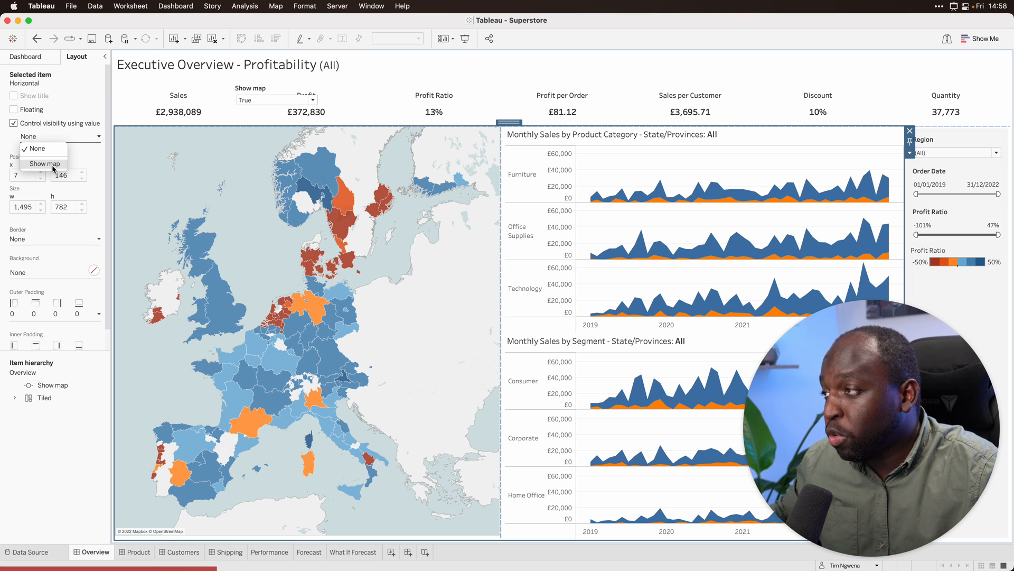
click(46, 162)
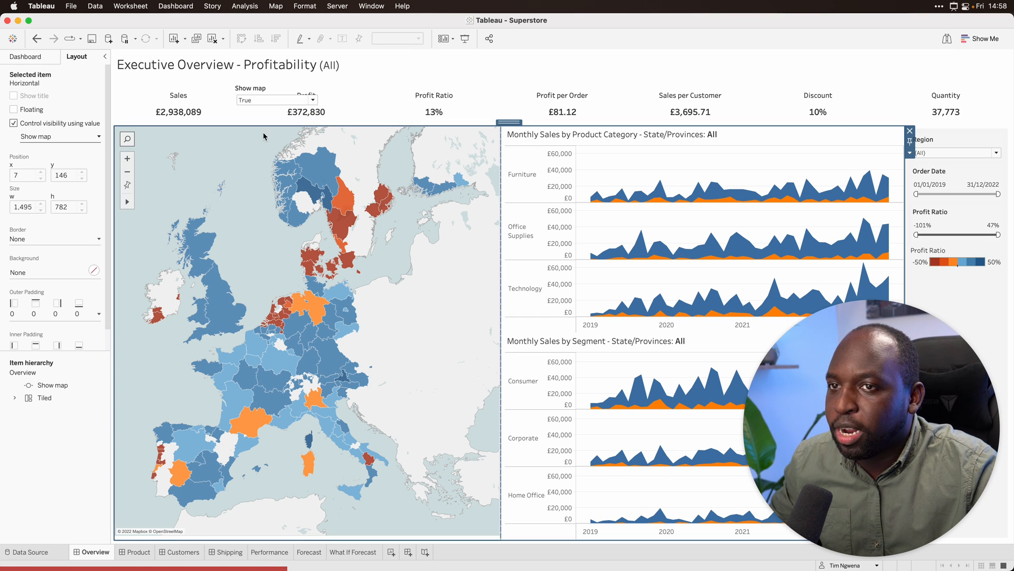
click(58, 136)
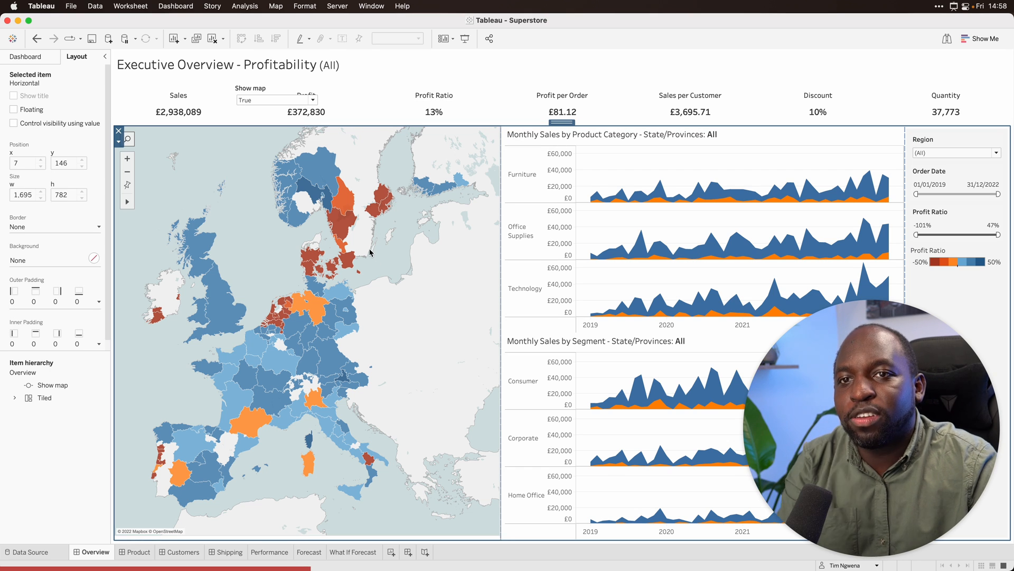
- Set Show map to False so the whole container hides, leaving only header figures
click(13, 123)
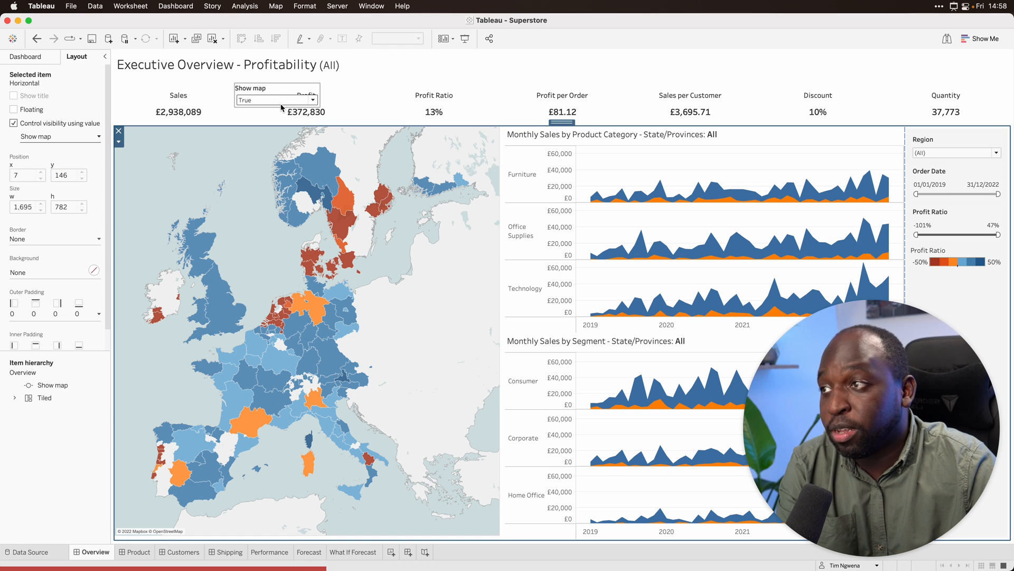
click(315, 99)
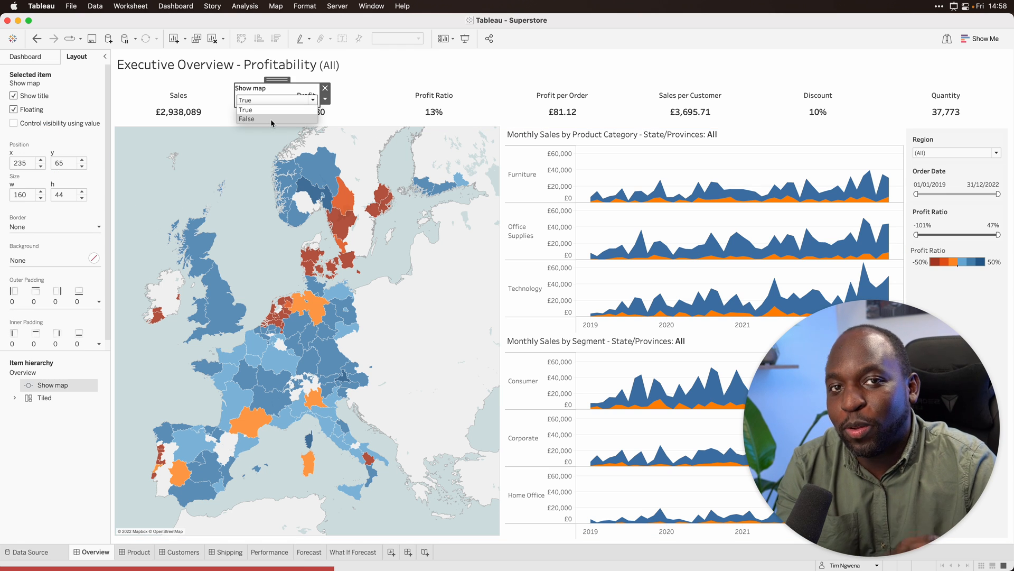
click(247, 119)
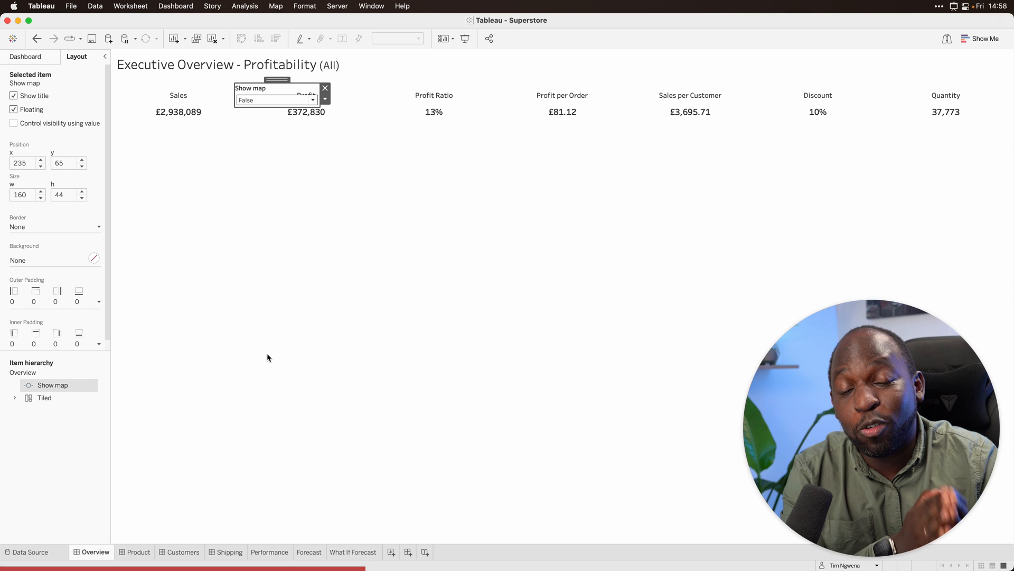
mouse_move(260, 178)
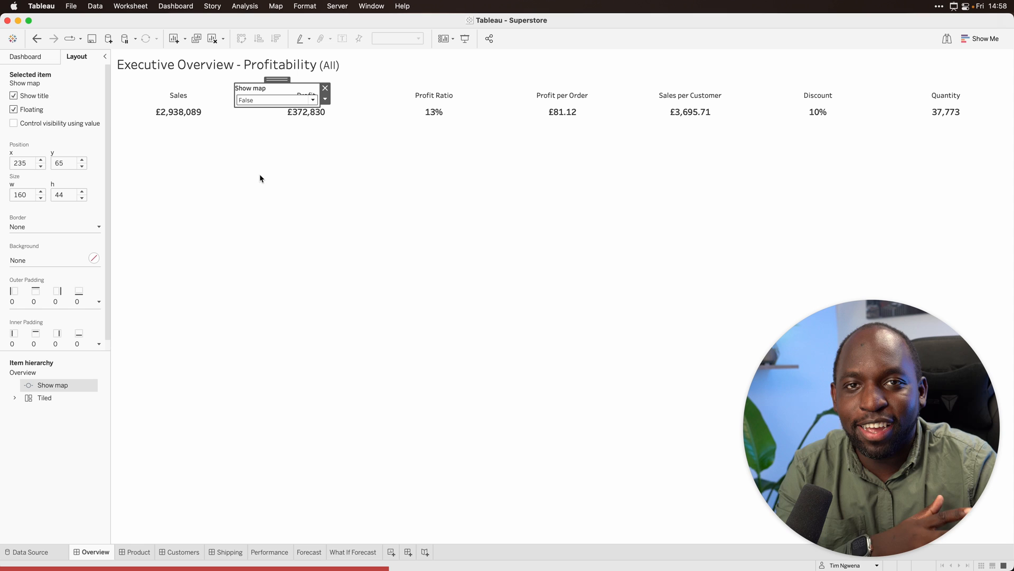
mouse_move(272, 123)
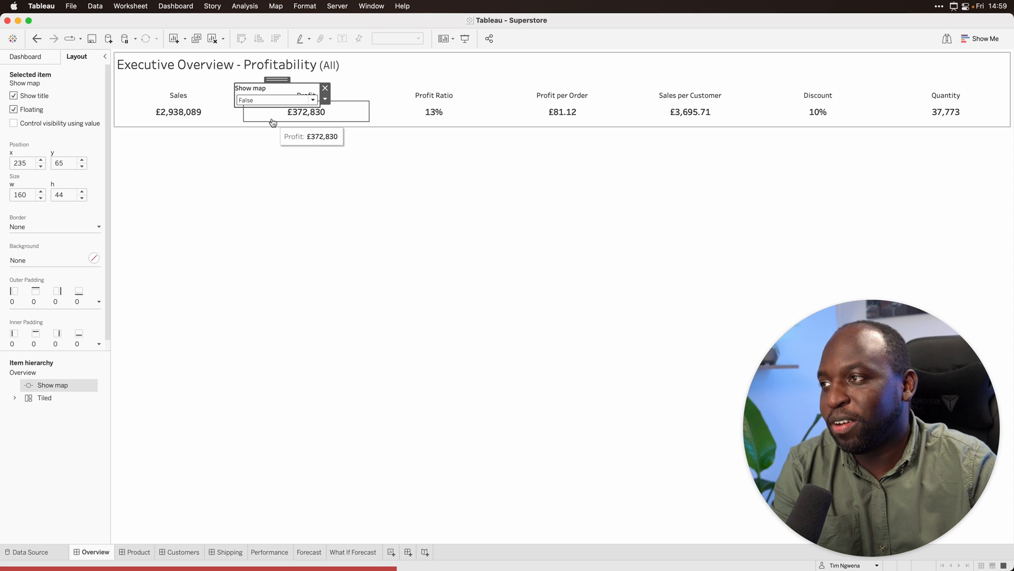
- Set Show map back to True, then switch to the Workbook demo workbook
click(271, 101)
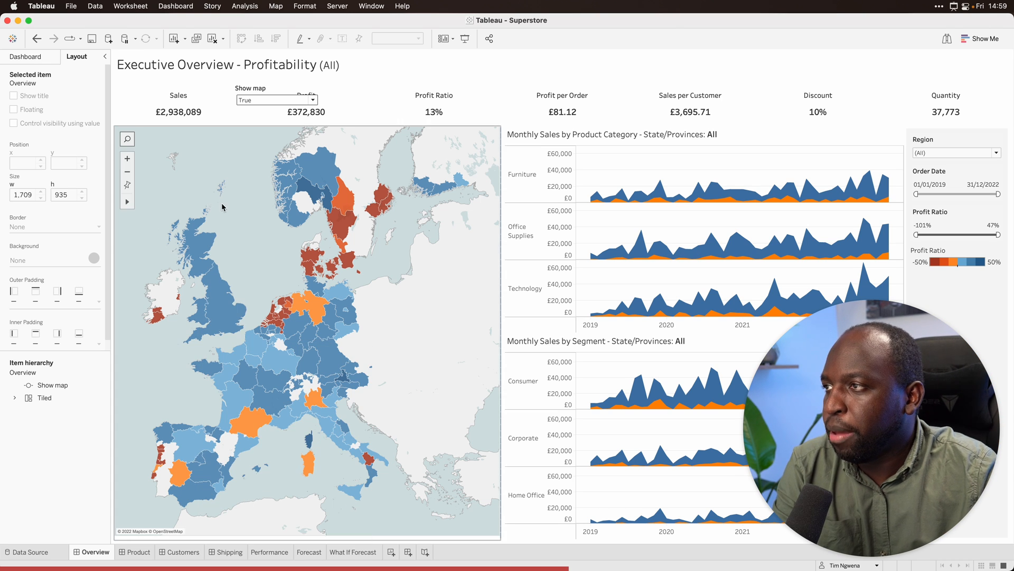
click(277, 99)
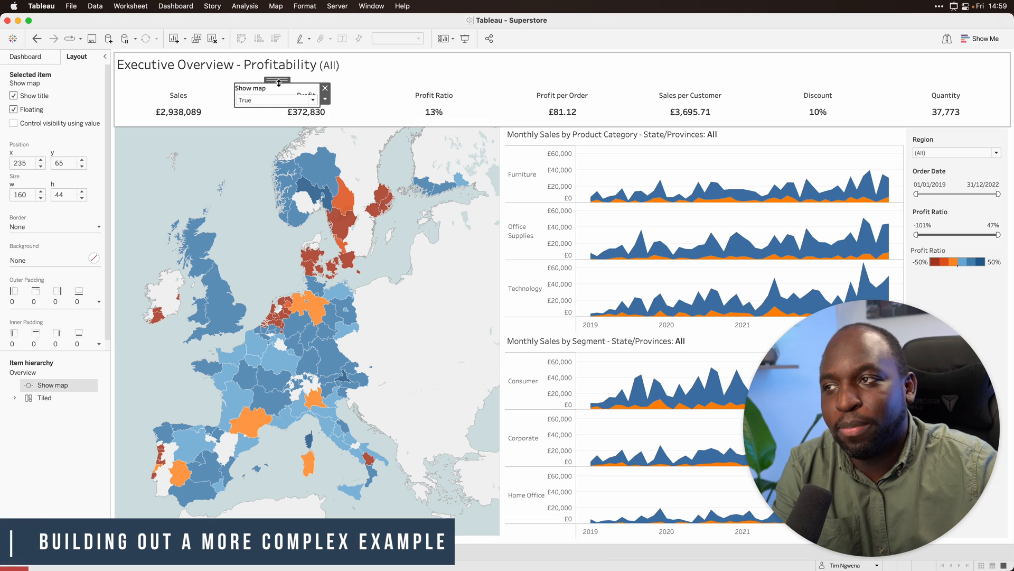
click(76, 457)
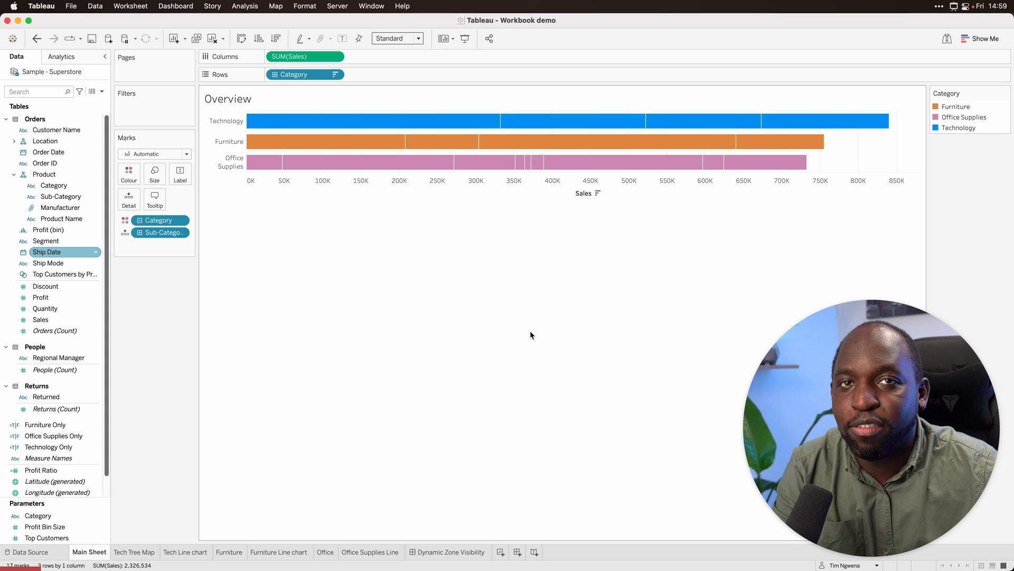
mouse_move(375, 415)
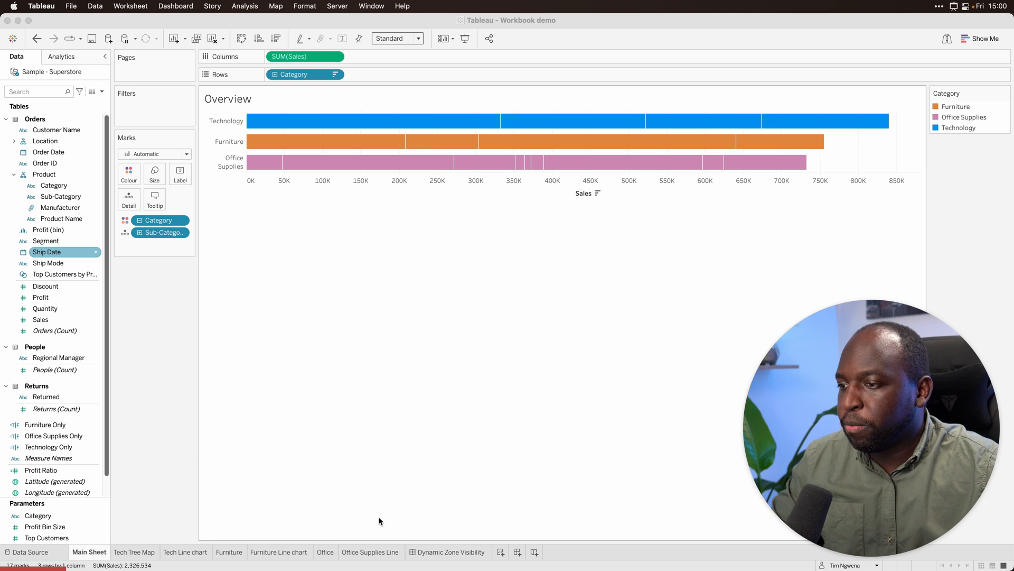
- View the Dynamic Zone Visibility dashboard and its Dashboard pane, then return to Main Sheet
click(453, 552)
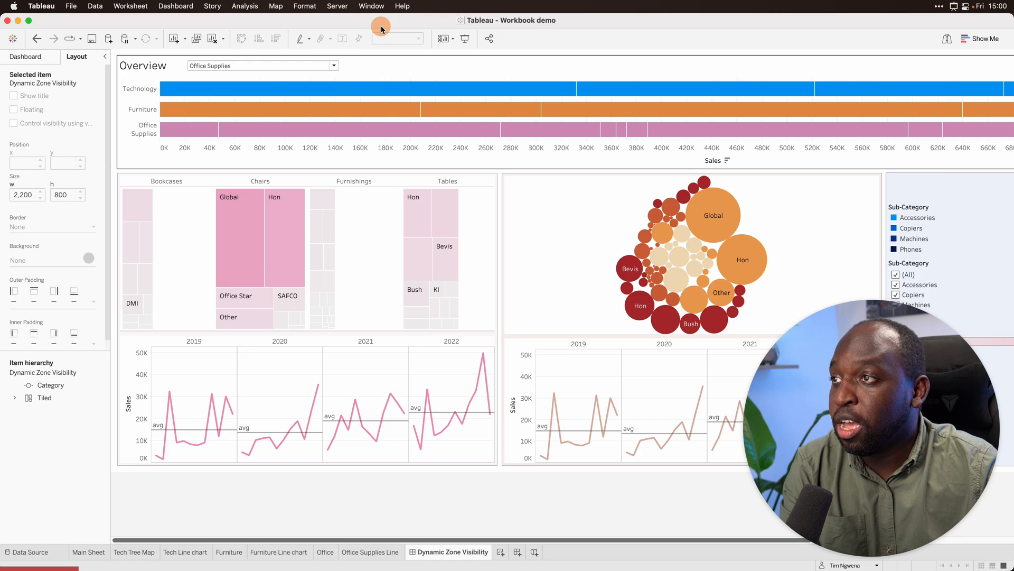
mouse_move(103, 164)
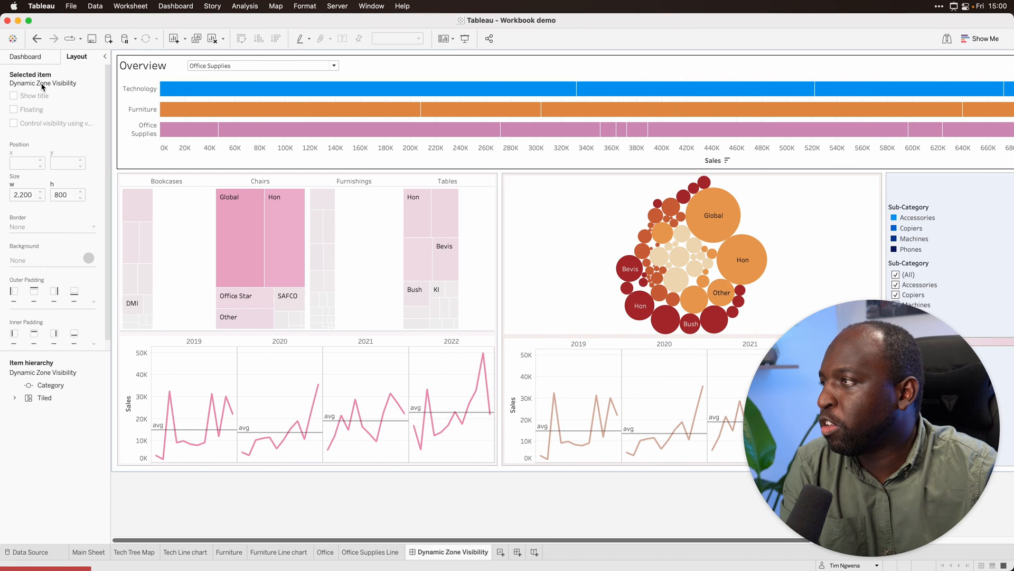
click(25, 56)
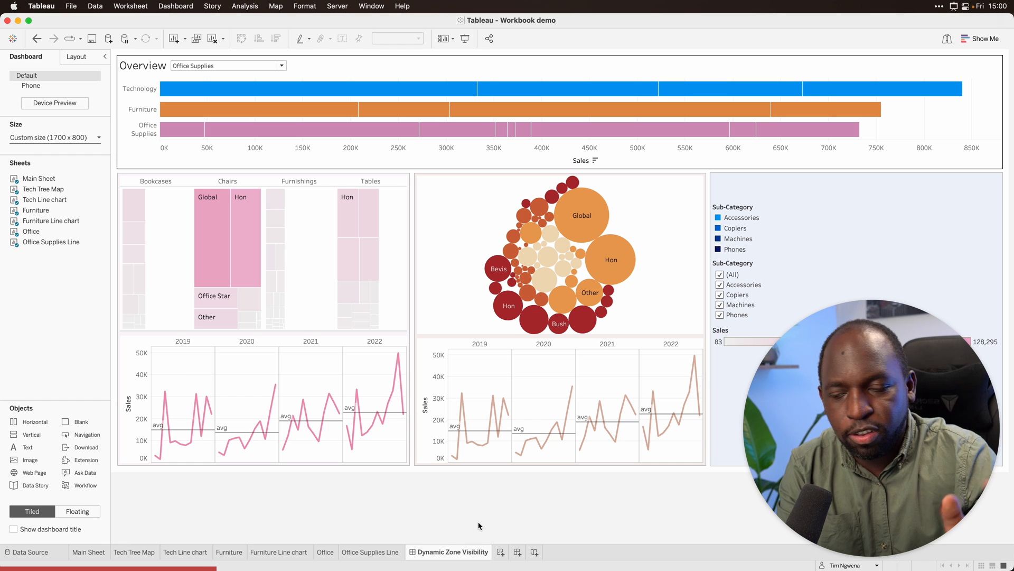
click(88, 552)
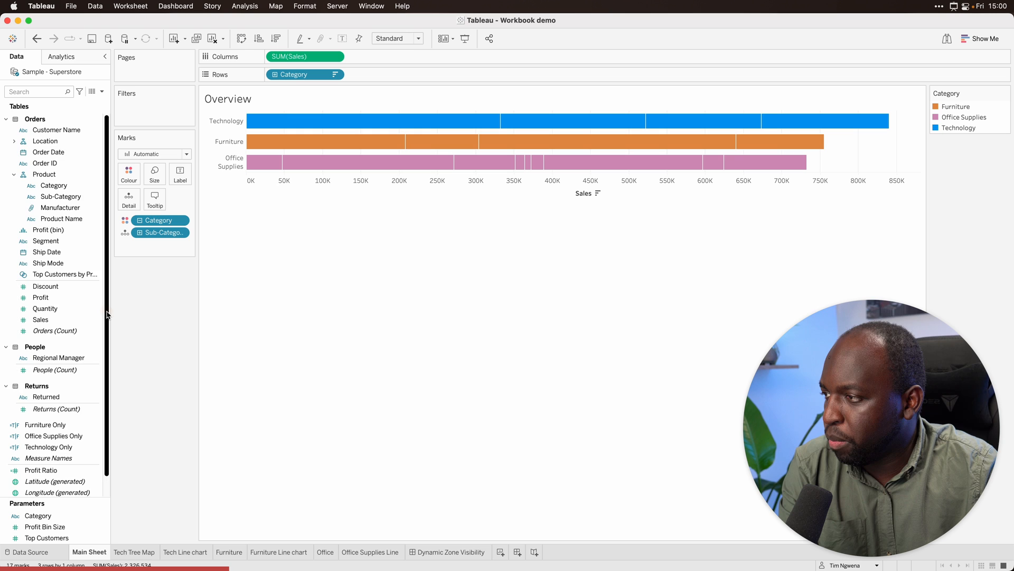
- Scroll the Data pane down to the Furniture Only, Office Supplies Only and Technology Only fields
scroll(down, 3)
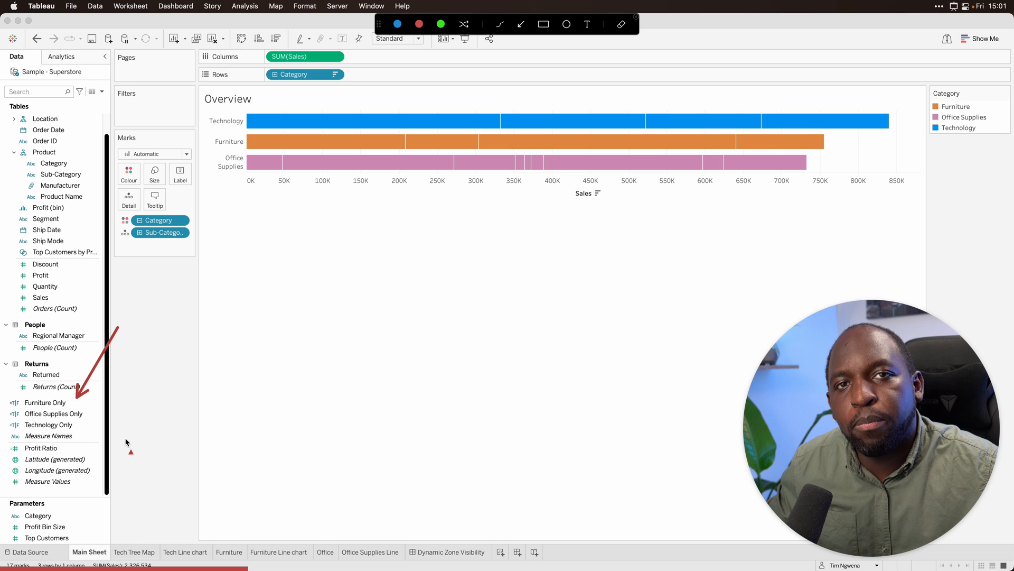
mouse_move(131, 435)
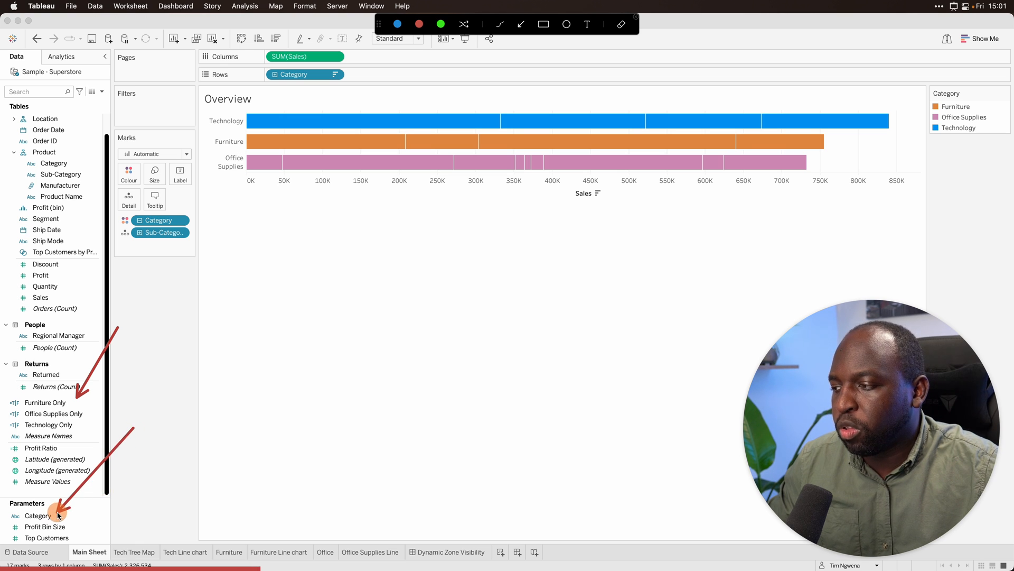
- Edit the Category parameter to a Fixed list of Furniture, Office Supplies and Technology
right_click(38, 514)
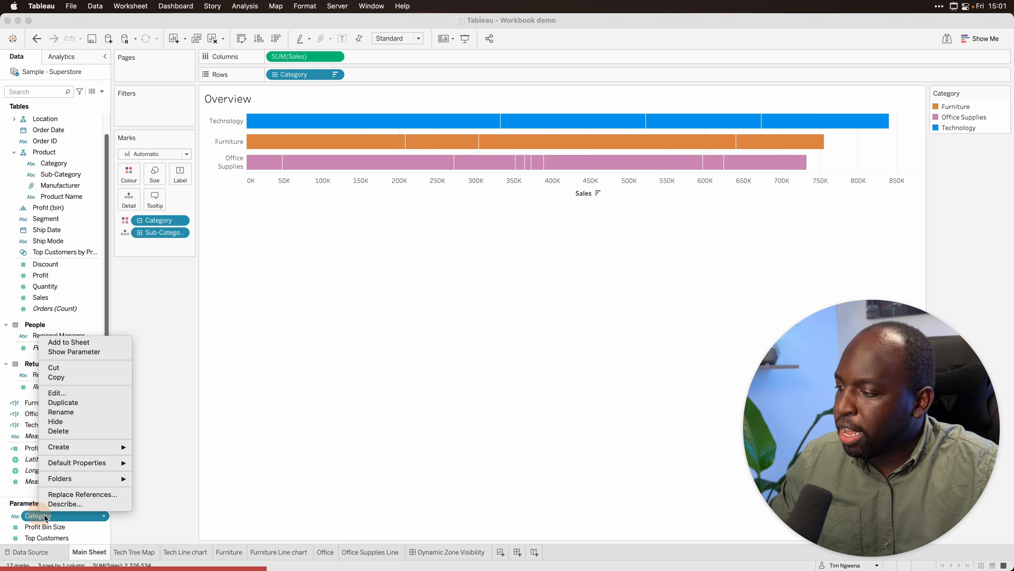
click(56, 393)
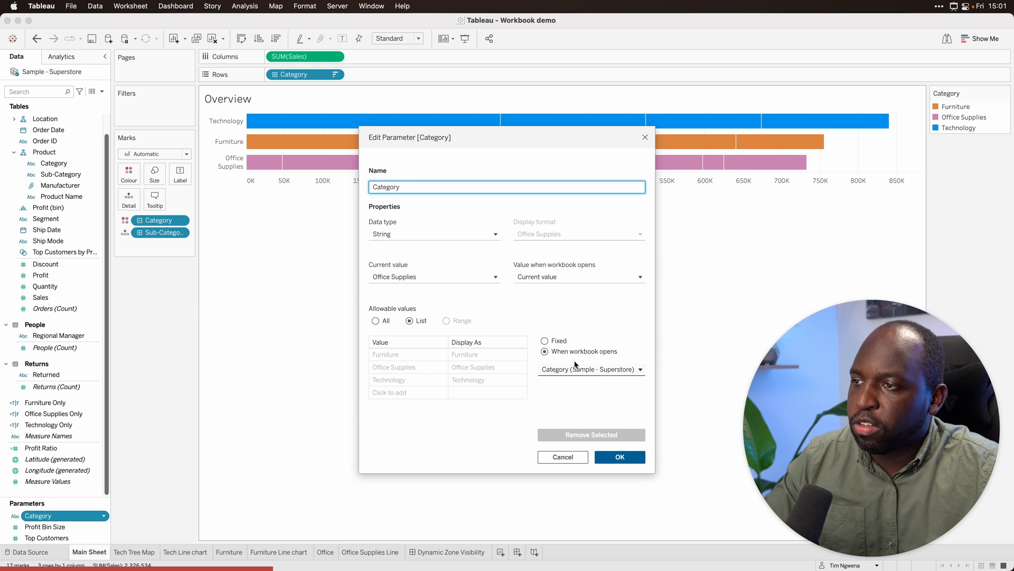
mouse_move(431, 206)
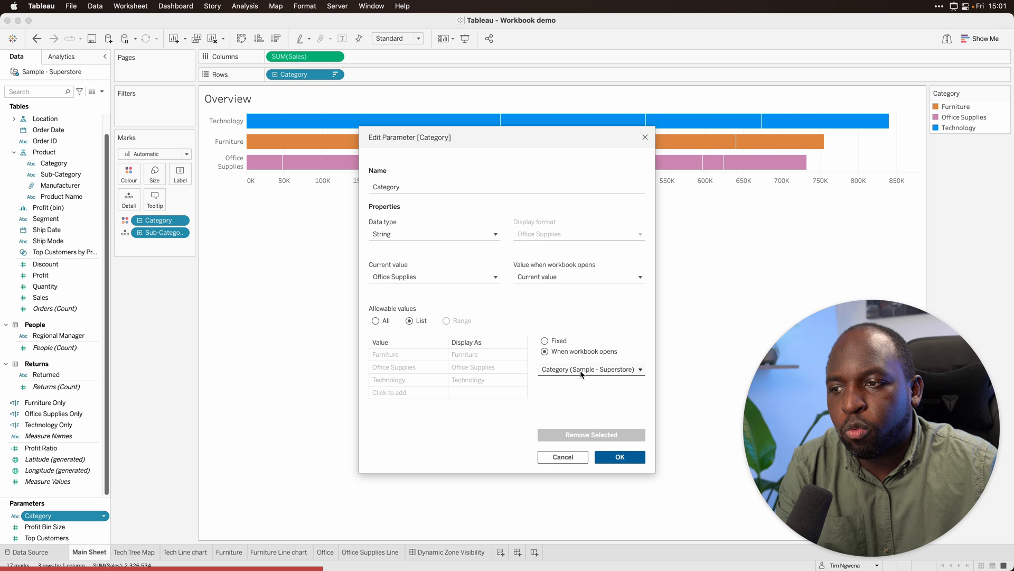
click(545, 342)
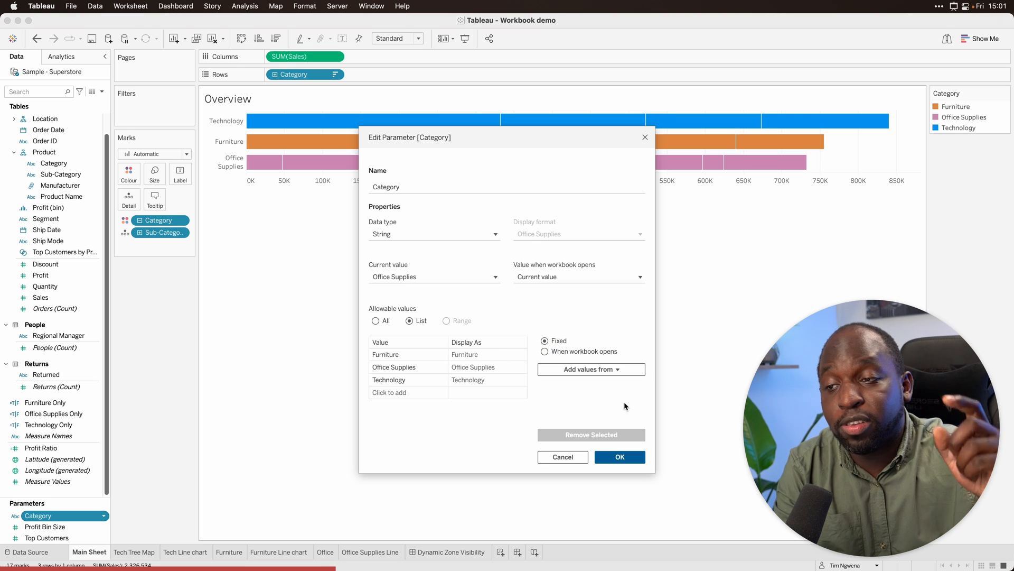
mouse_move(604, 381)
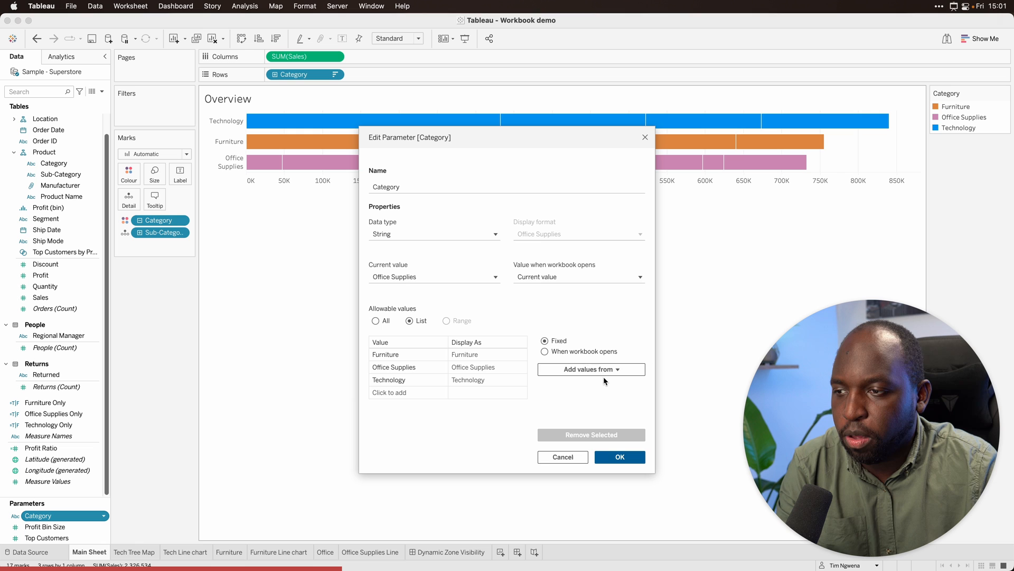
mouse_move(590, 369)
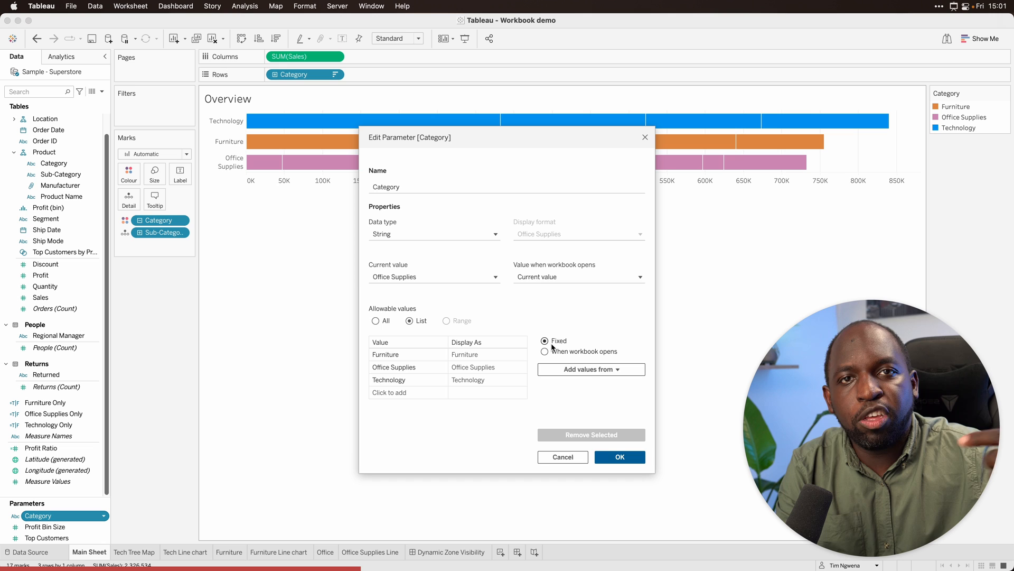
mouse_move(620, 456)
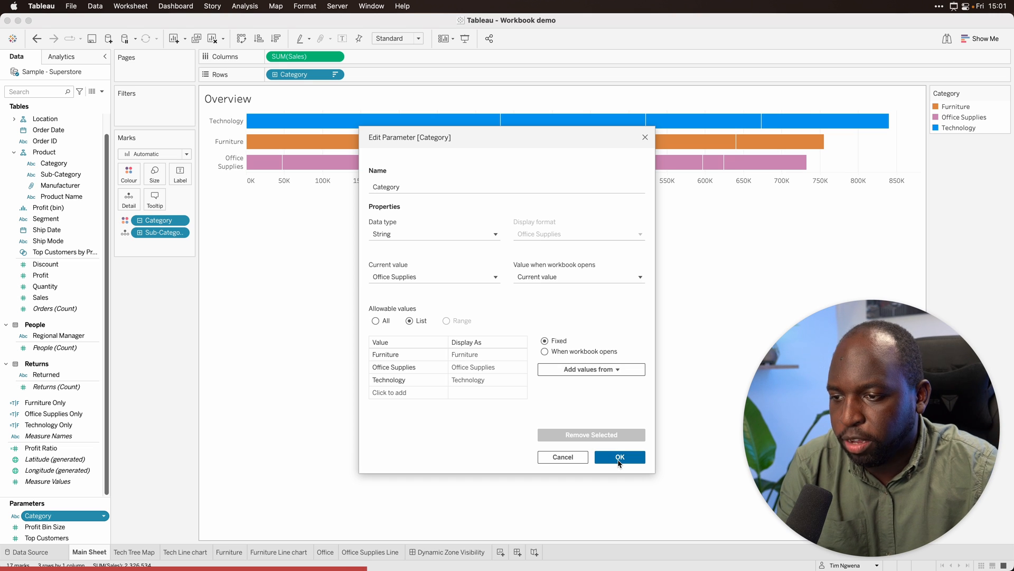
click(618, 456)
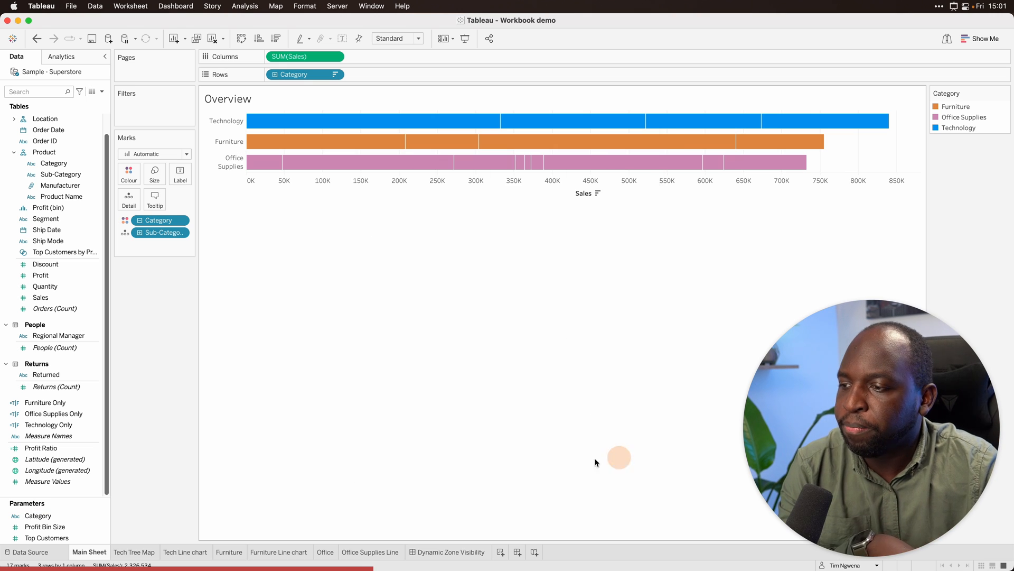
right_click(44, 401)
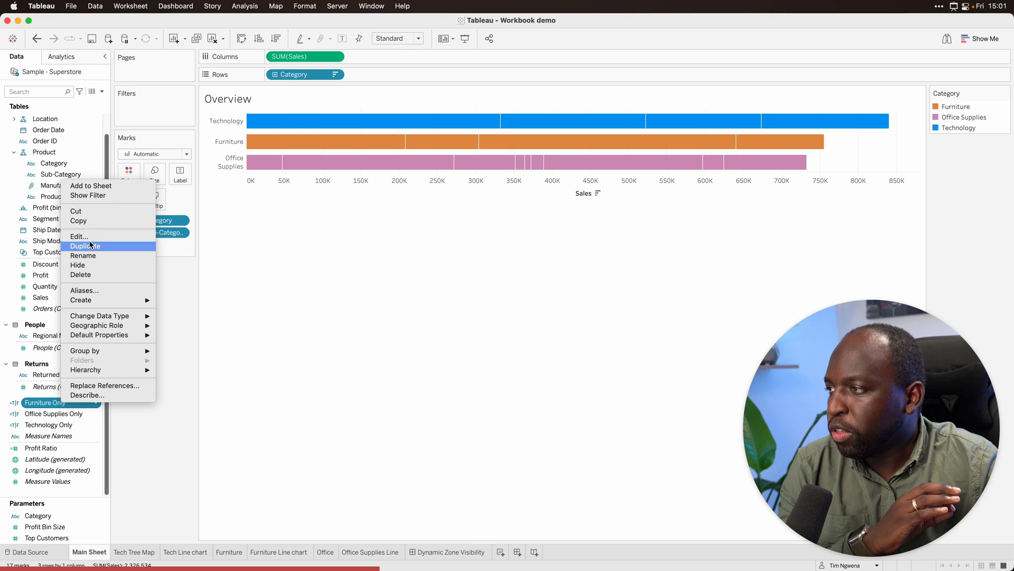
click(77, 236)
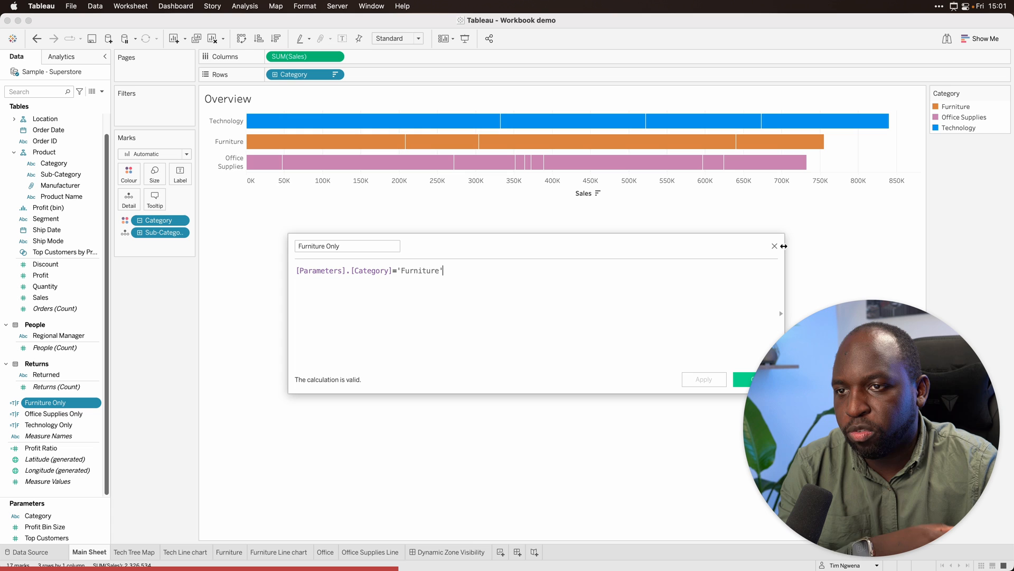
right_click(54, 413)
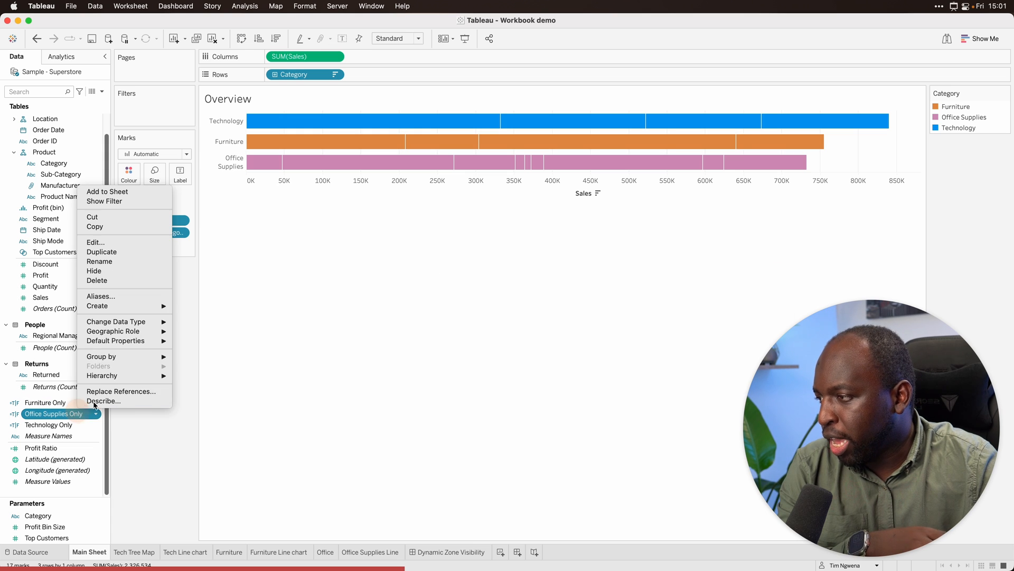
click(95, 242)
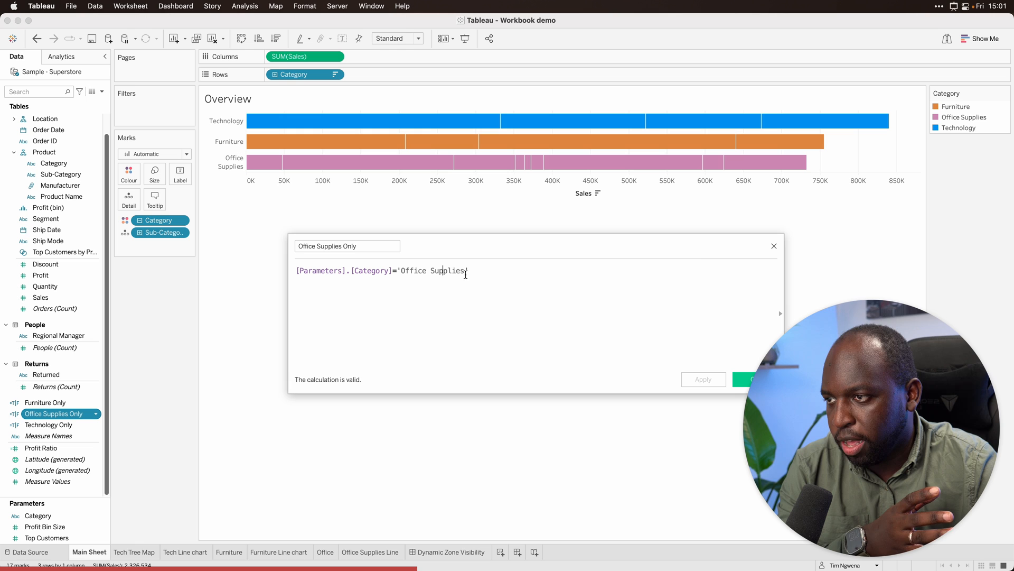
right_click(47, 425)
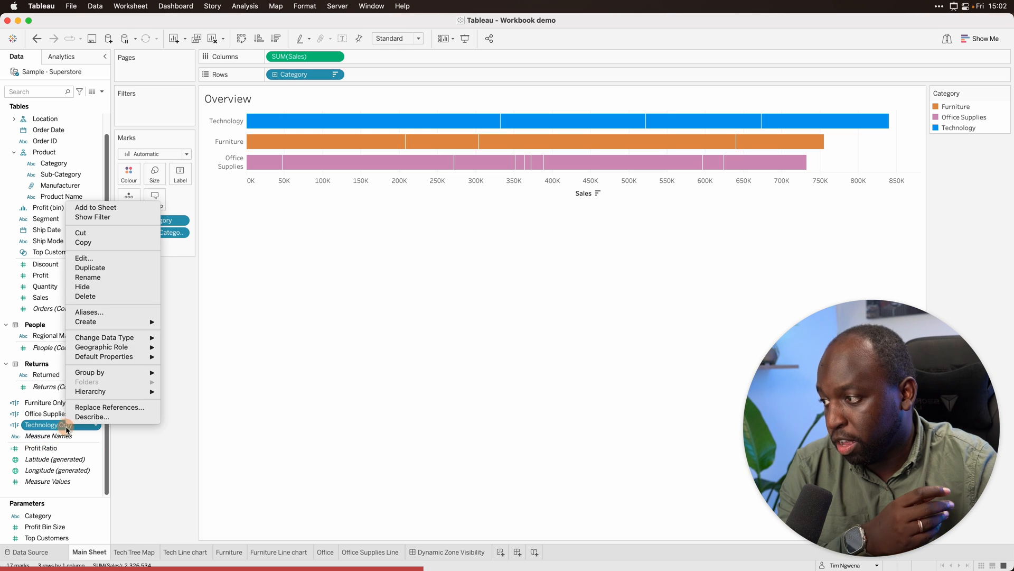
click(82, 258)
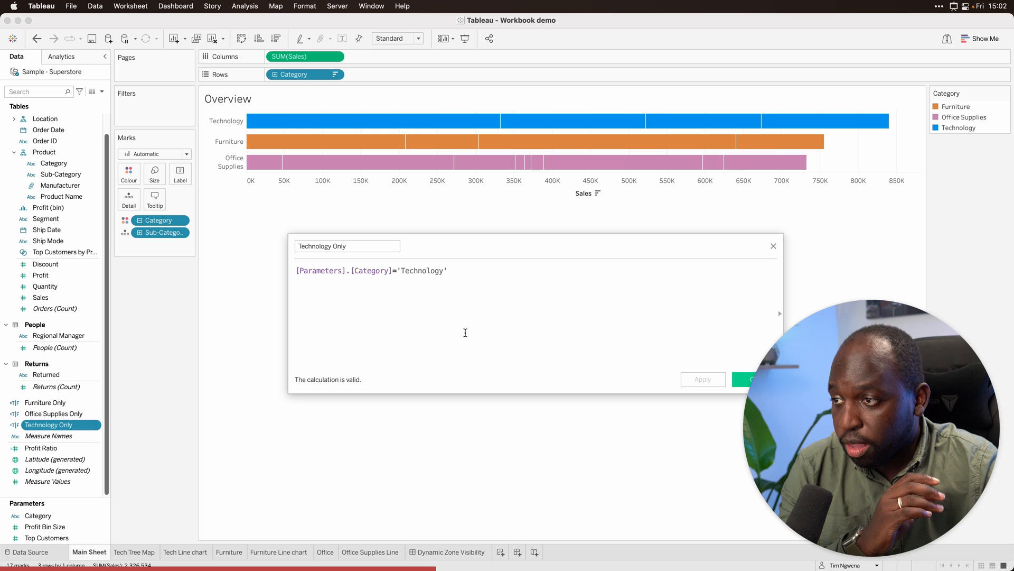
mouse_move(697, 330)
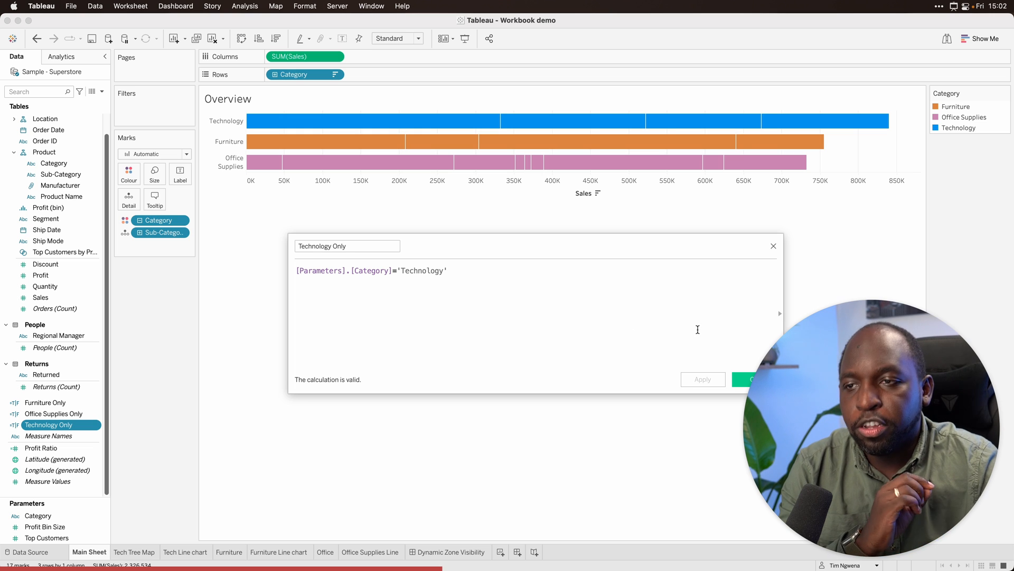
click(773, 247)
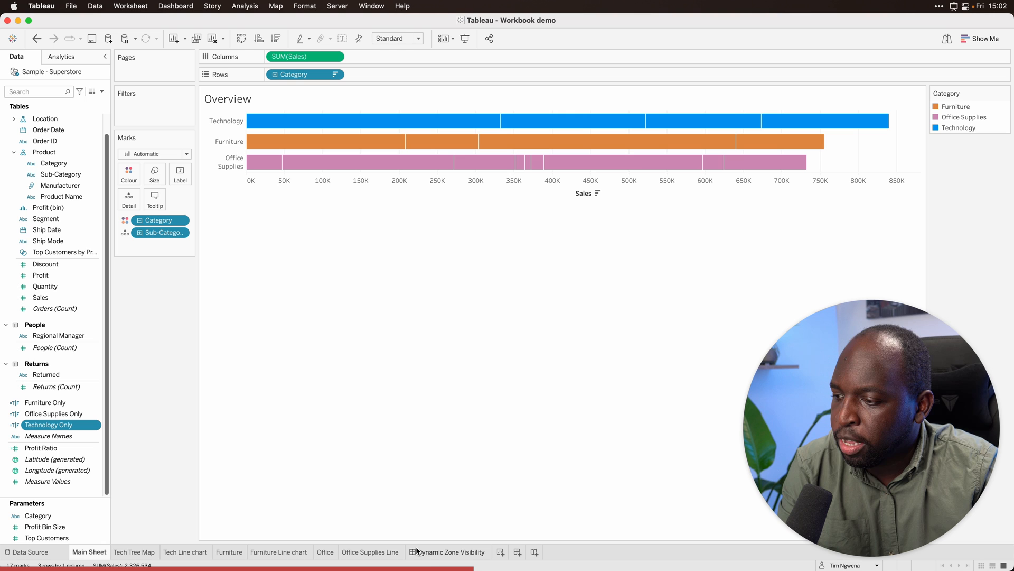
- On the Dynamic Zone Visibility dashboard, control the pink zone's visibility with the Office Supplies Only field
click(453, 552)
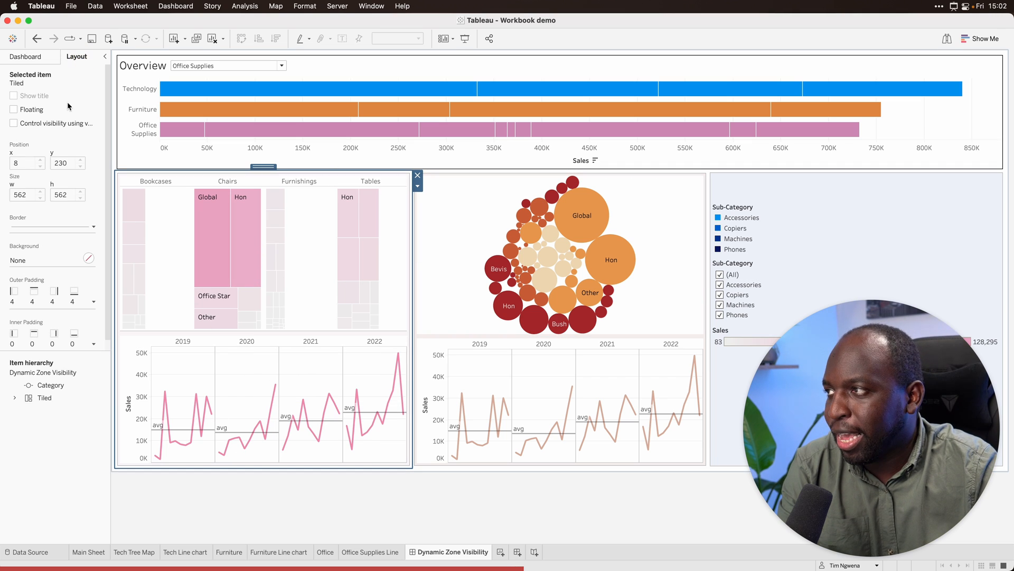
click(13, 122)
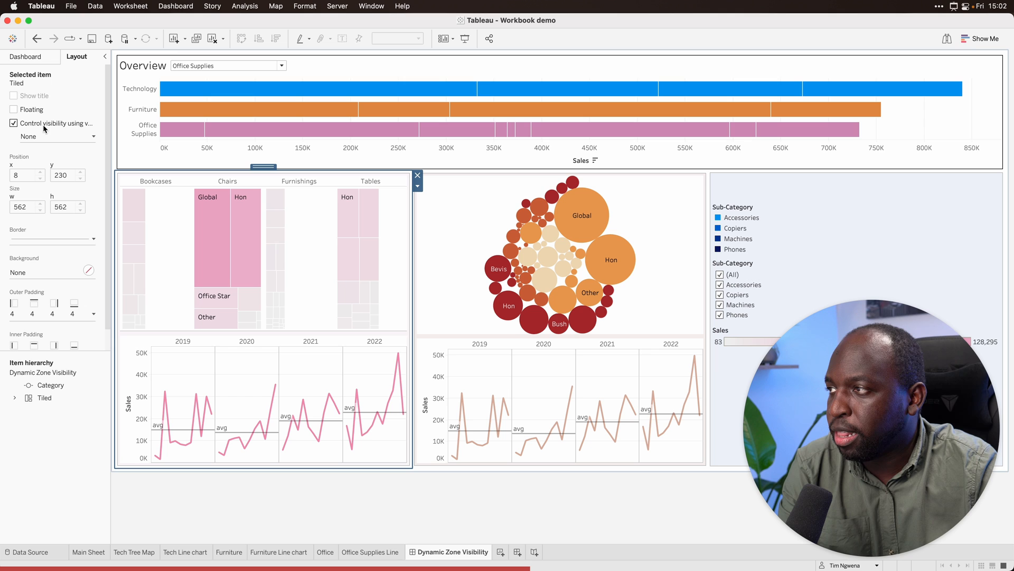
click(93, 136)
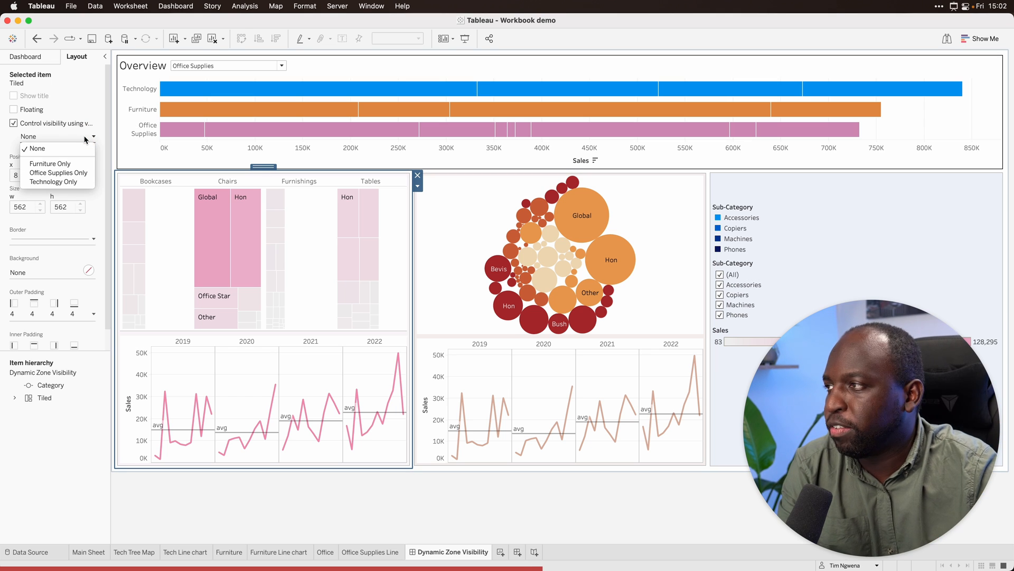
click(59, 172)
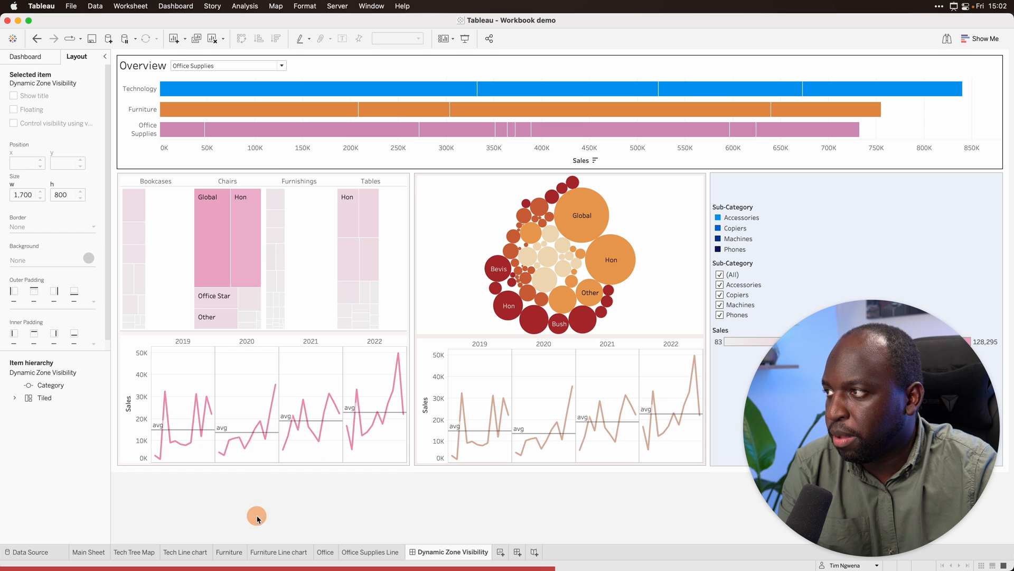
mouse_move(314, 515)
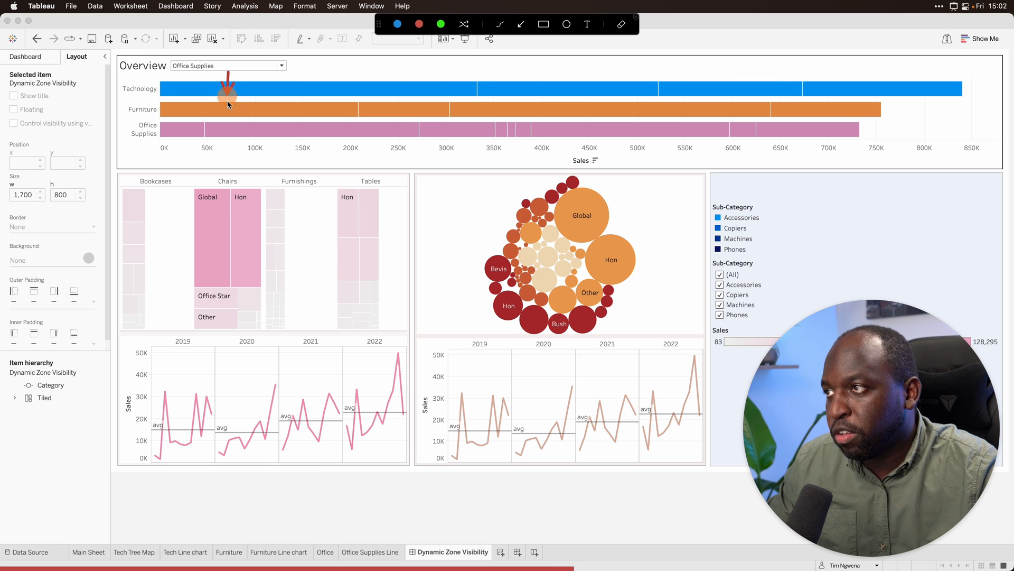
mouse_move(224, 222)
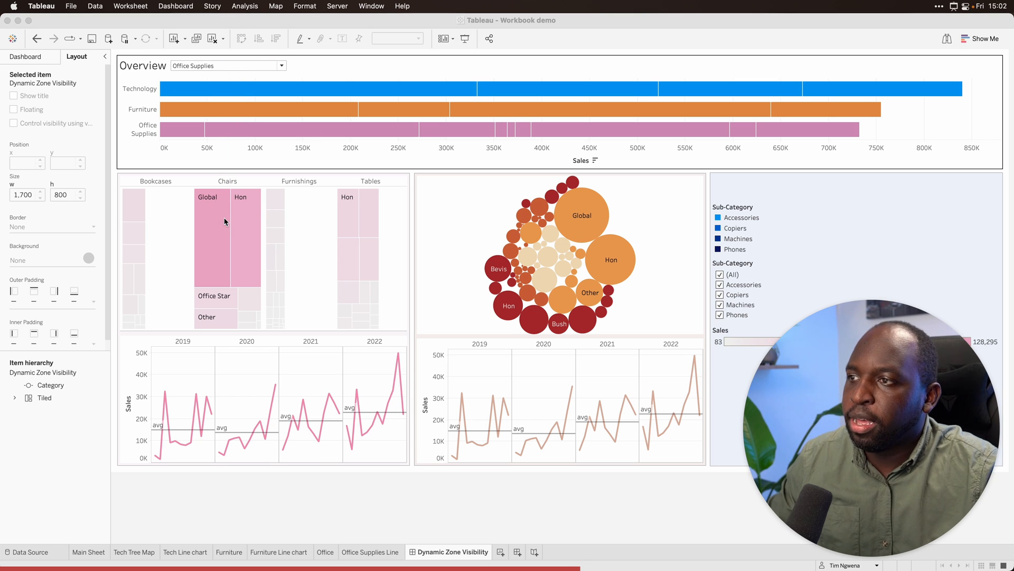
- Control the Furniture bubble chart zone's visibility with the Furniture Only field
click(560, 254)
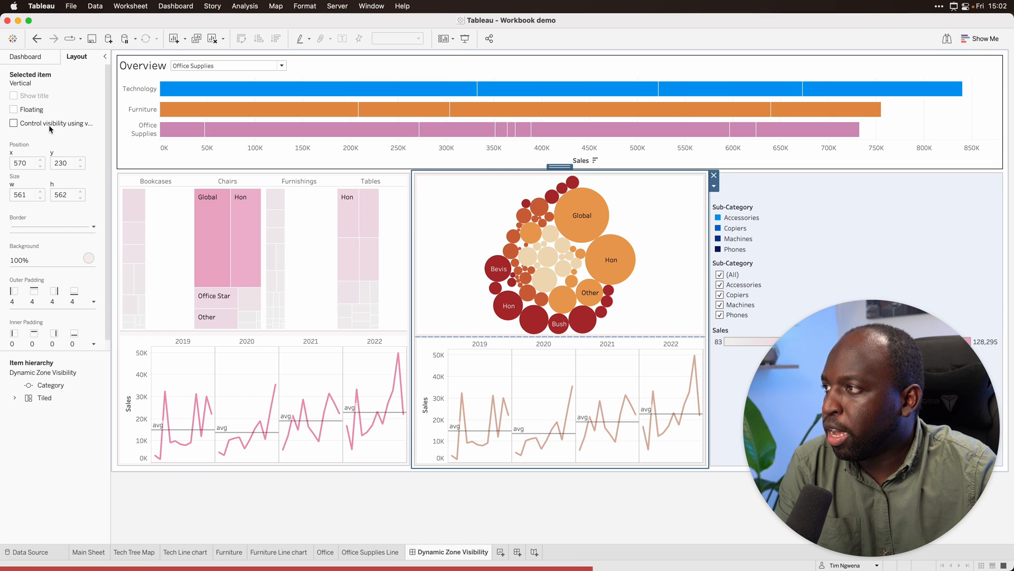
click(14, 123)
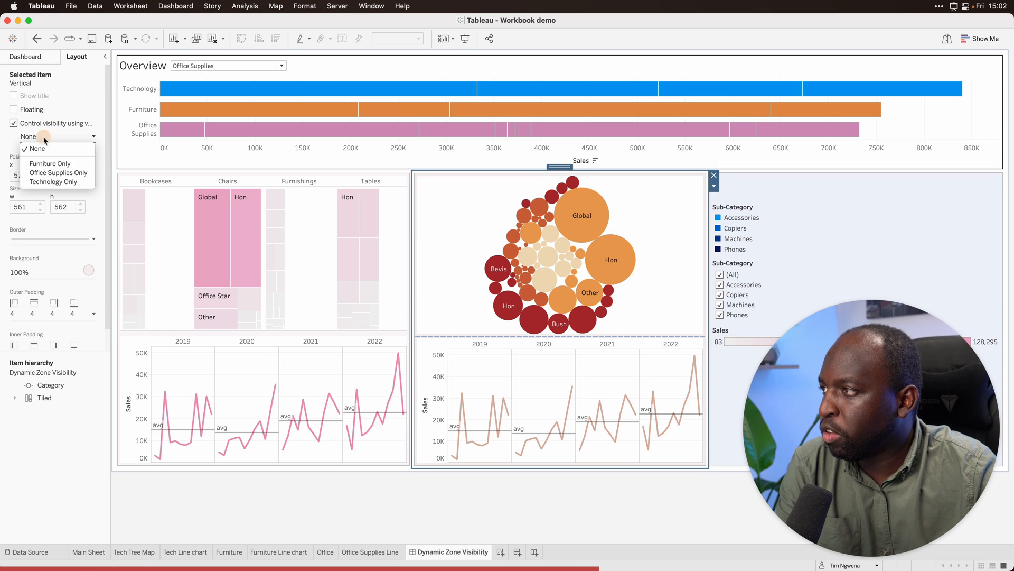
click(50, 163)
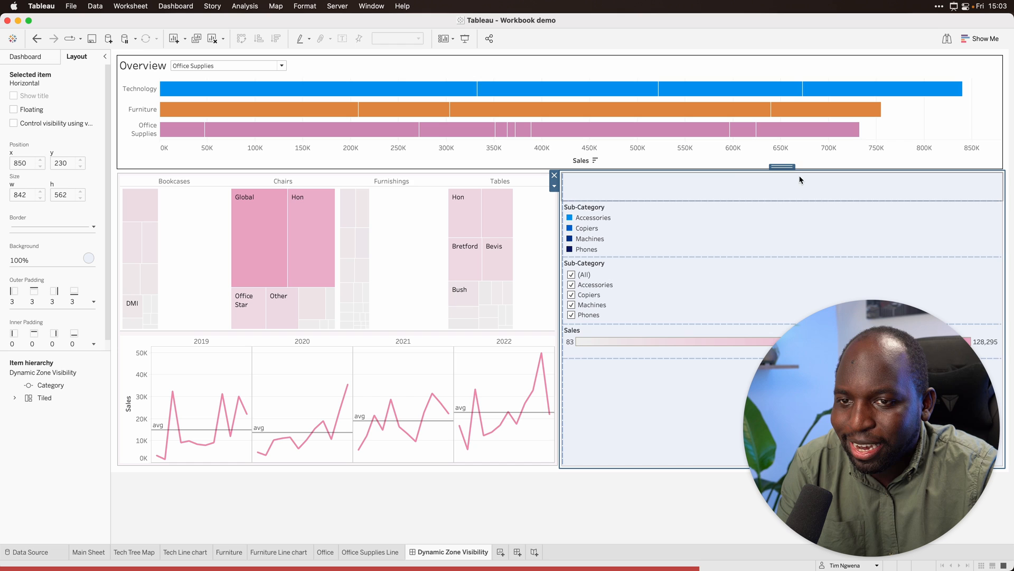
- Remove the Sales colour legend and enable visibility control on the Technology zone
click(630, 333)
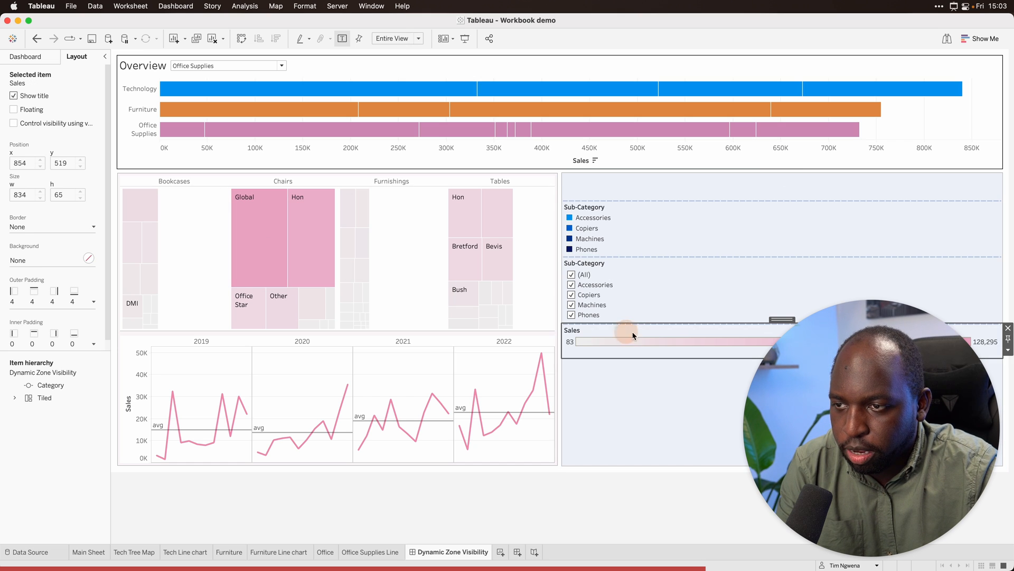
click(692, 186)
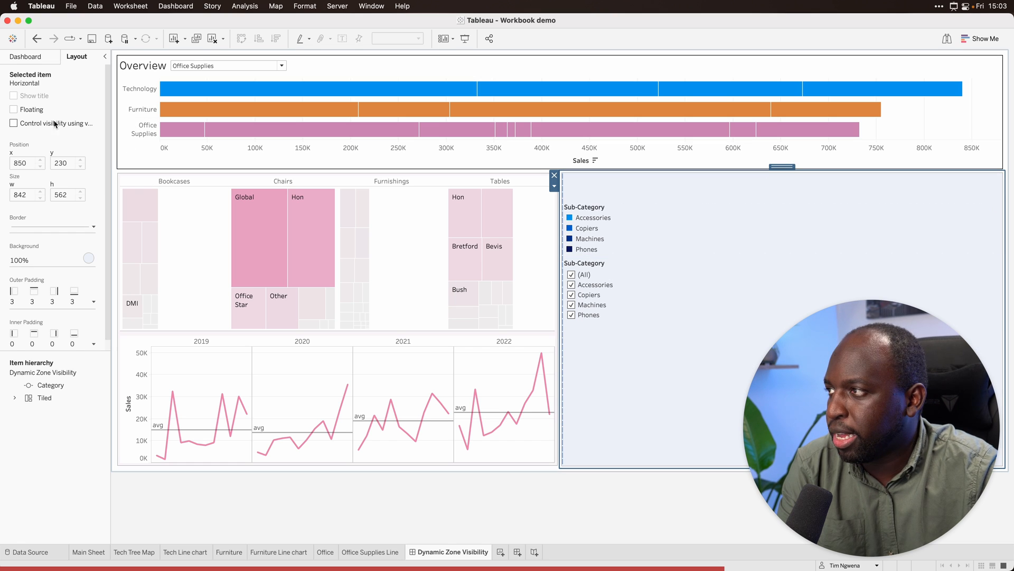
click(14, 122)
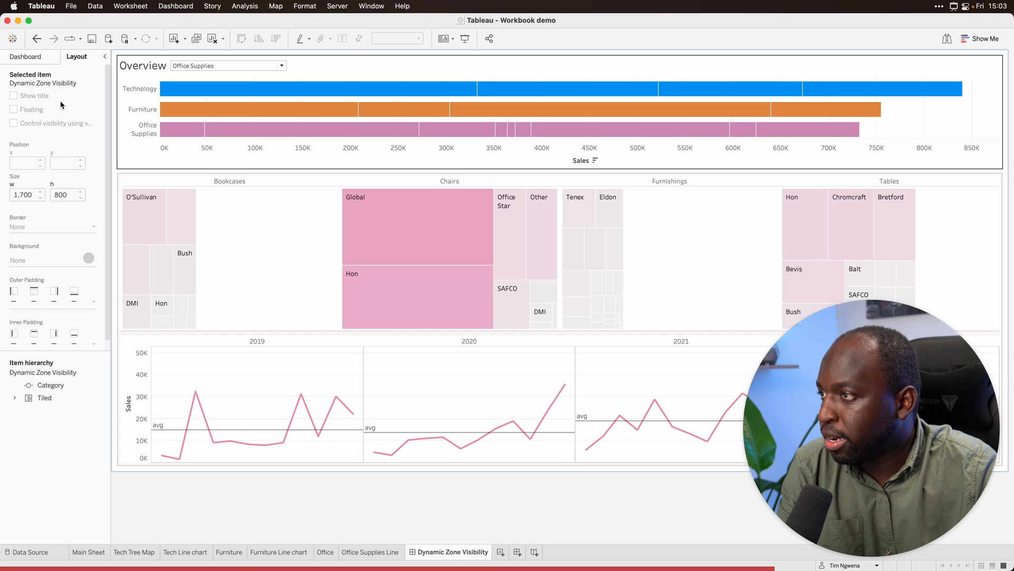
- Set the dashboard size to Custom 1100 x 700 and choose Technology in the Overview selector
click(25, 56)
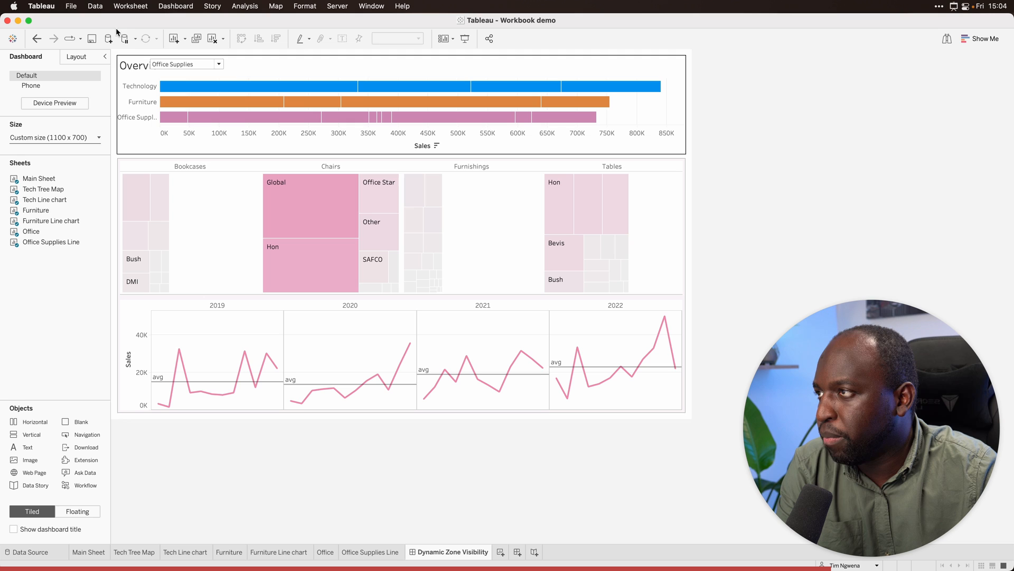
click(186, 65)
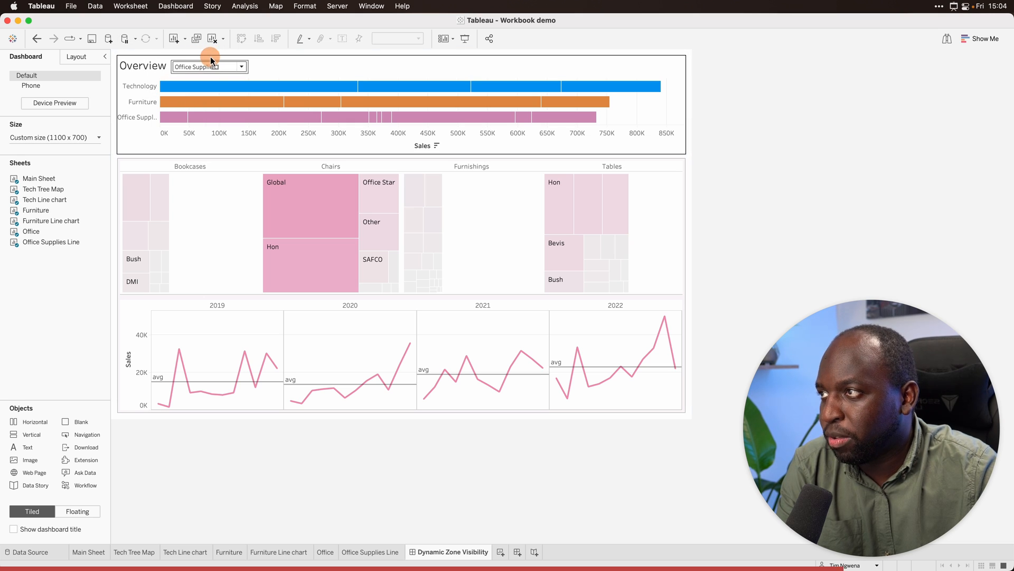
mouse_move(817, 151)
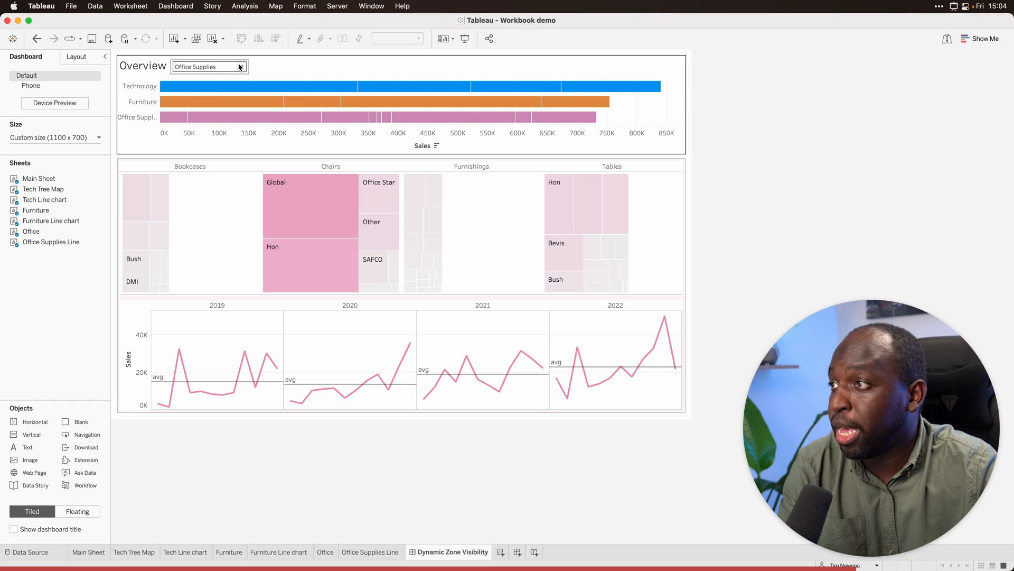
click(241, 66)
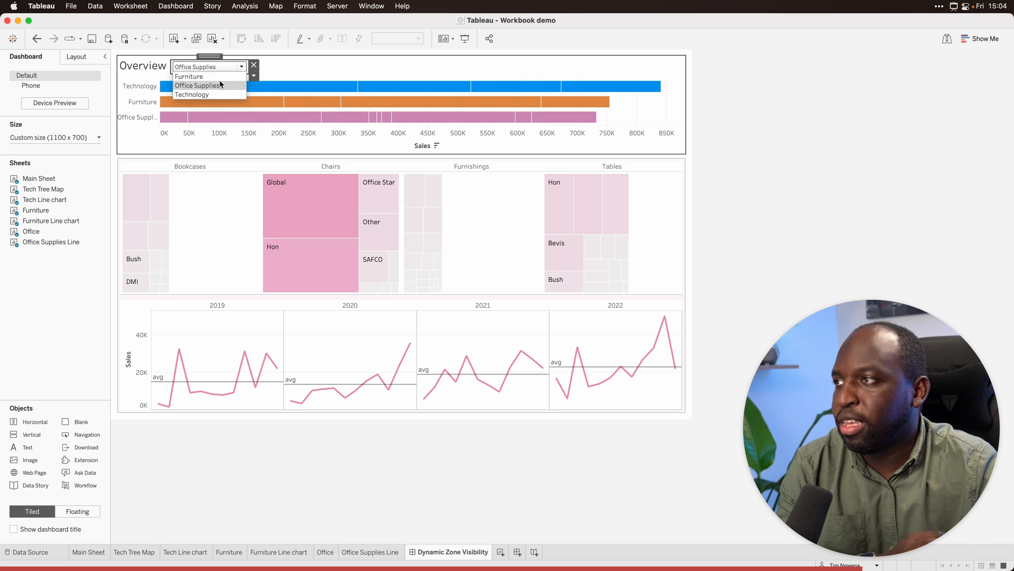
click(189, 76)
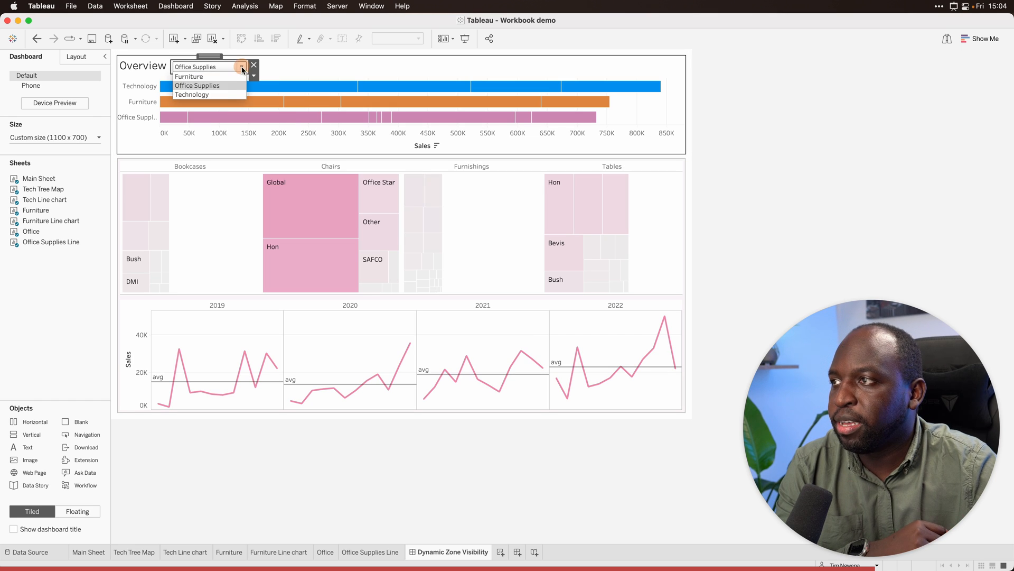
click(192, 94)
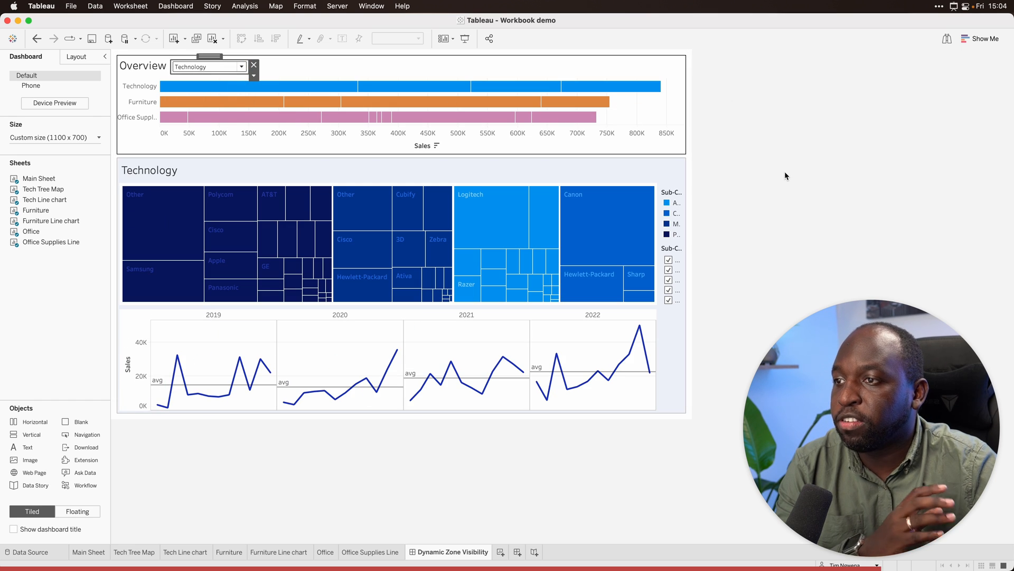
mouse_move(814, 193)
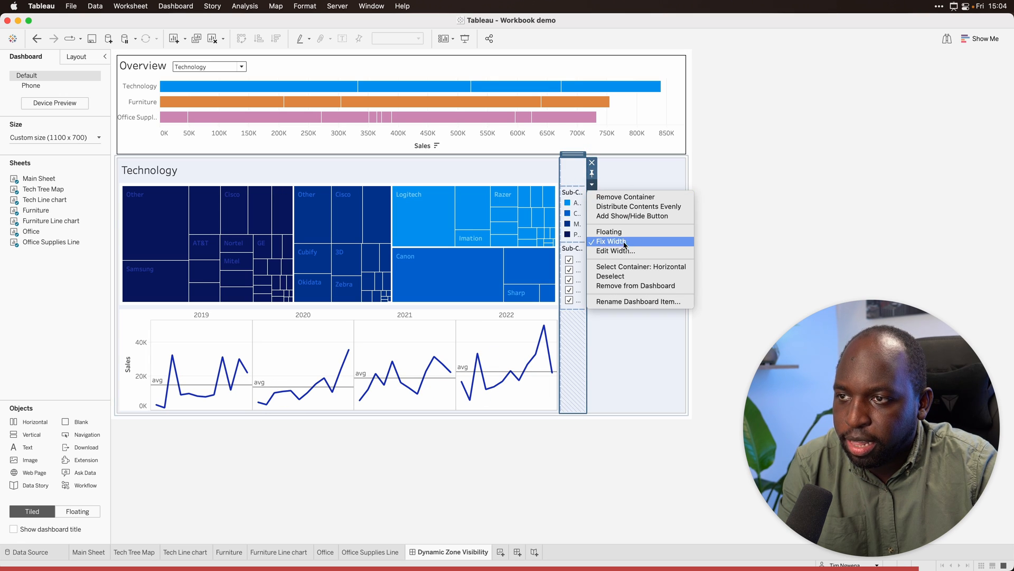
- Release the legends container's fixed width and hide the Technology treemap title
click(611, 241)
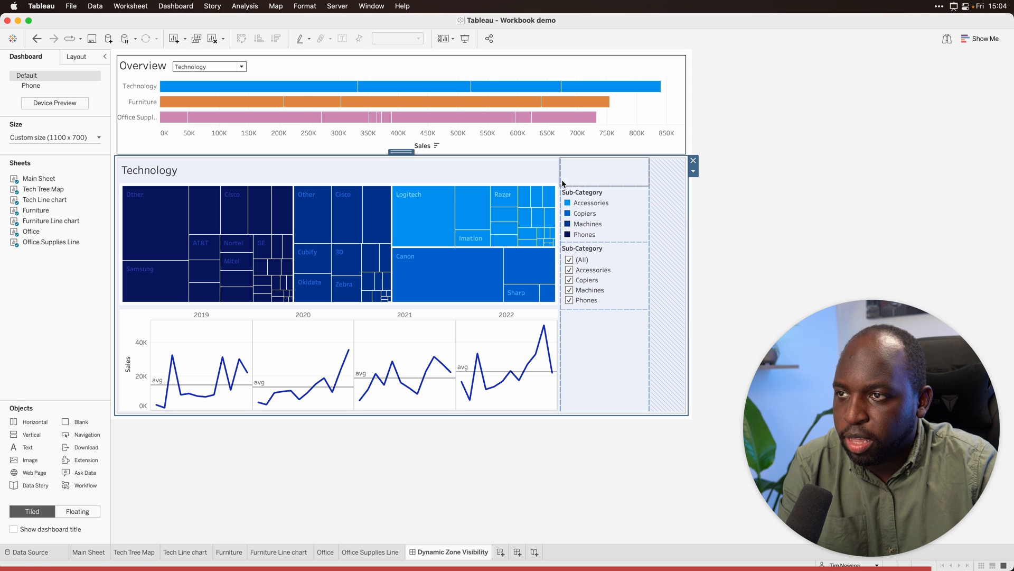
click(566, 206)
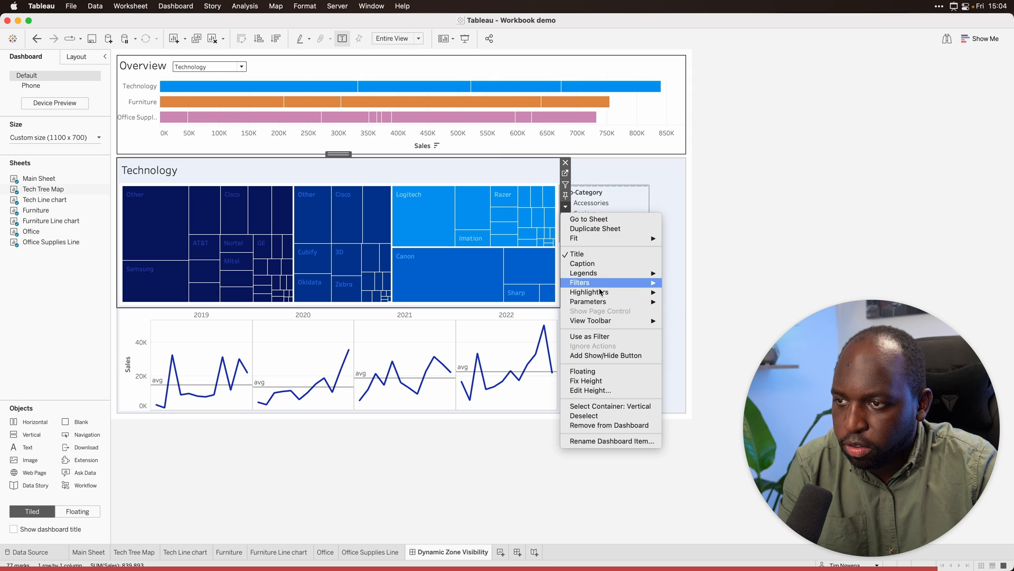
mouse_move(593, 237)
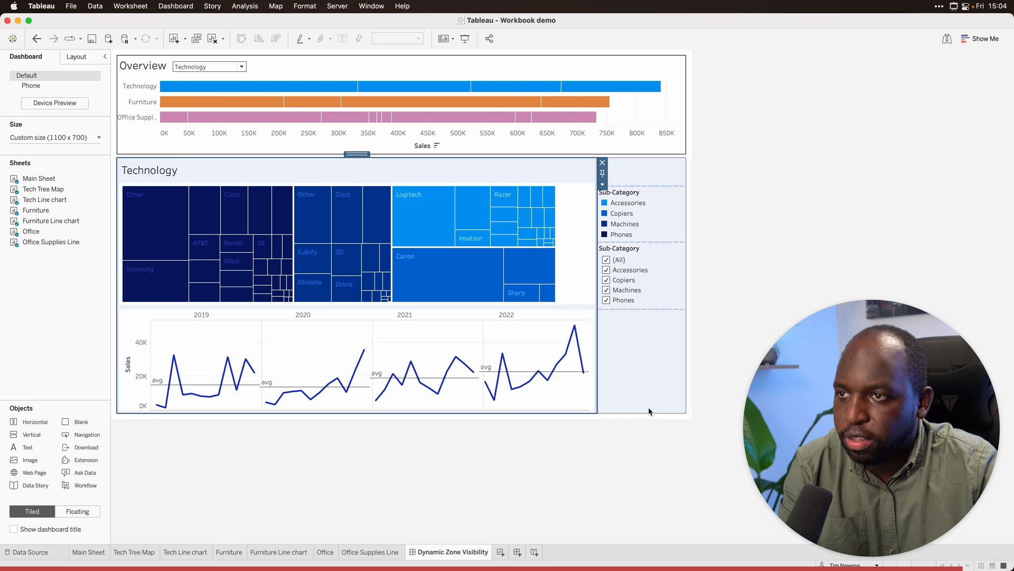
click(601, 162)
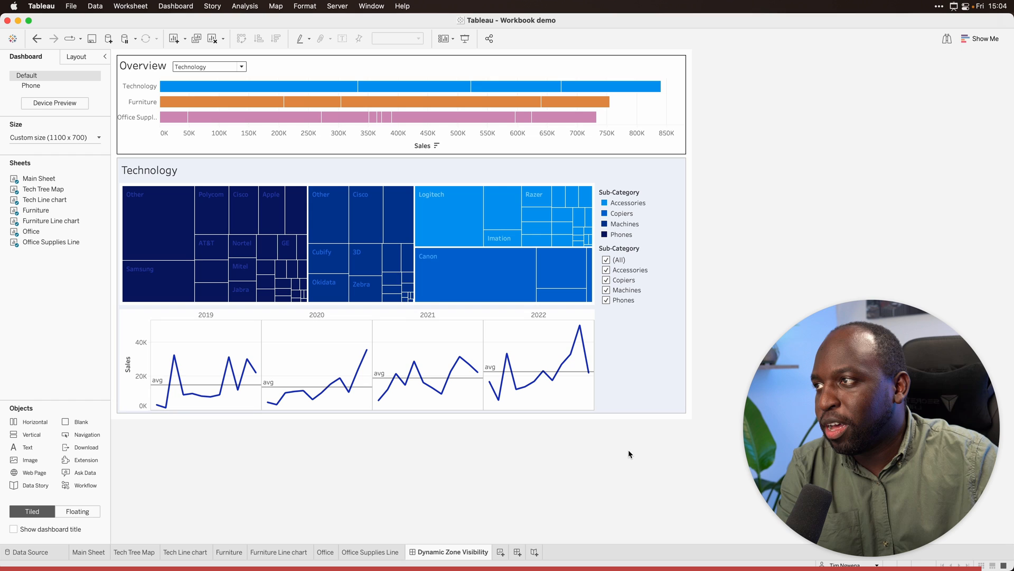
right_click(149, 170)
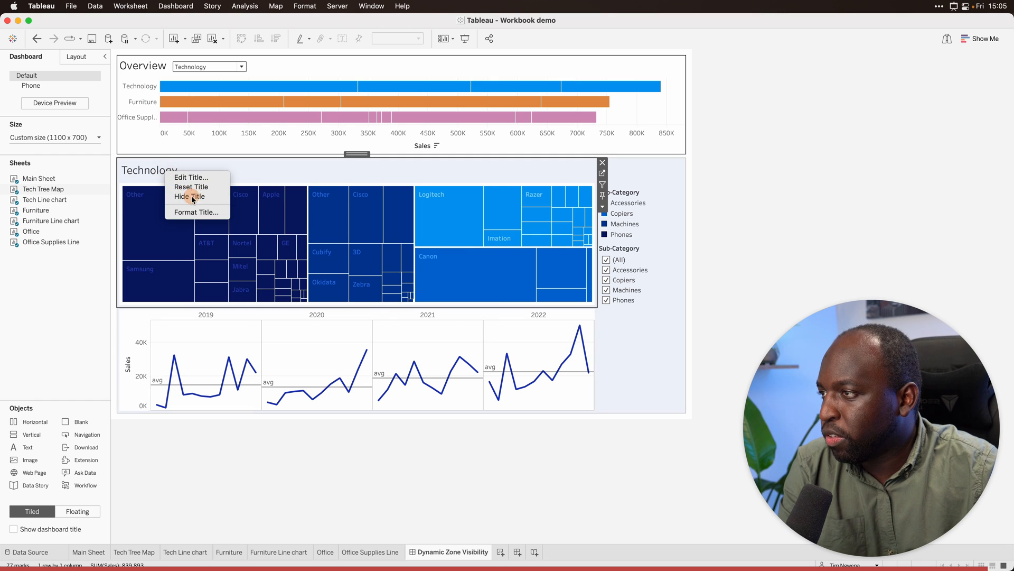
click(190, 197)
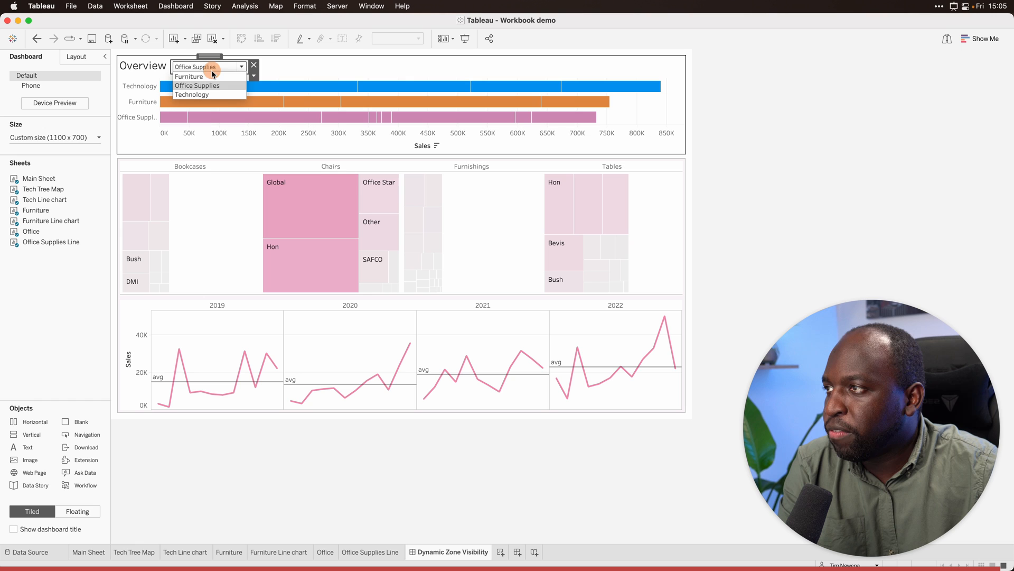
- Choose Furniture in the Overview selector so its bubble chart zone fills the dashboard
click(189, 76)
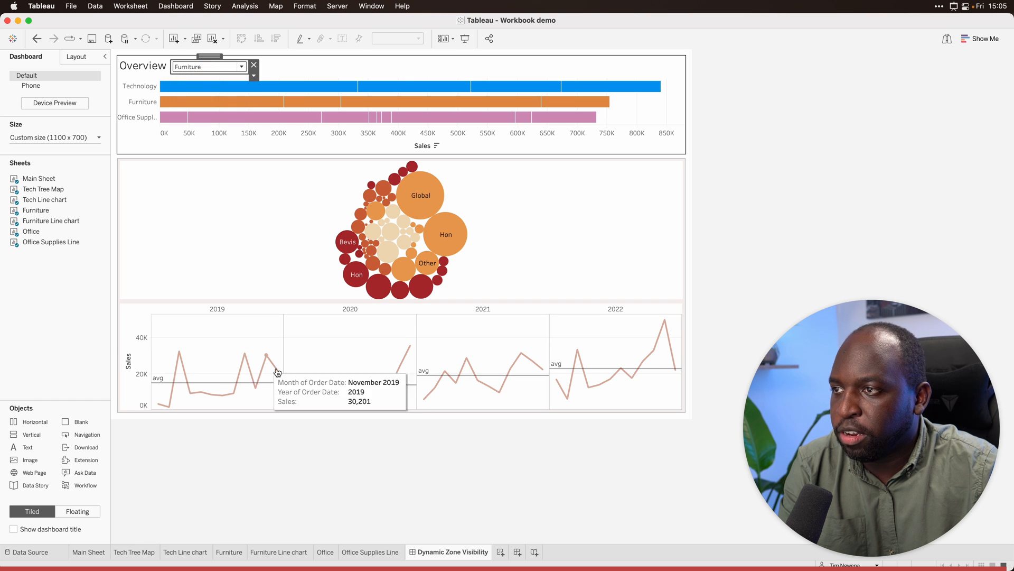
mouse_move(274, 443)
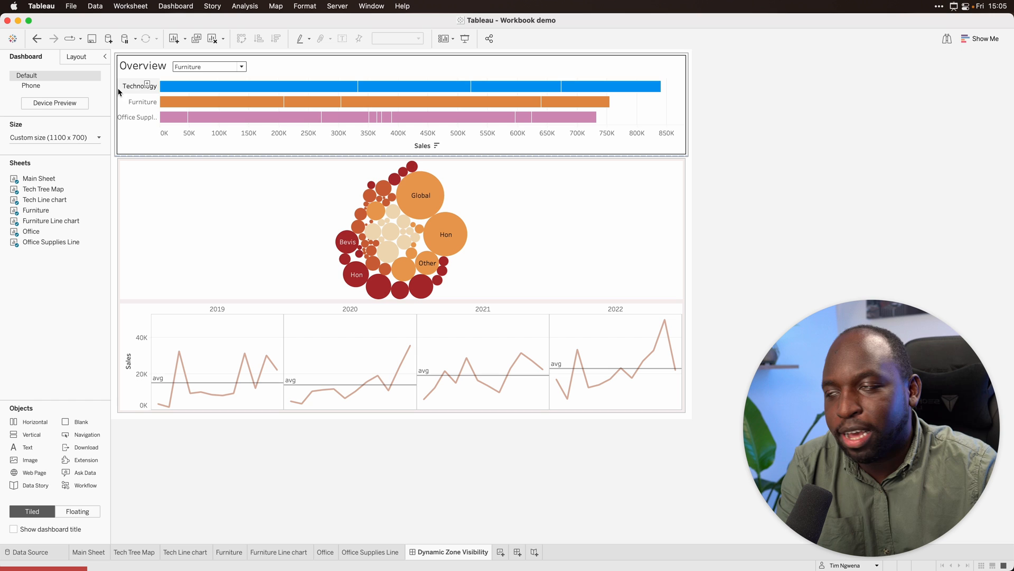
mouse_move(143, 107)
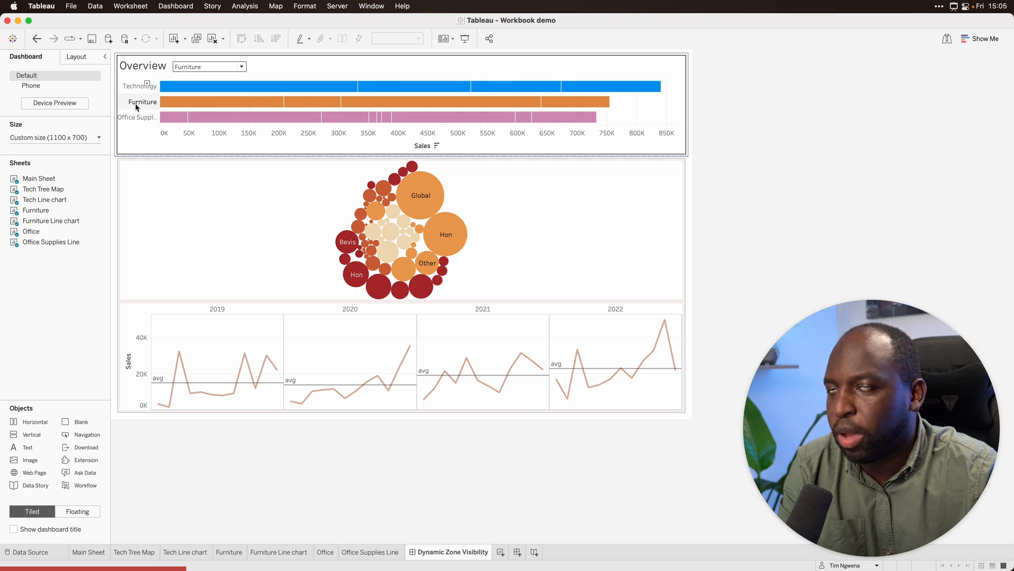
click(175, 7)
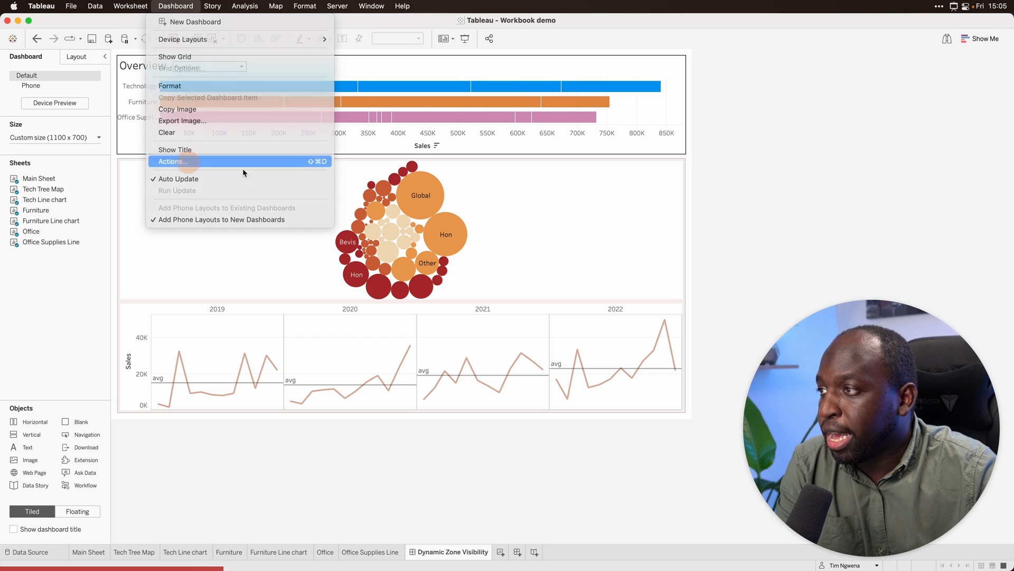
- Add a Change Parameter action from Dashboard Actions targeting the Category parameter
click(173, 161)
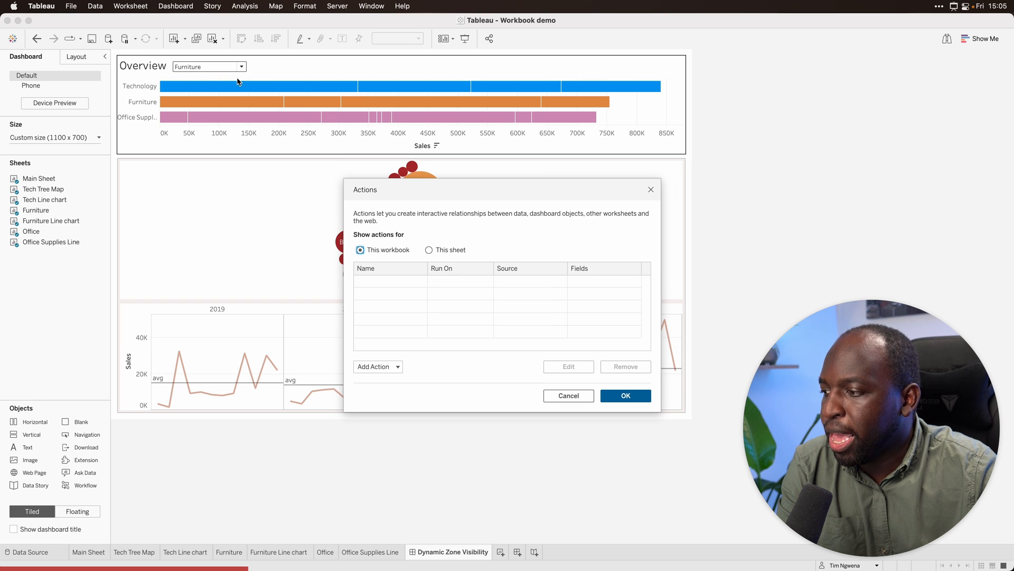
mouse_move(388, 341)
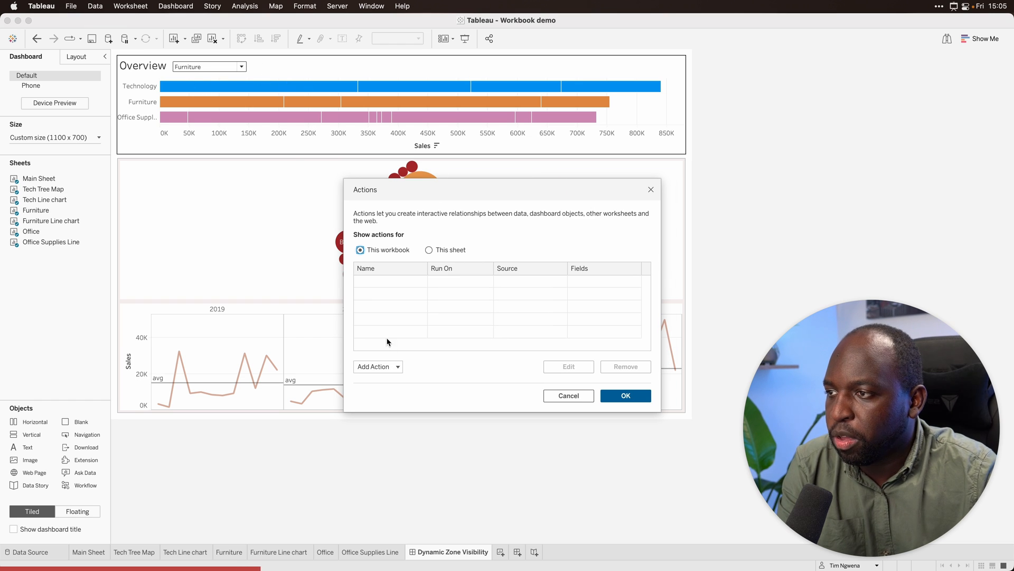
click(377, 367)
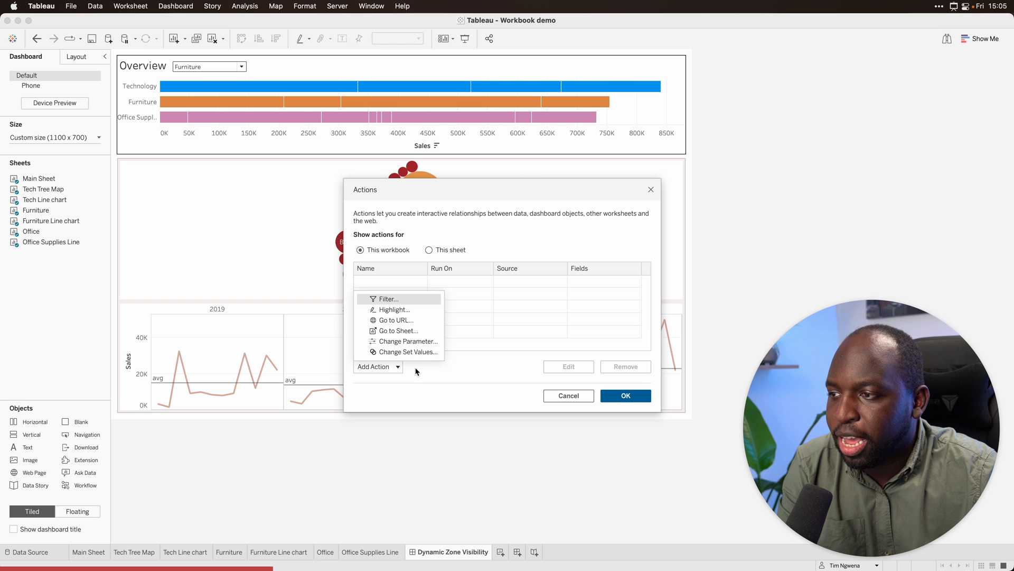
click(408, 342)
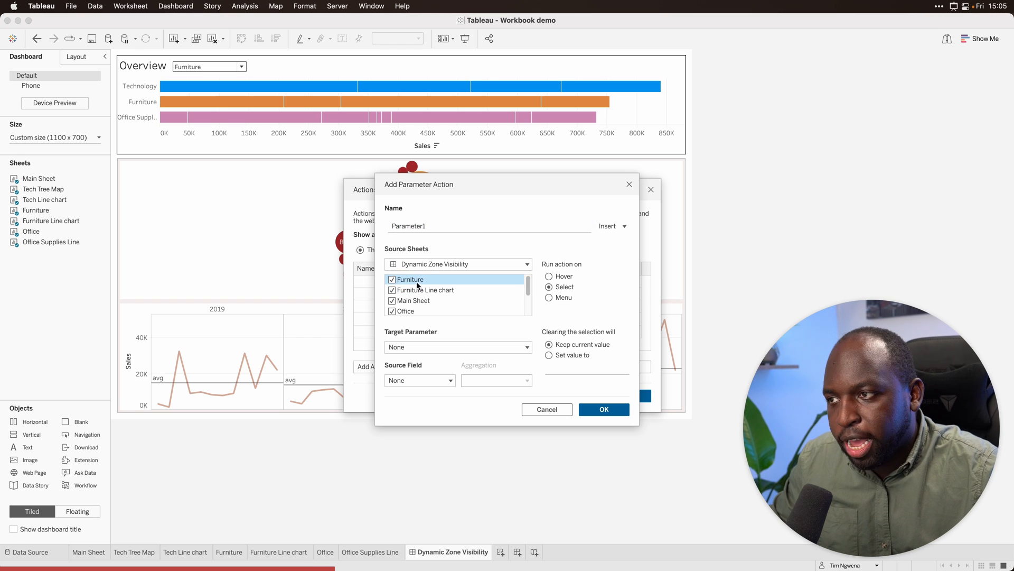
mouse_move(529, 287)
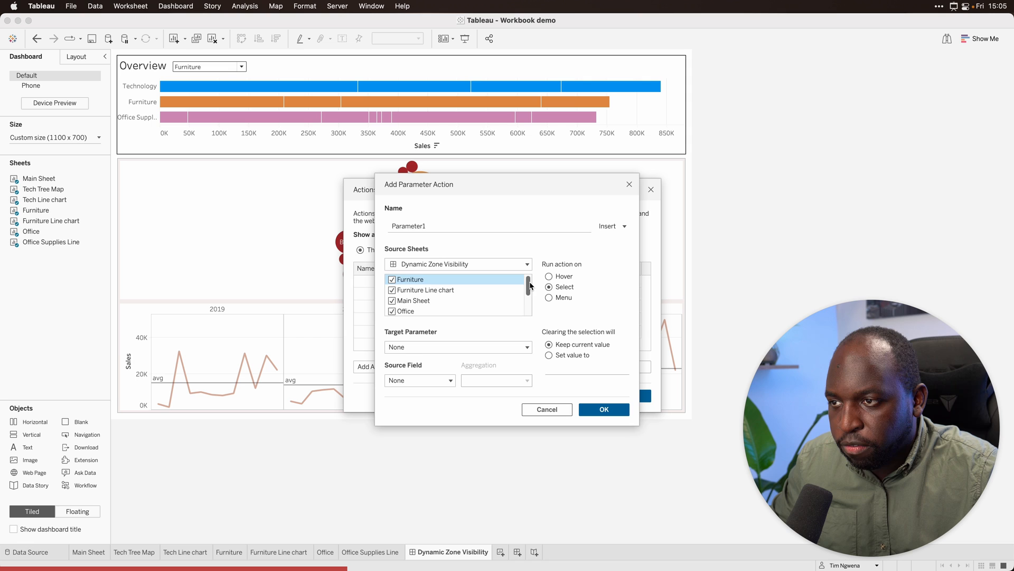
scroll(down, 3)
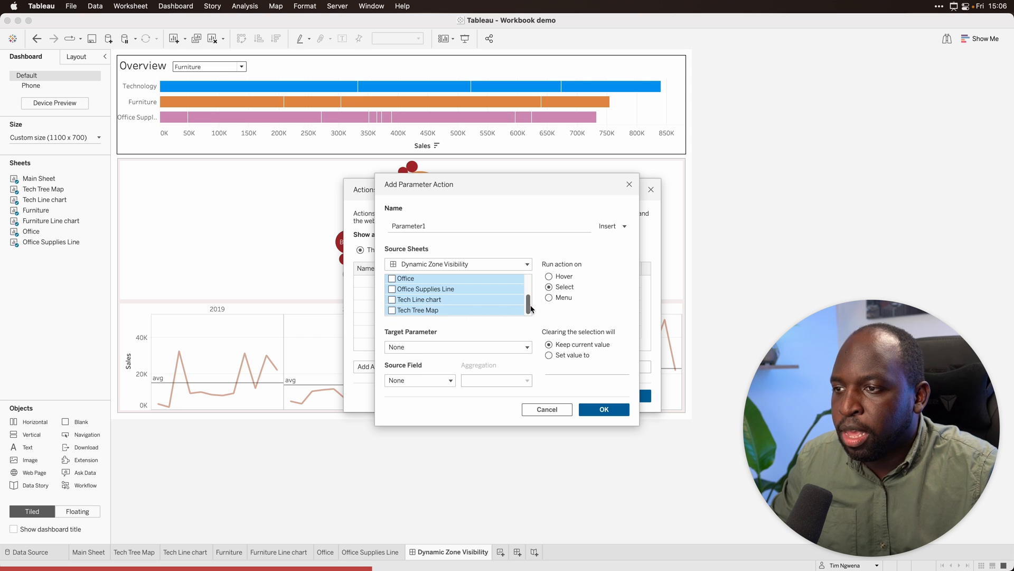
scroll(up, 3)
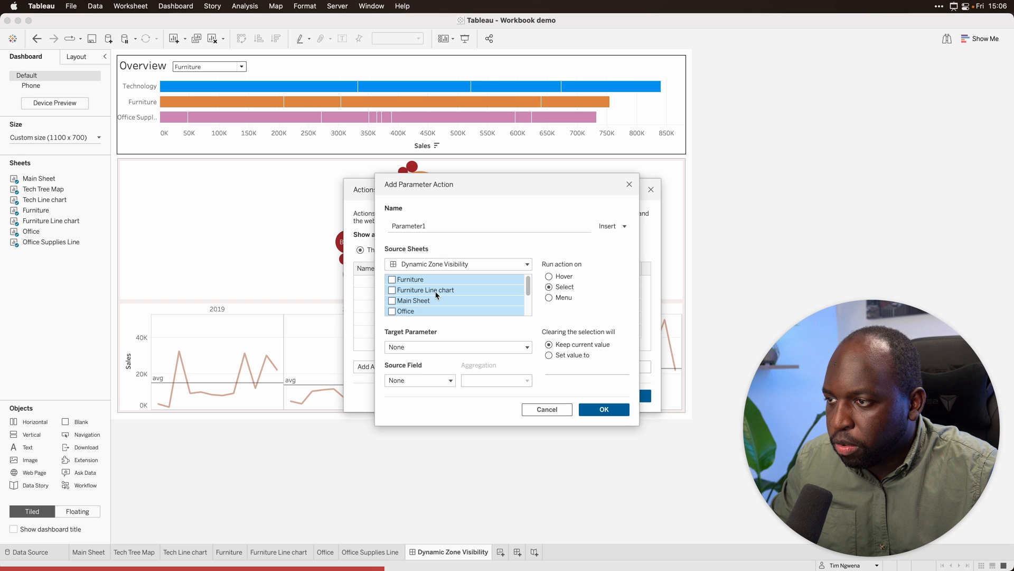
click(392, 300)
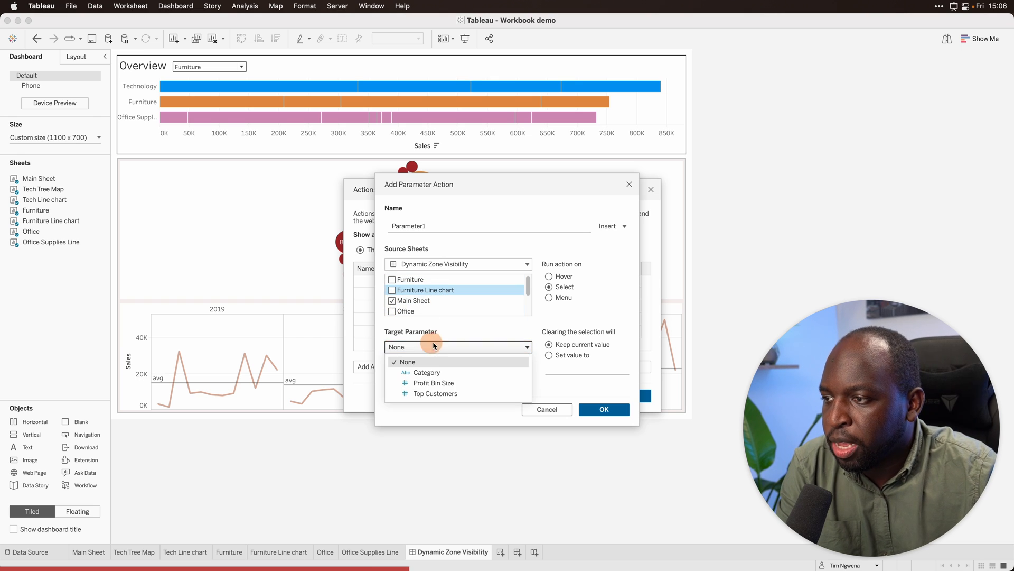
click(426, 372)
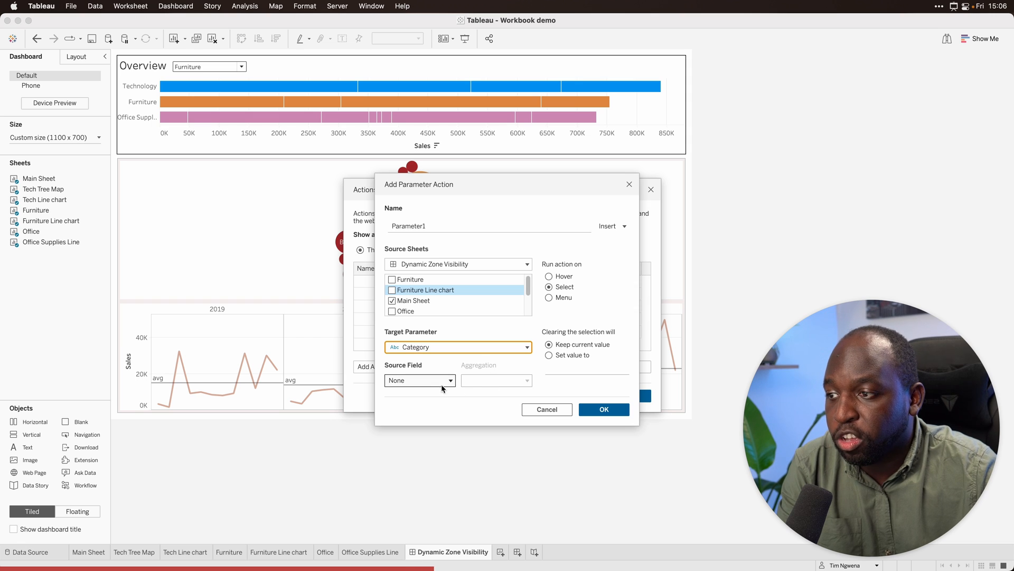
- Set the source field to Category, keep current value on clear, and name it 'Parameter act'
click(457, 346)
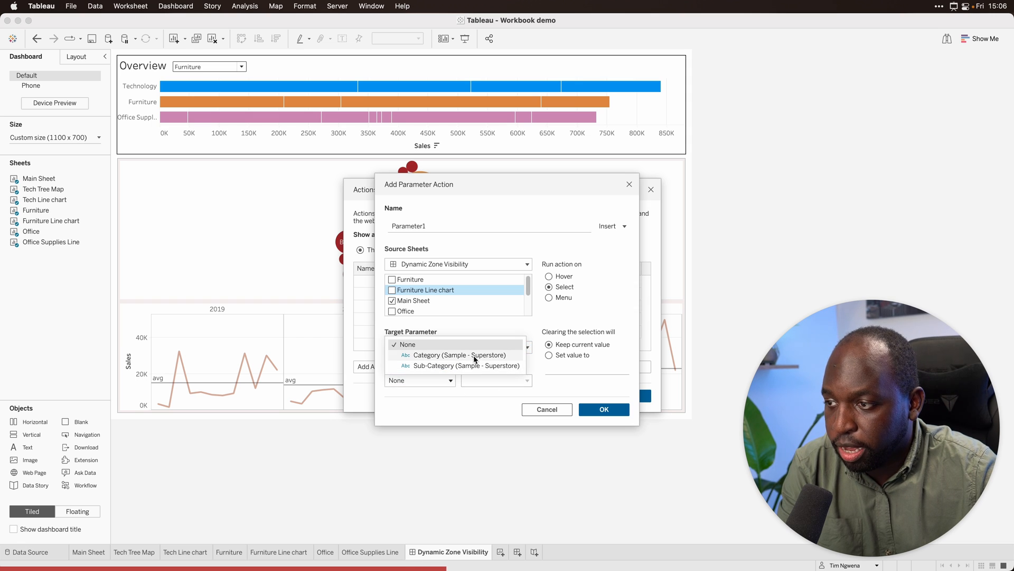
click(459, 355)
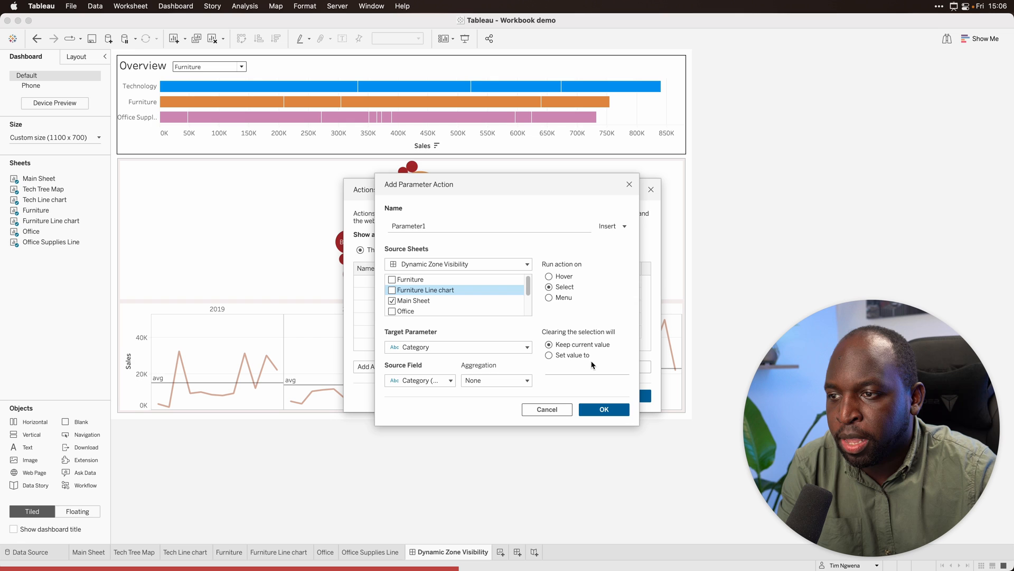
mouse_move(613, 339)
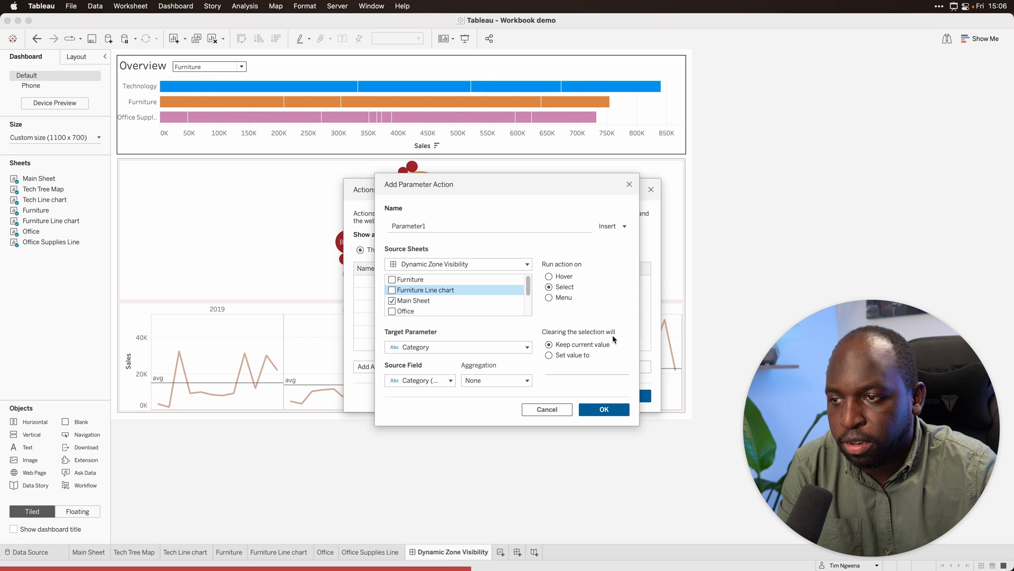
click(548, 355)
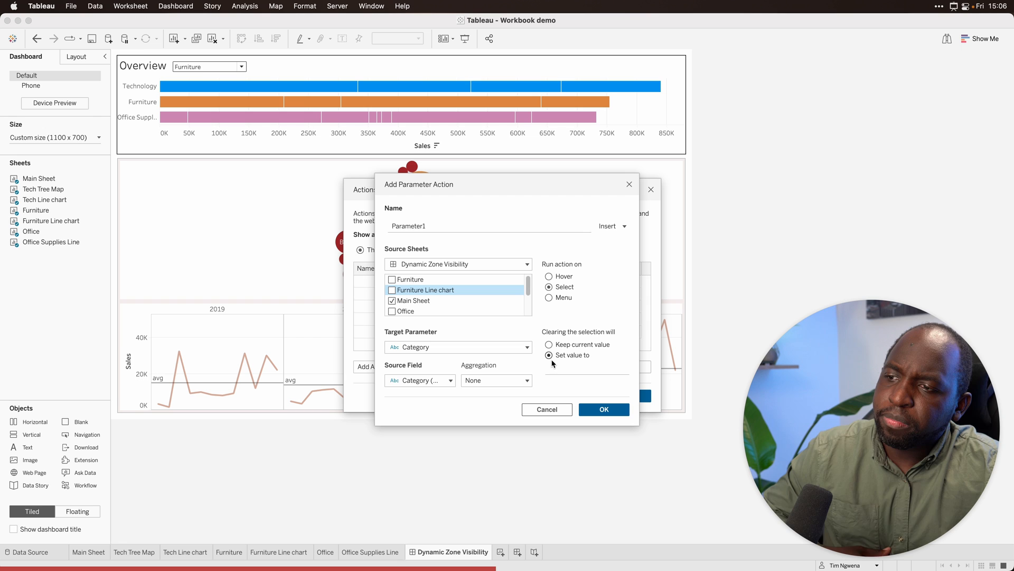
mouse_move(549, 356)
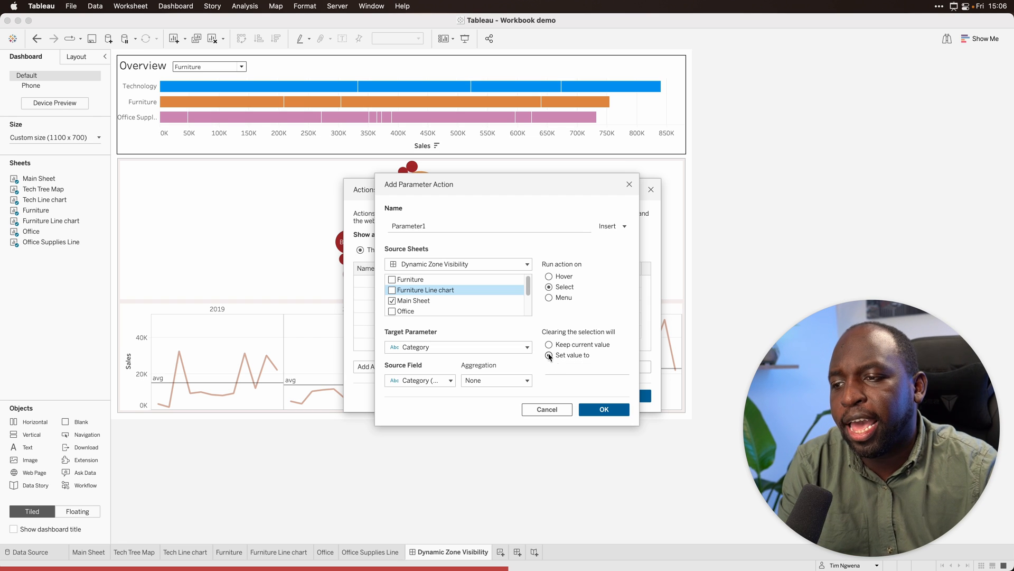
click(548, 345)
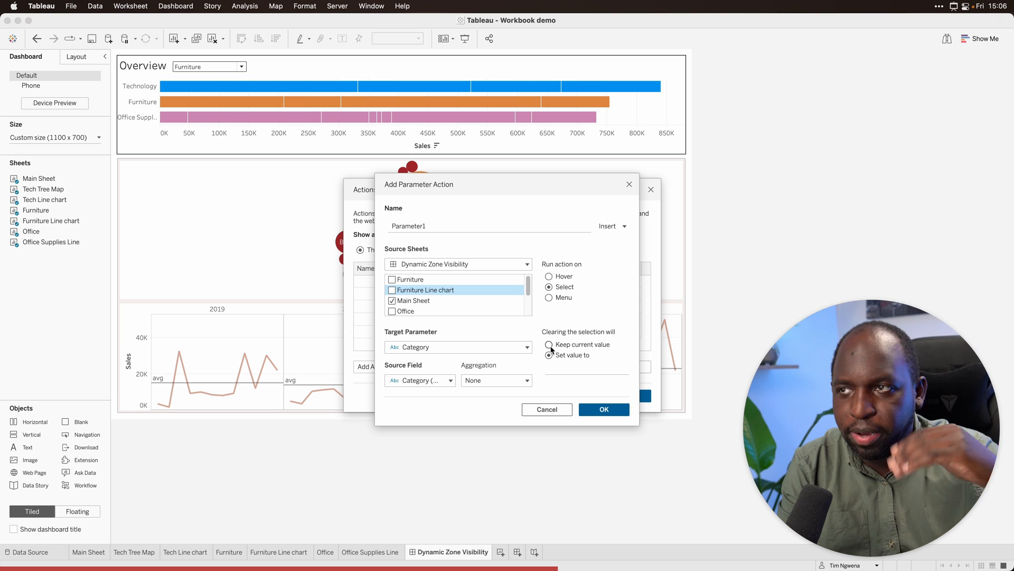
click(549, 345)
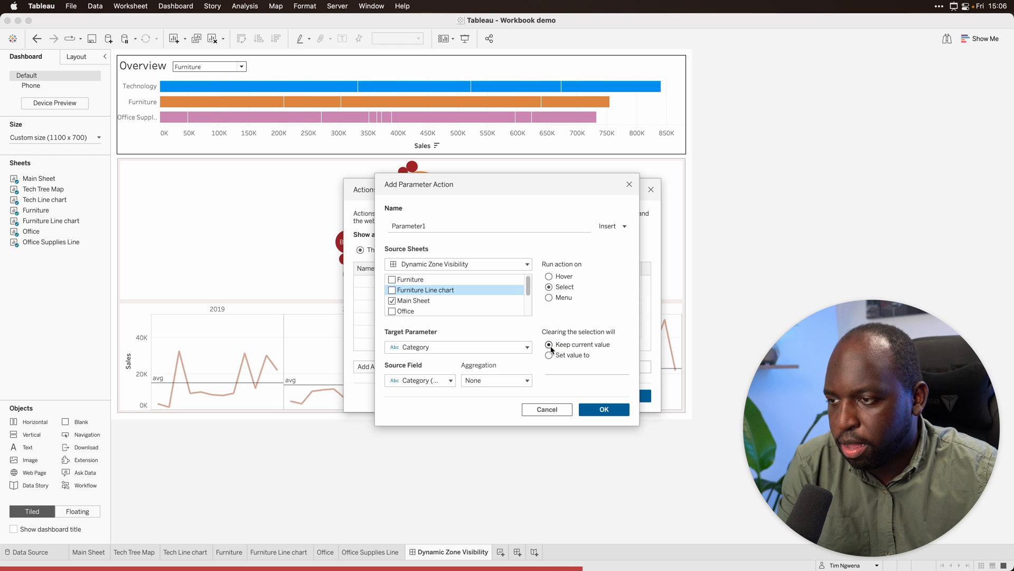
mouse_move(459, 419)
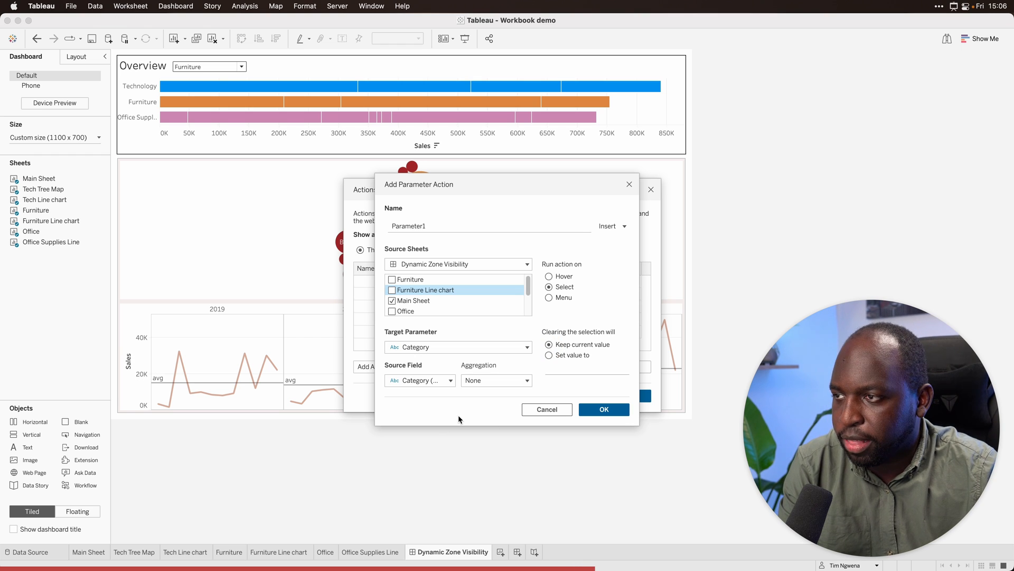
click(488, 226)
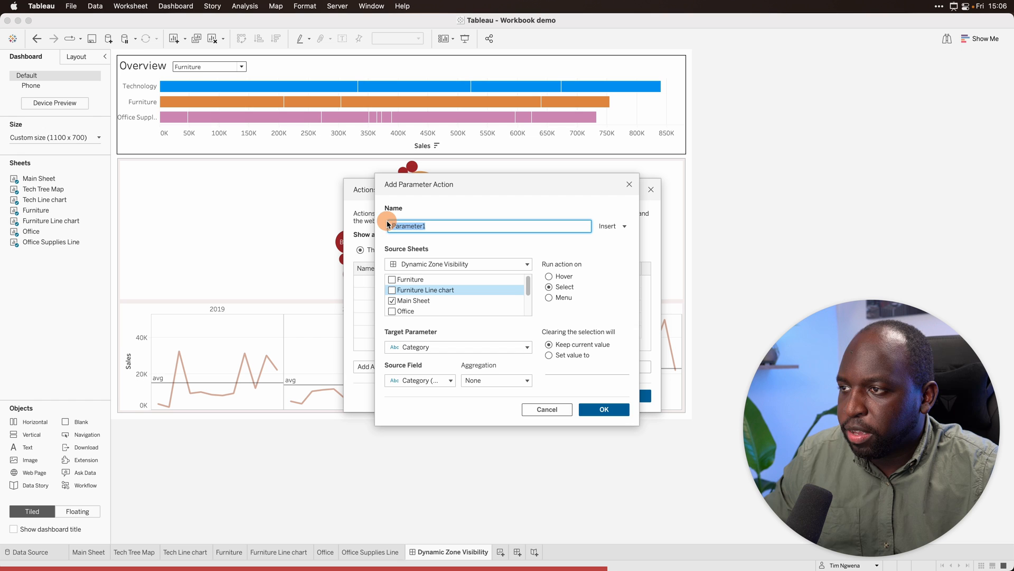
text(Parameter action)
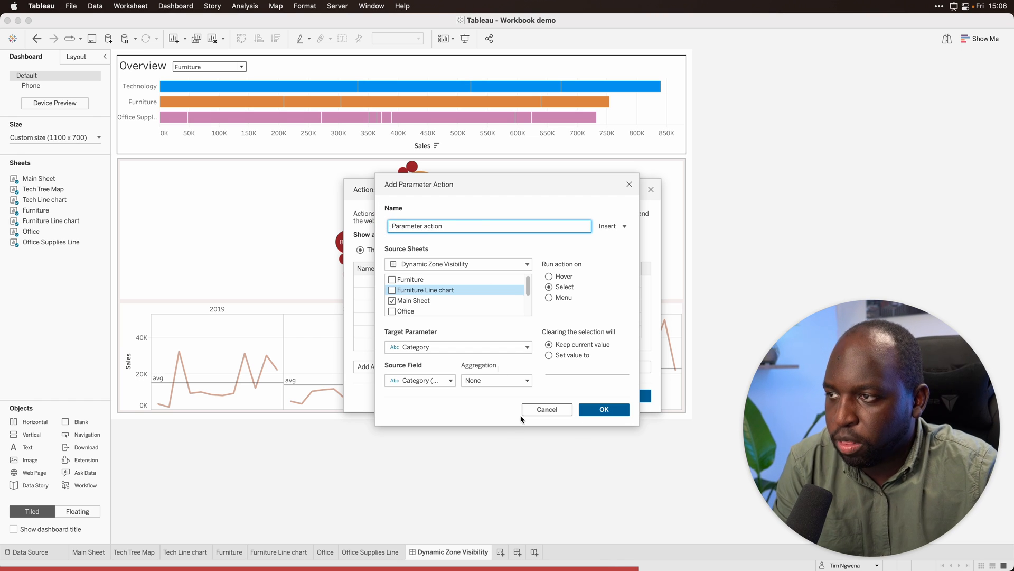
mouse_move(137, 96)
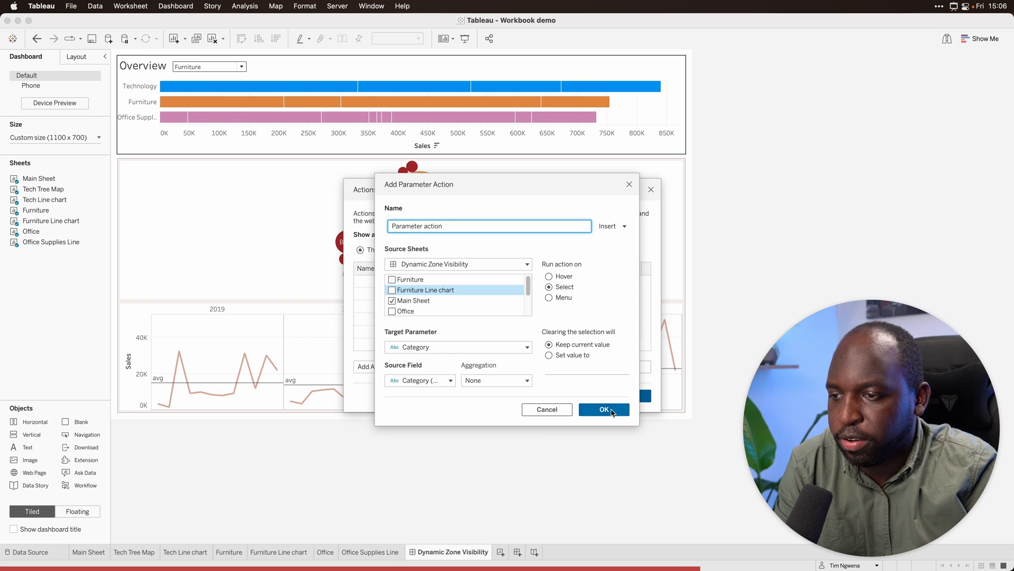
- Save the parameter action and select the Technology and Office Supplies bars to test it
click(603, 409)
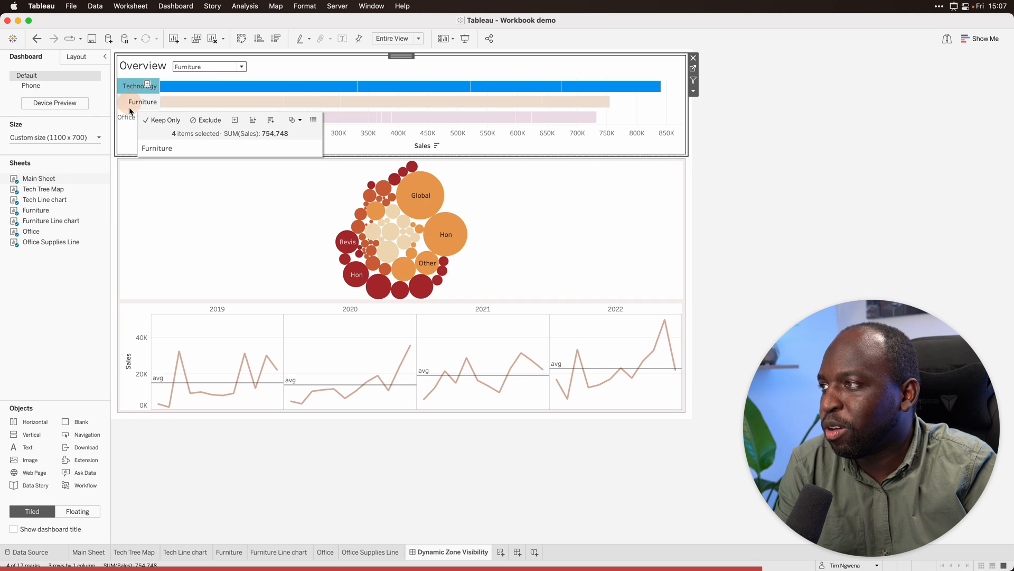
click(137, 85)
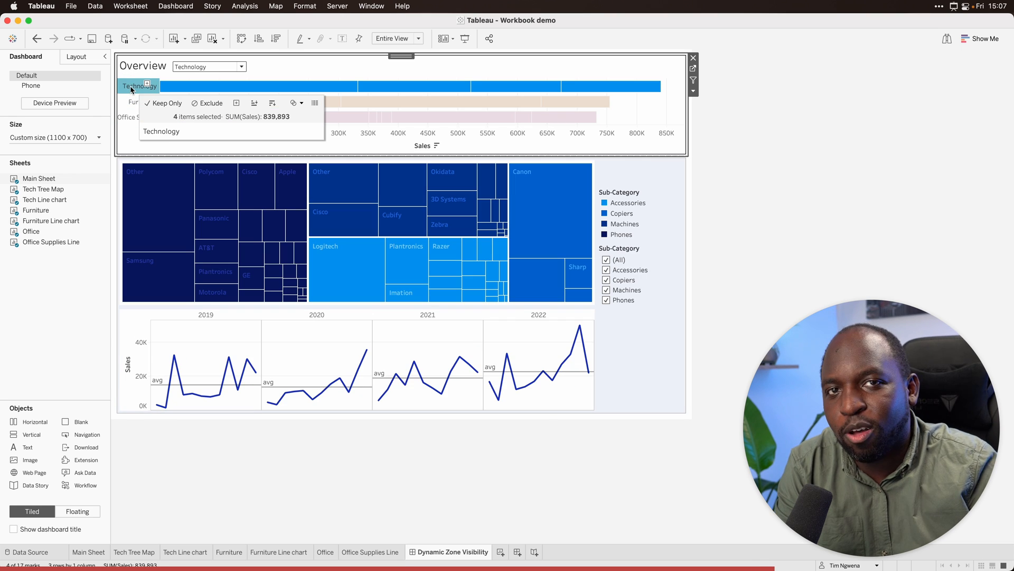
click(143, 101)
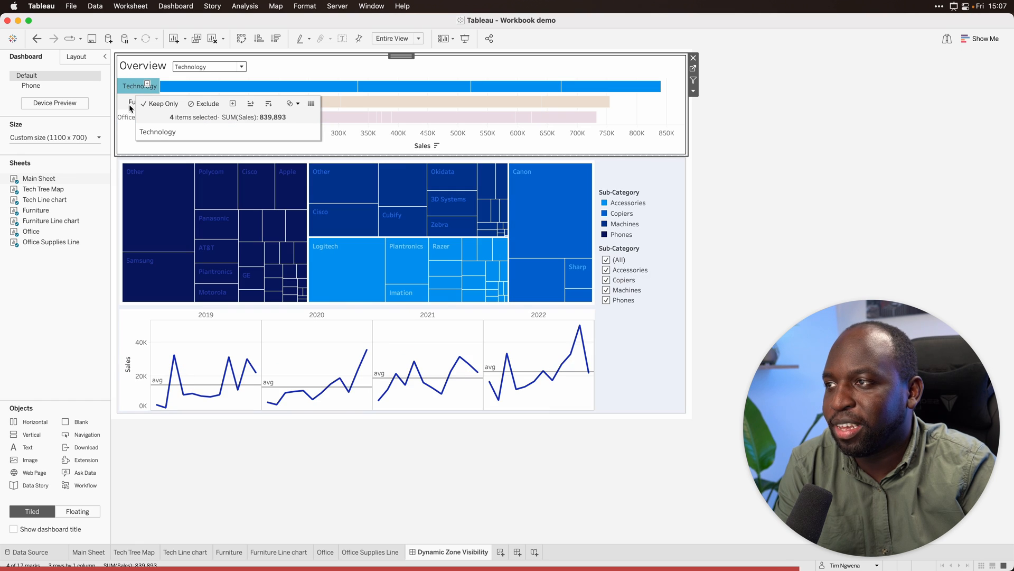
click(136, 117)
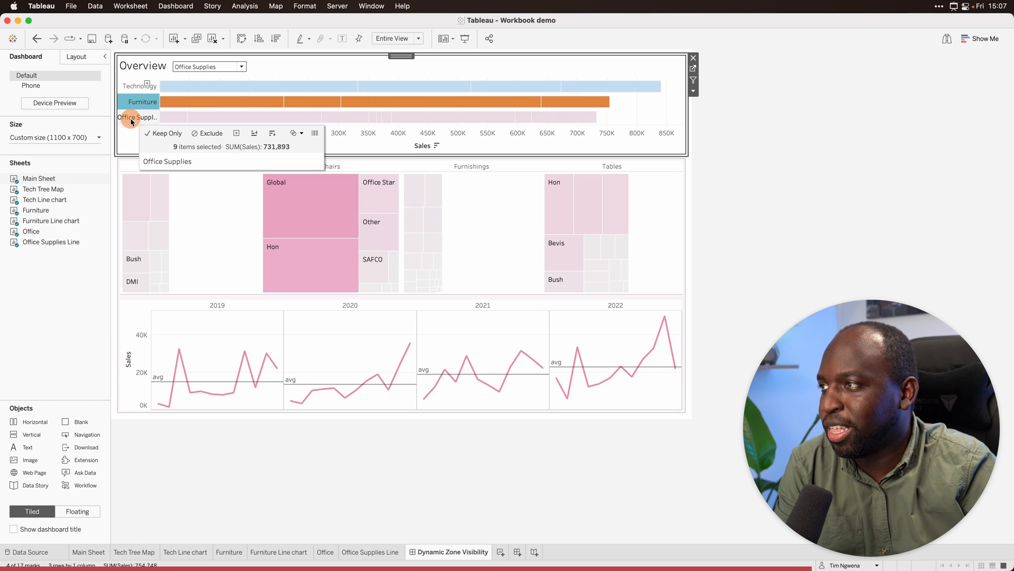
click(136, 117)
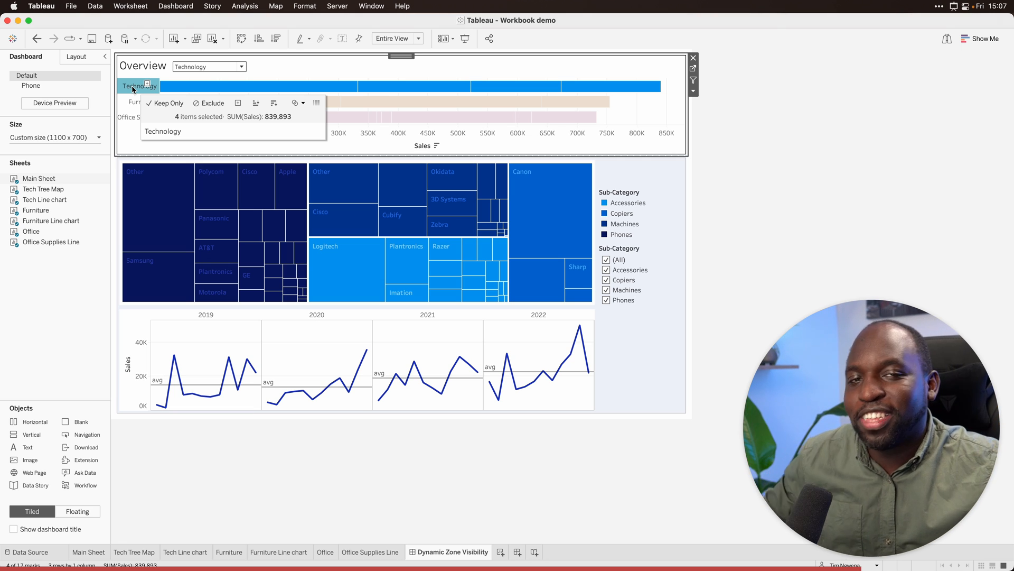
mouse_move(887, 323)
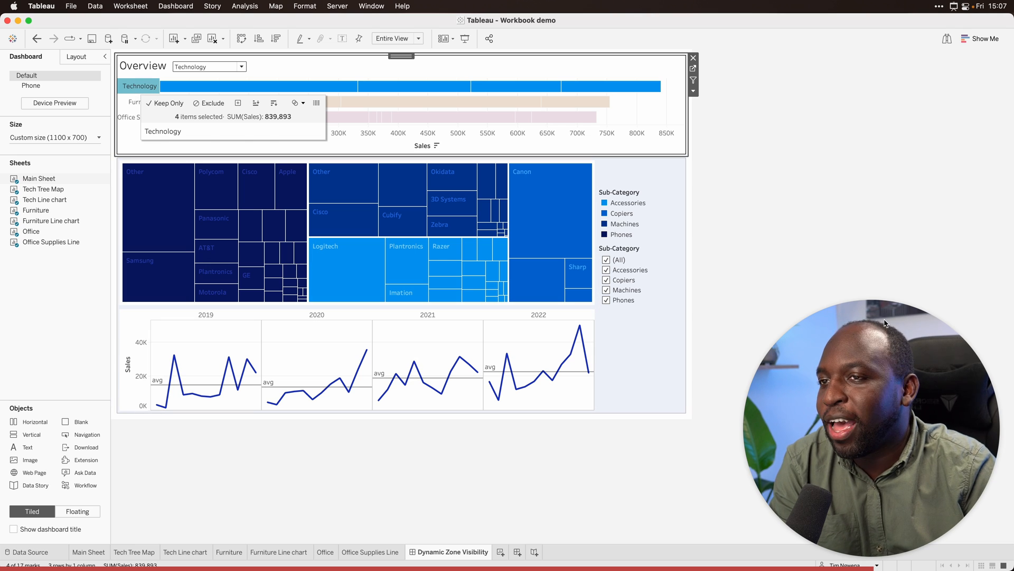
- Switch between Office Supplies and Technology bars to confirm their themed zones swap in
click(847, 197)
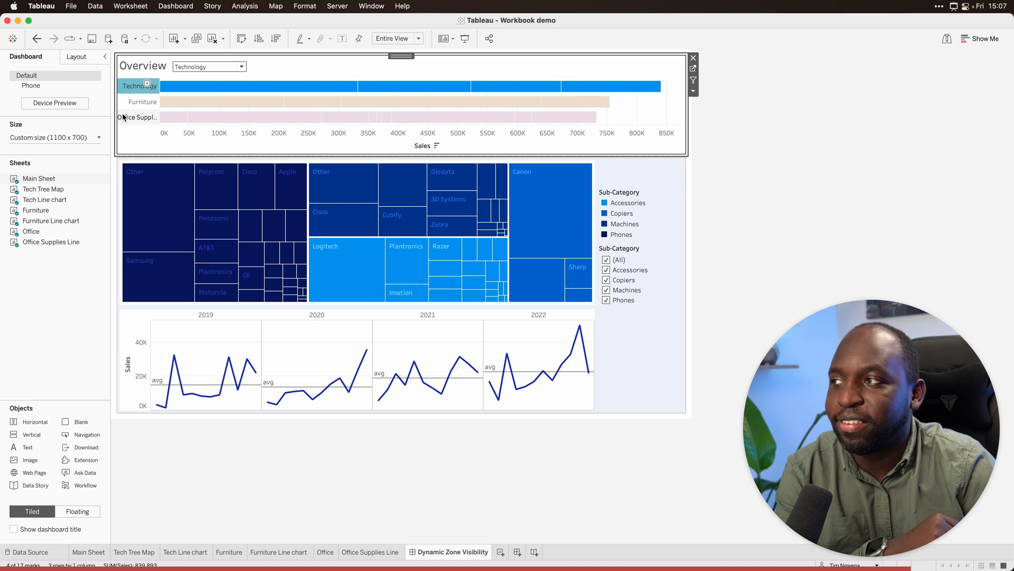
click(136, 117)
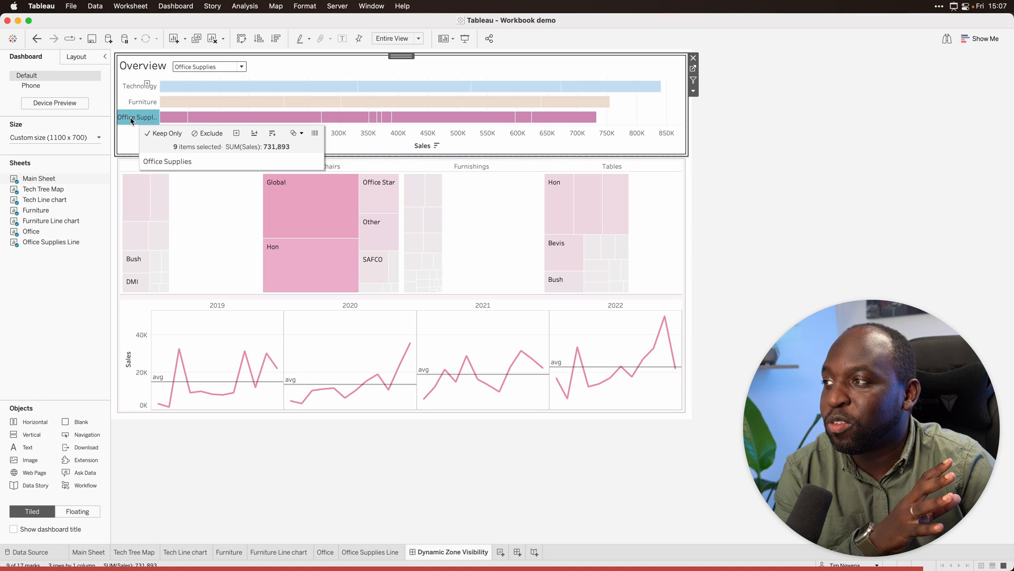
click(388, 85)
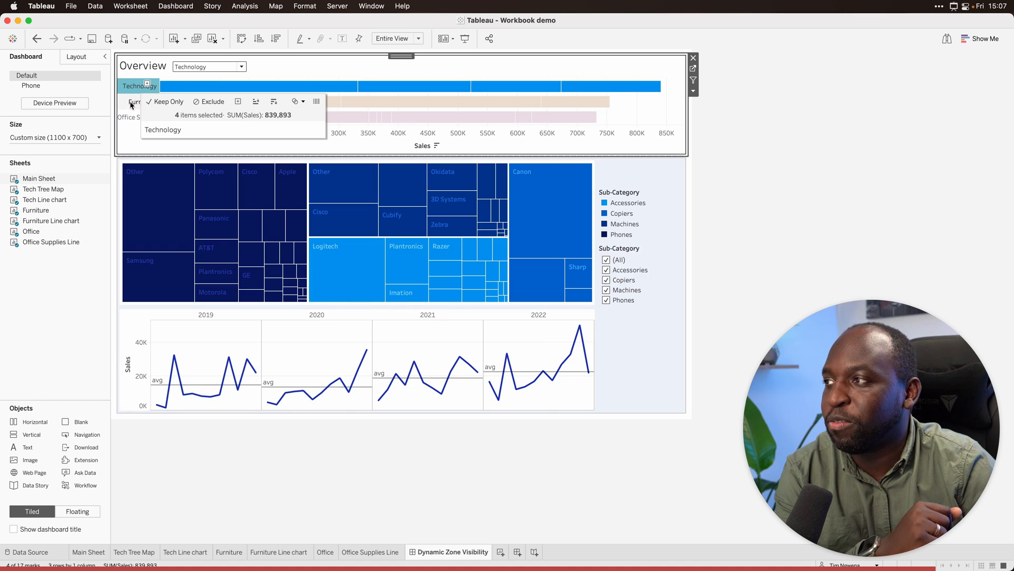
click(208, 65)
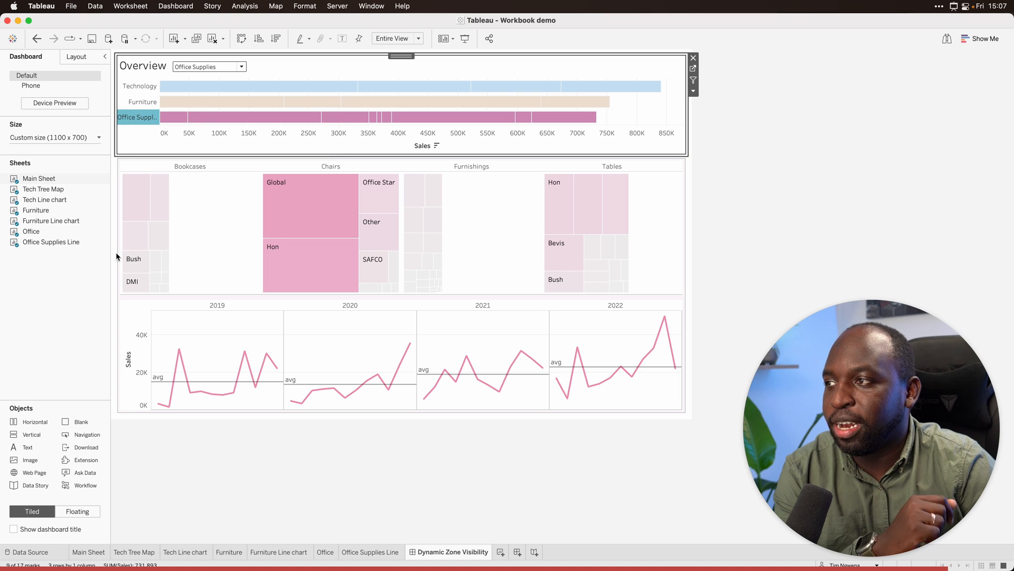
click(241, 465)
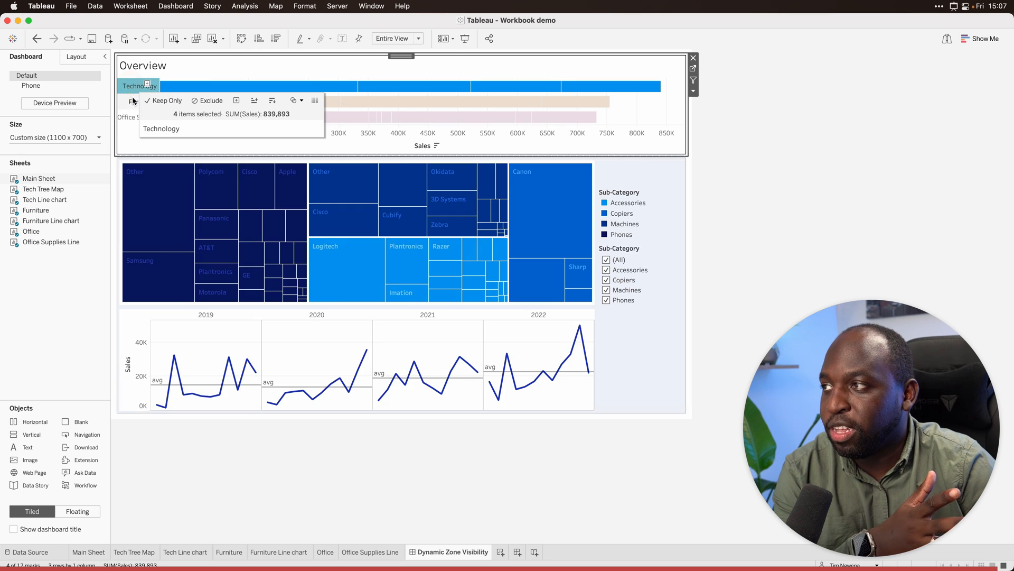
- Select the Office Supplies bar to show its pink zone without the category dropdown
click(136, 117)
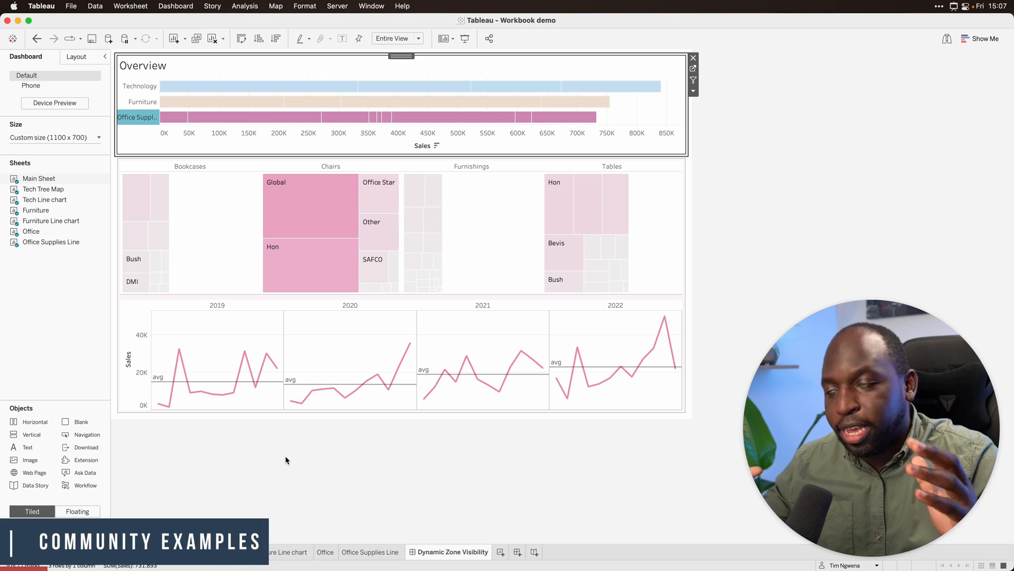
mouse_move(411, 339)
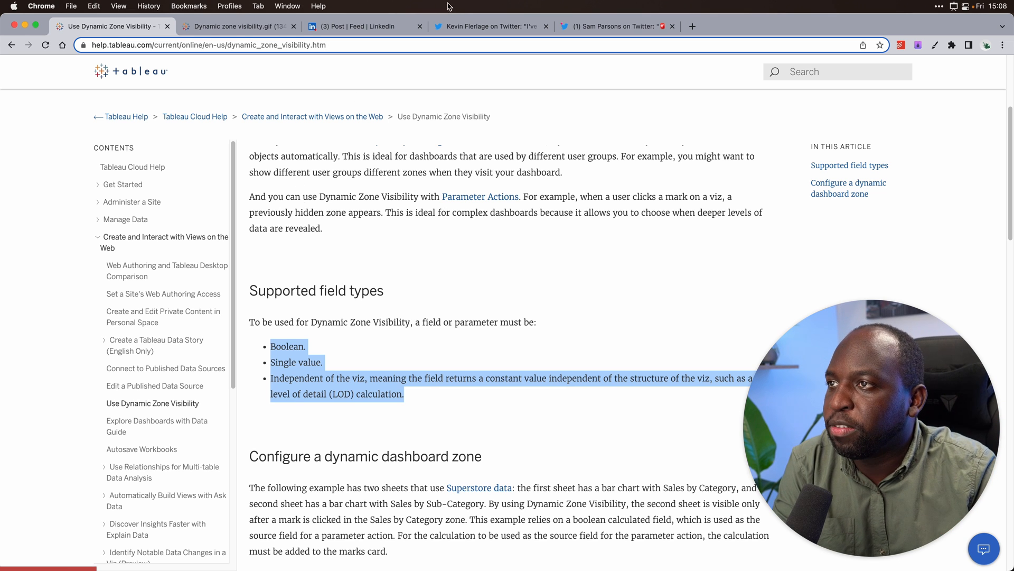
- Switch to the Chrome tab with Sam Parsons's Dynamic Zone Visibility use-cases tweet
click(613, 26)
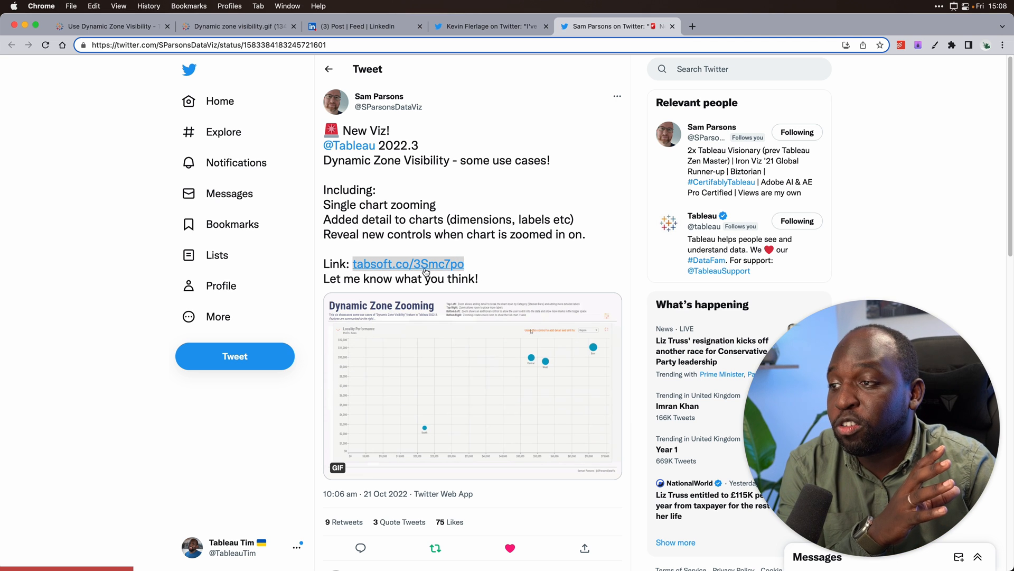
- In the Dynamic Zone Zooming viz, zoom the Monthly Sales chart full size and return to the four-chart layout
click(408, 264)
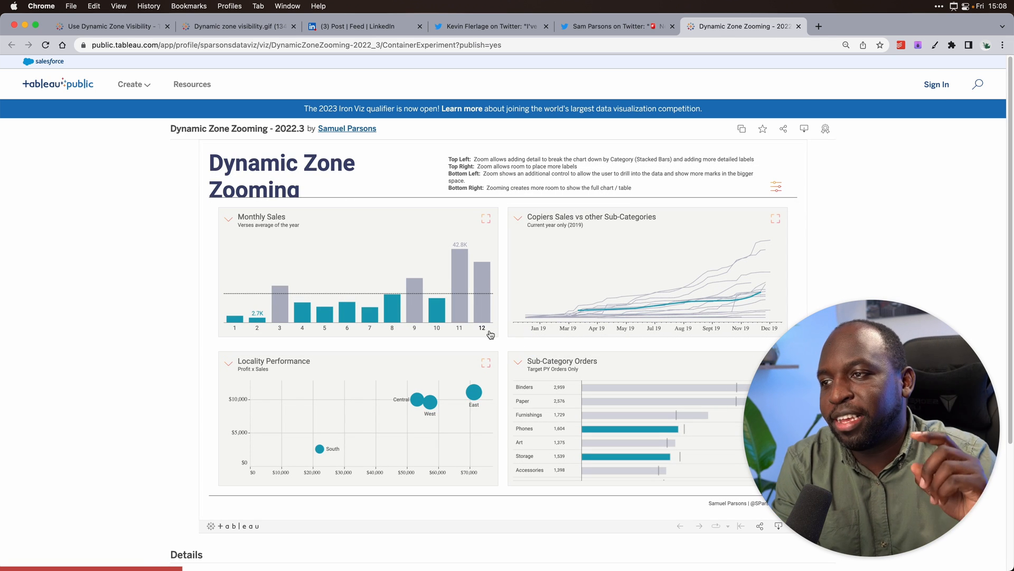
mouse_move(486, 218)
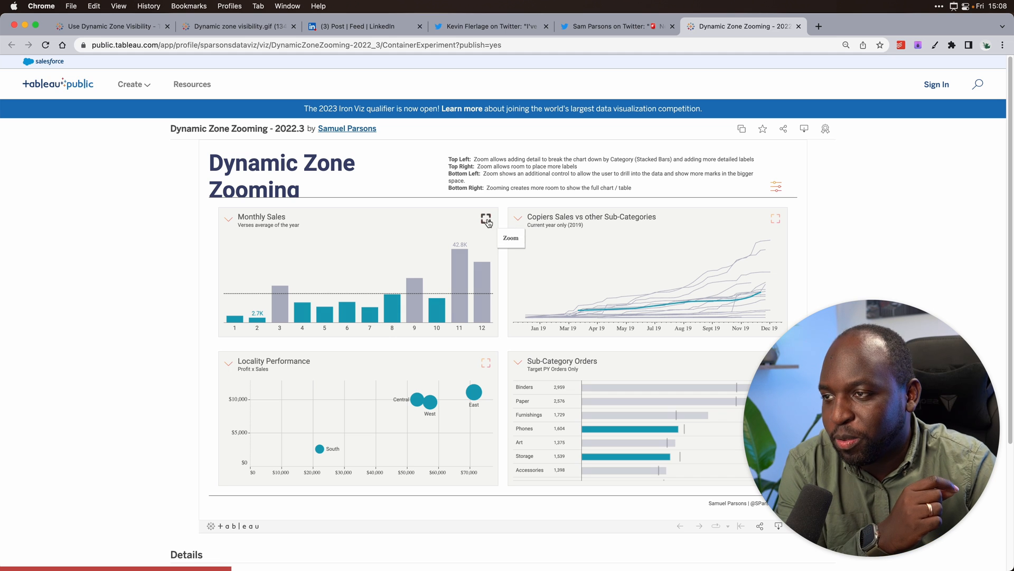
click(486, 217)
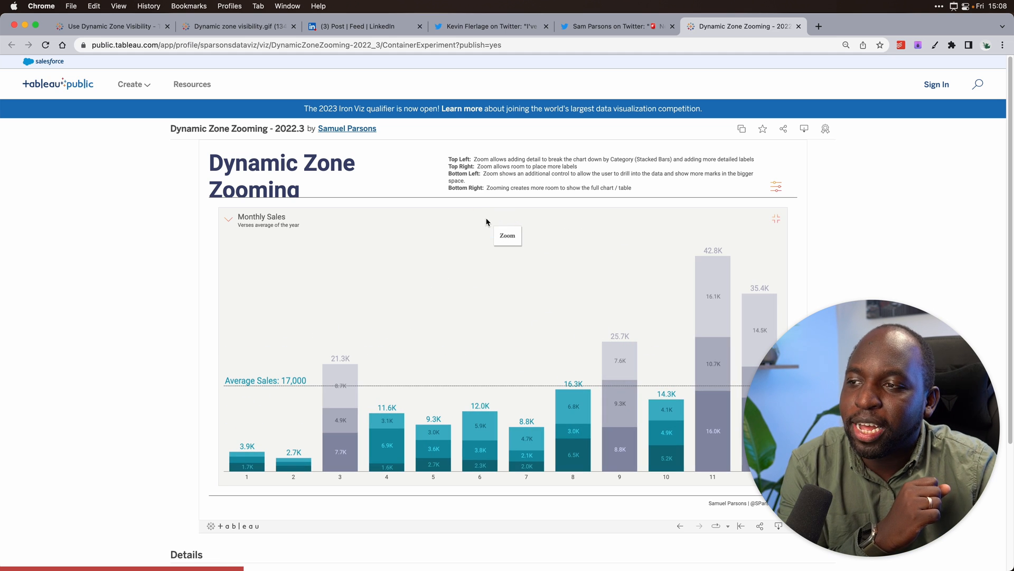
mouse_move(767, 229)
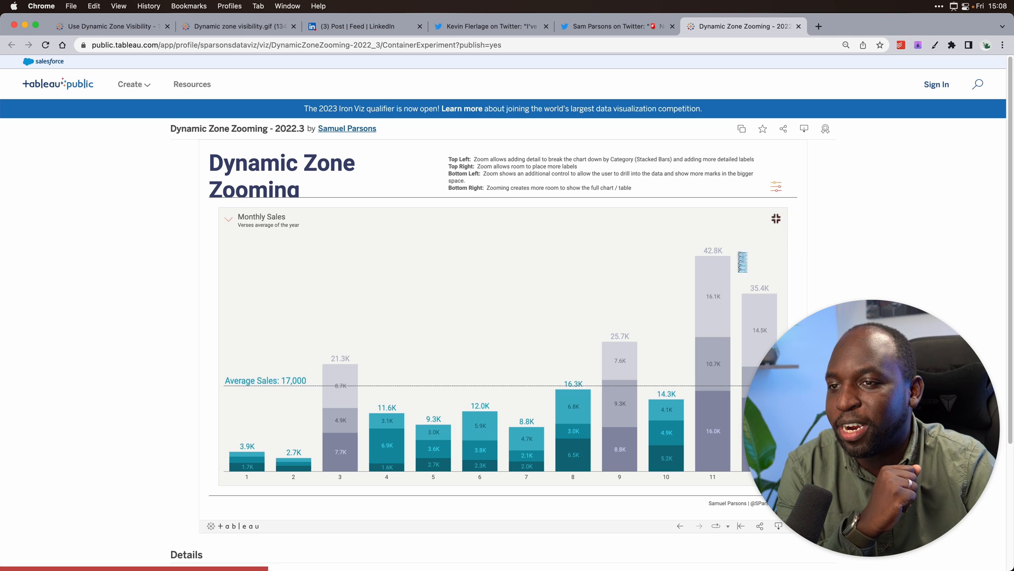
click(777, 188)
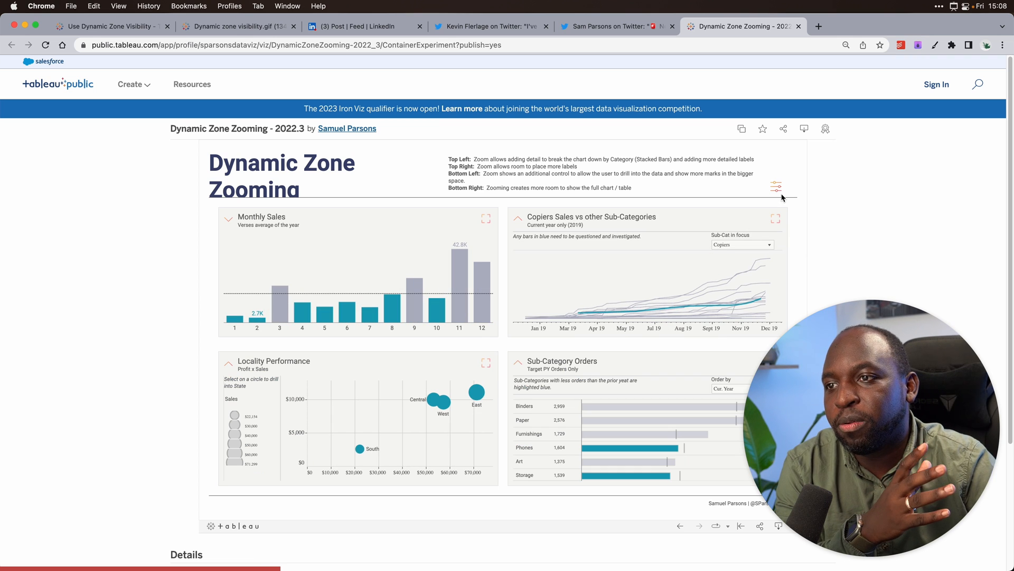
mouse_move(811, 216)
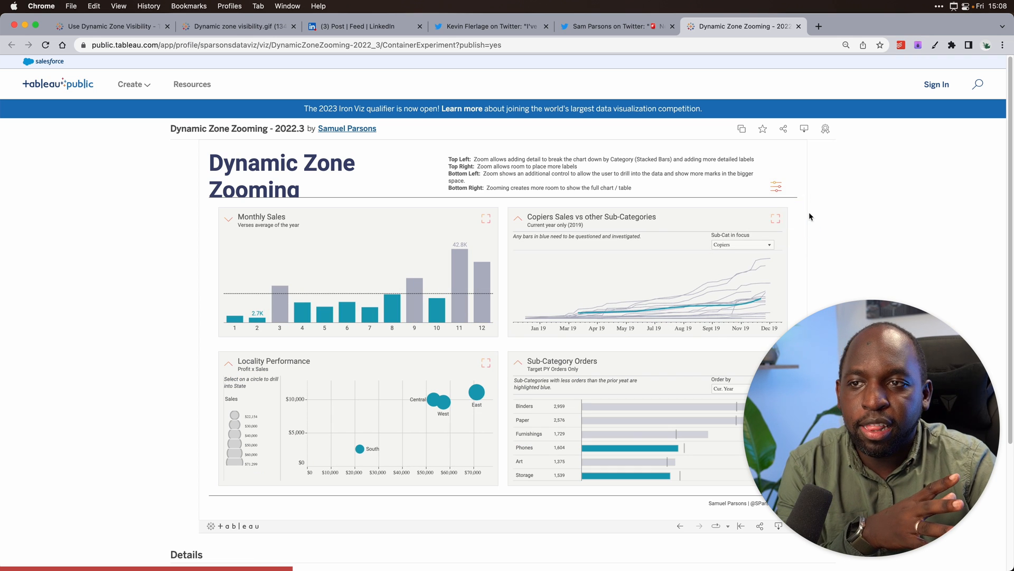
- Show and then hide the viz's Global Filter Pane
click(776, 186)
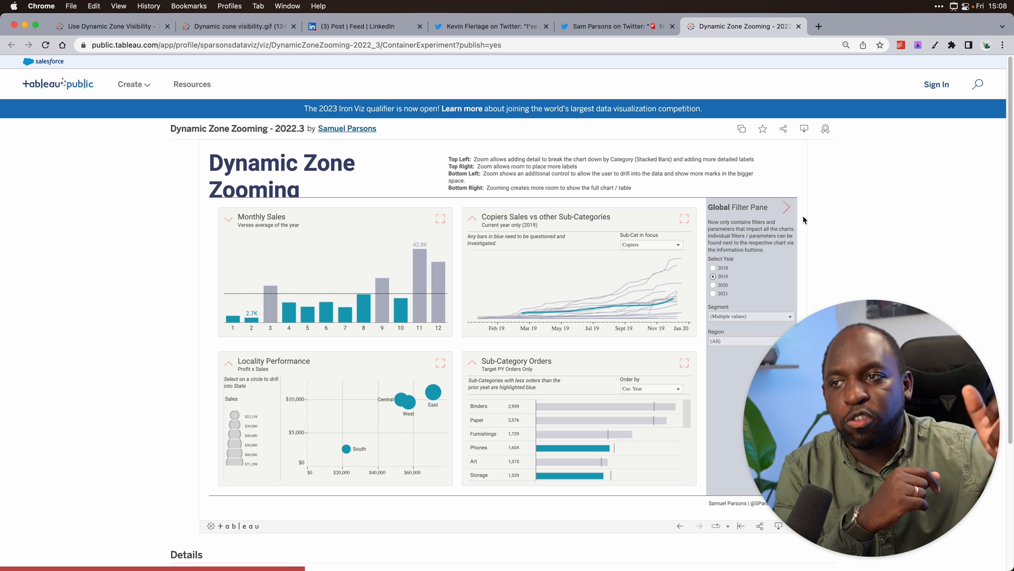
mouse_move(781, 194)
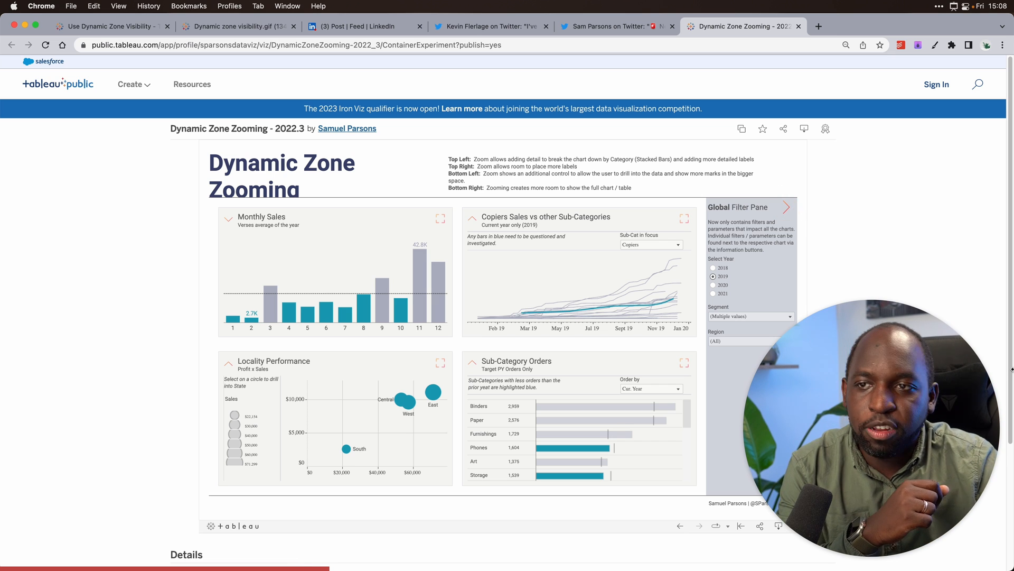
click(791, 207)
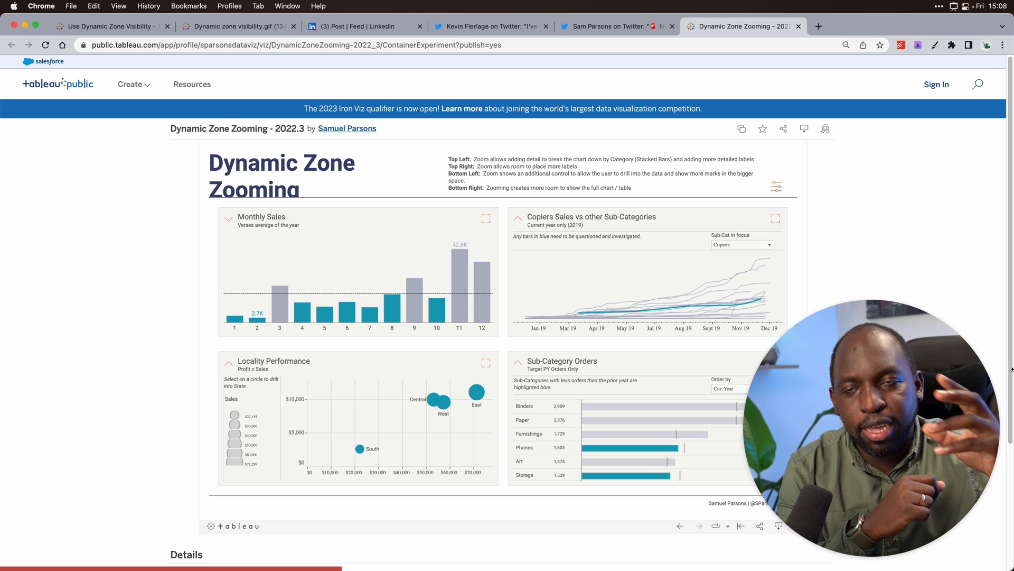
mouse_move(515, 221)
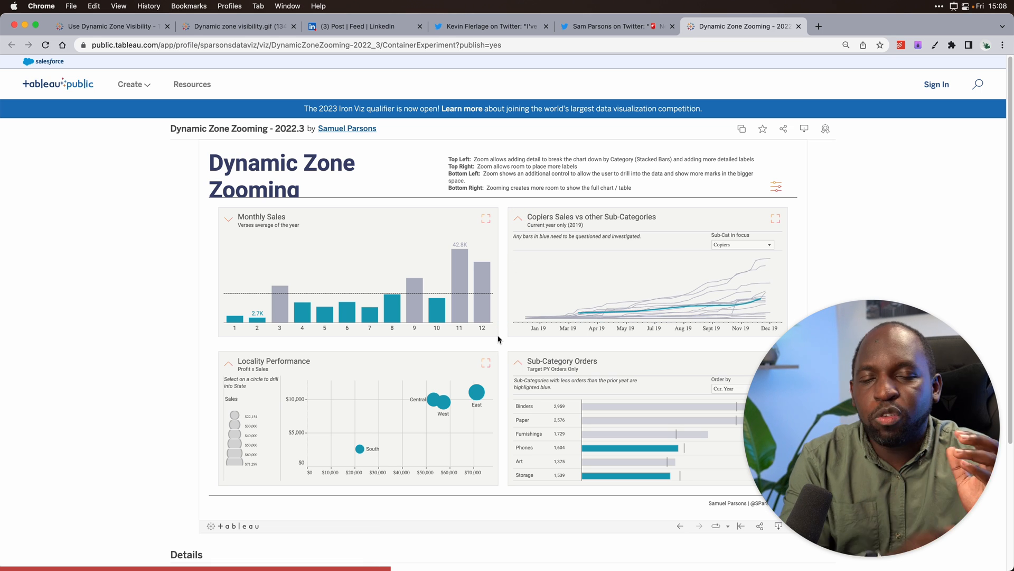
mouse_move(520, 364)
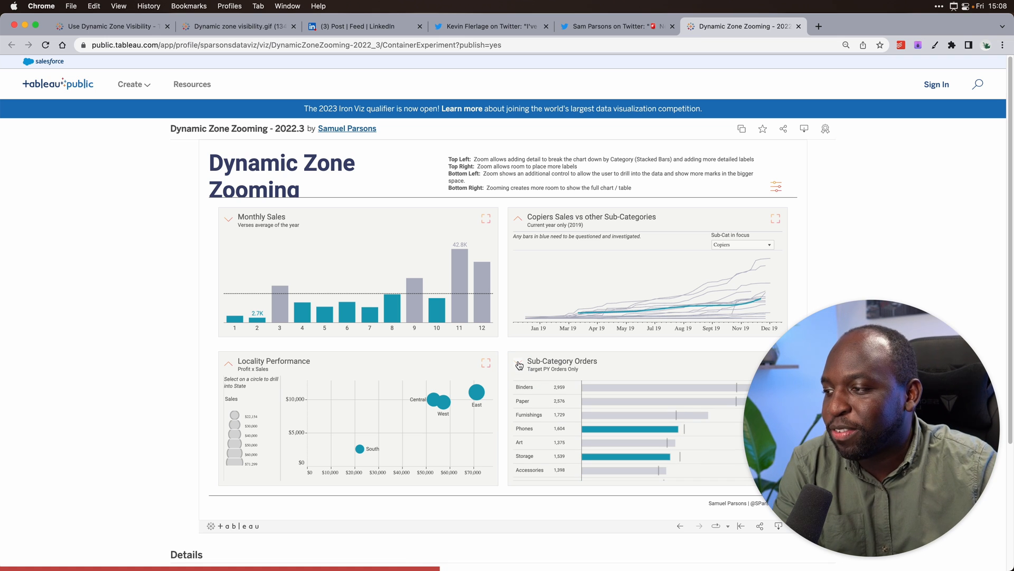
mouse_move(518, 364)
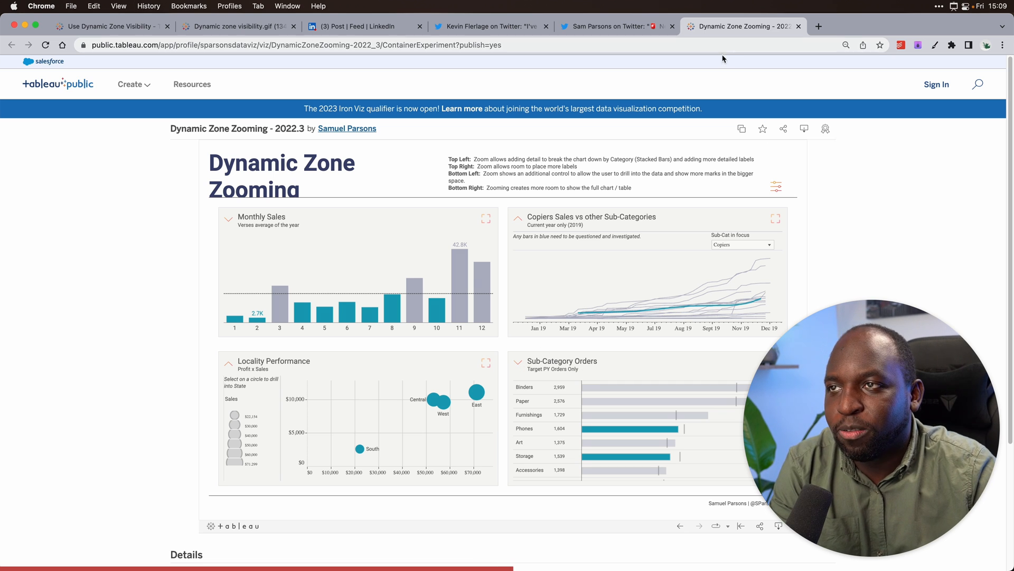
mouse_move(703, 108)
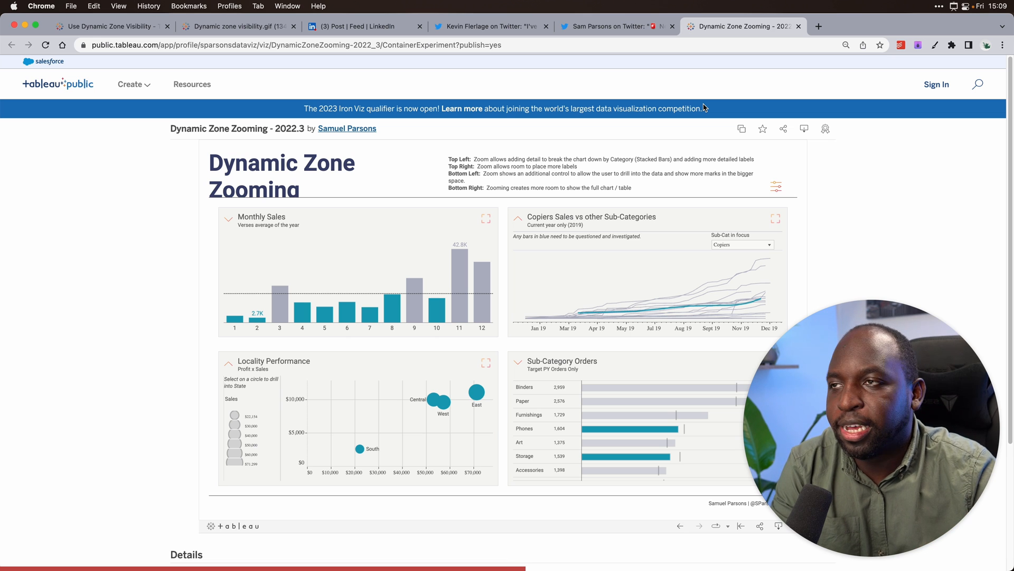
mouse_move(509, 69)
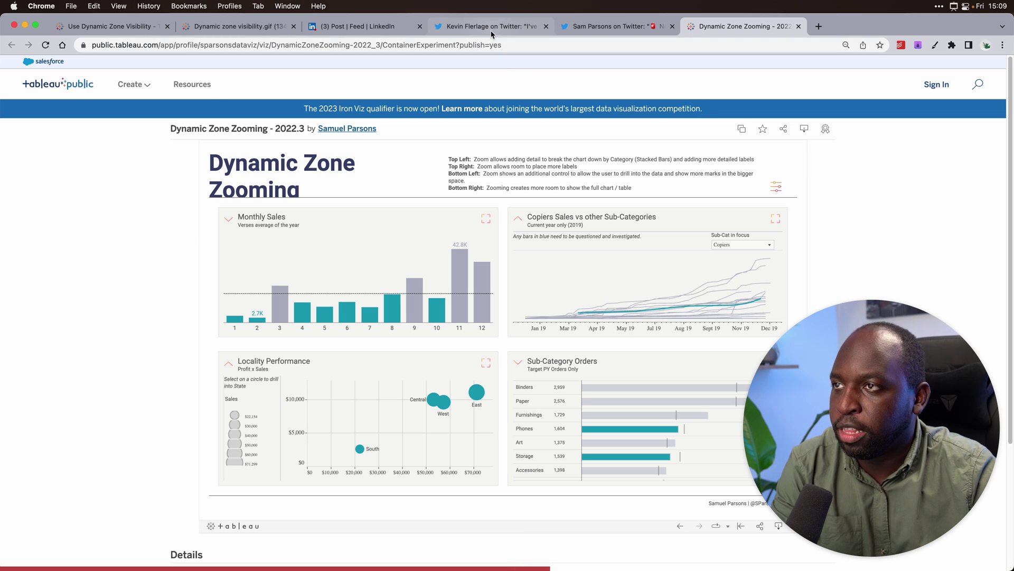
- View Kevin Flerlage's dynamic-zone workaround tweet, then Luke Stanke's LinkedIn table drill-down post
click(482, 25)
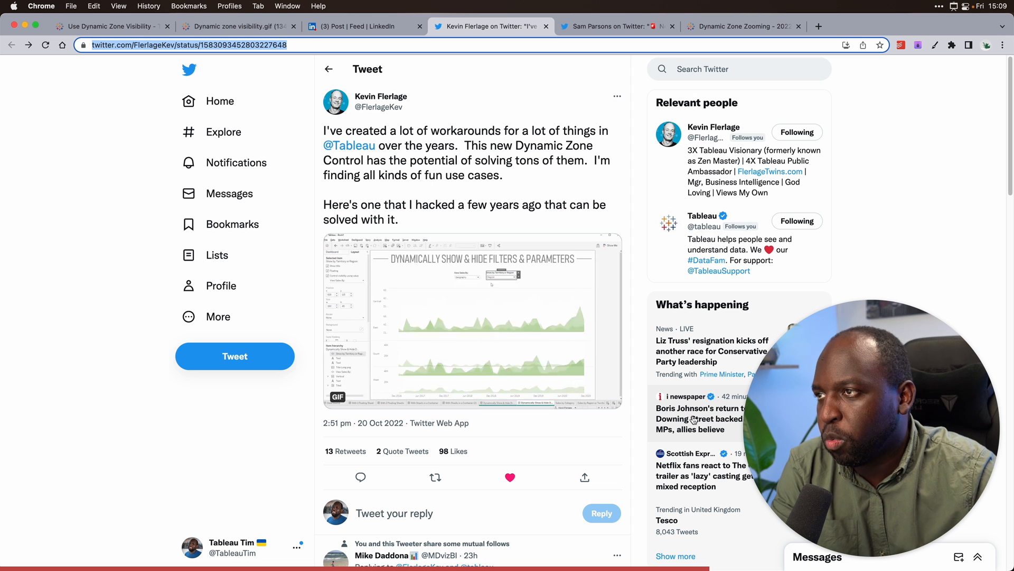
click(362, 26)
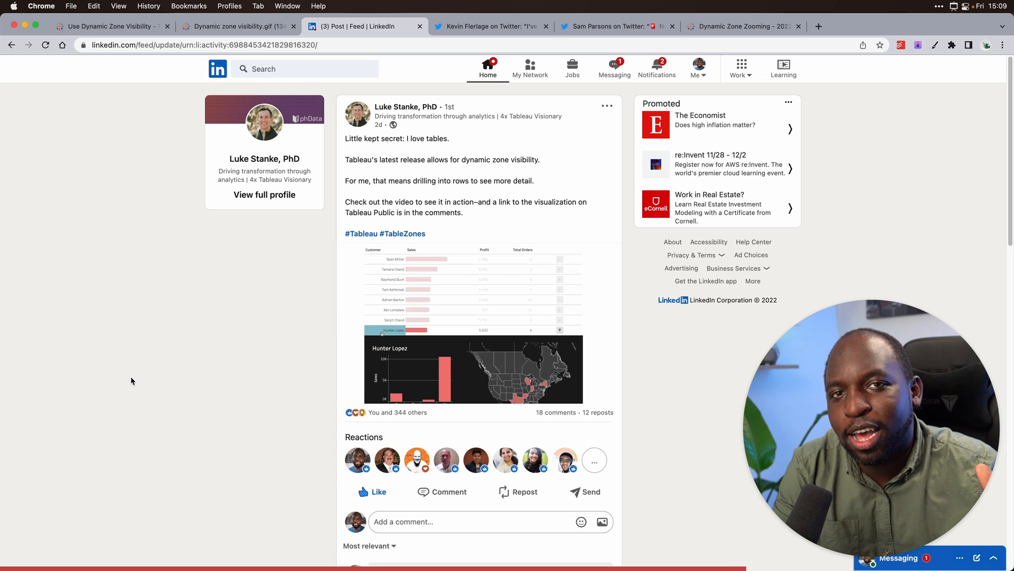
click(390, 289)
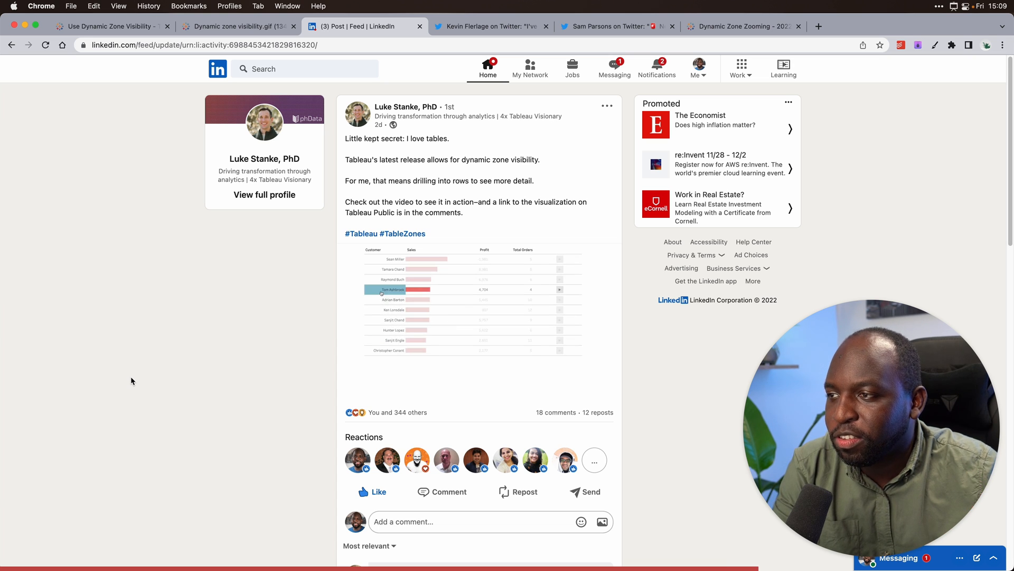